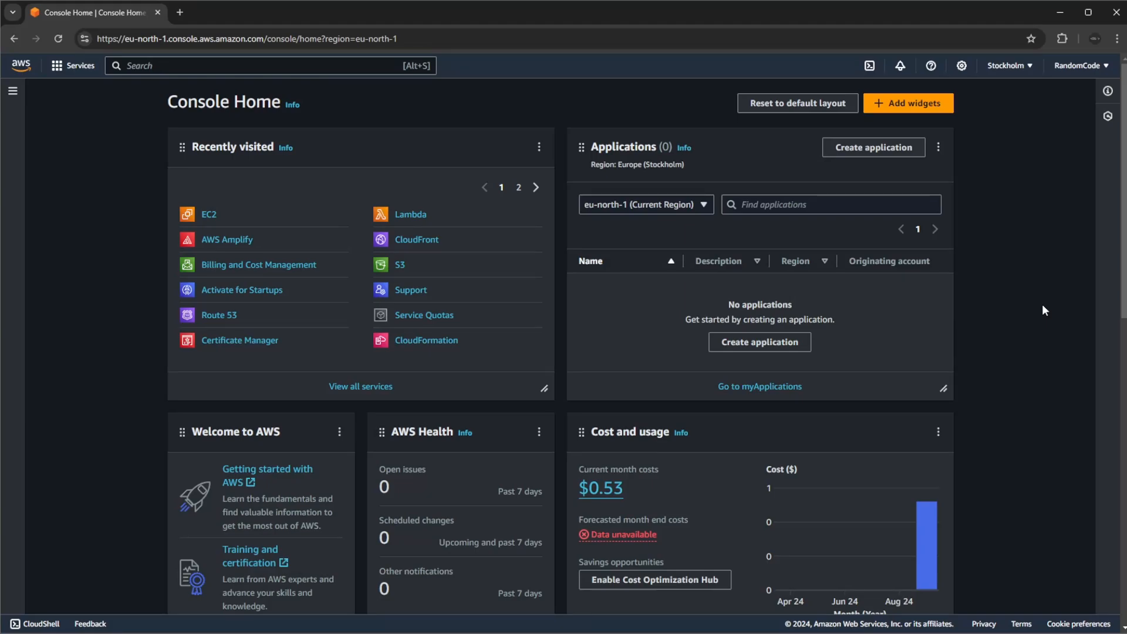
pyautogui.moveTo(253, 278)
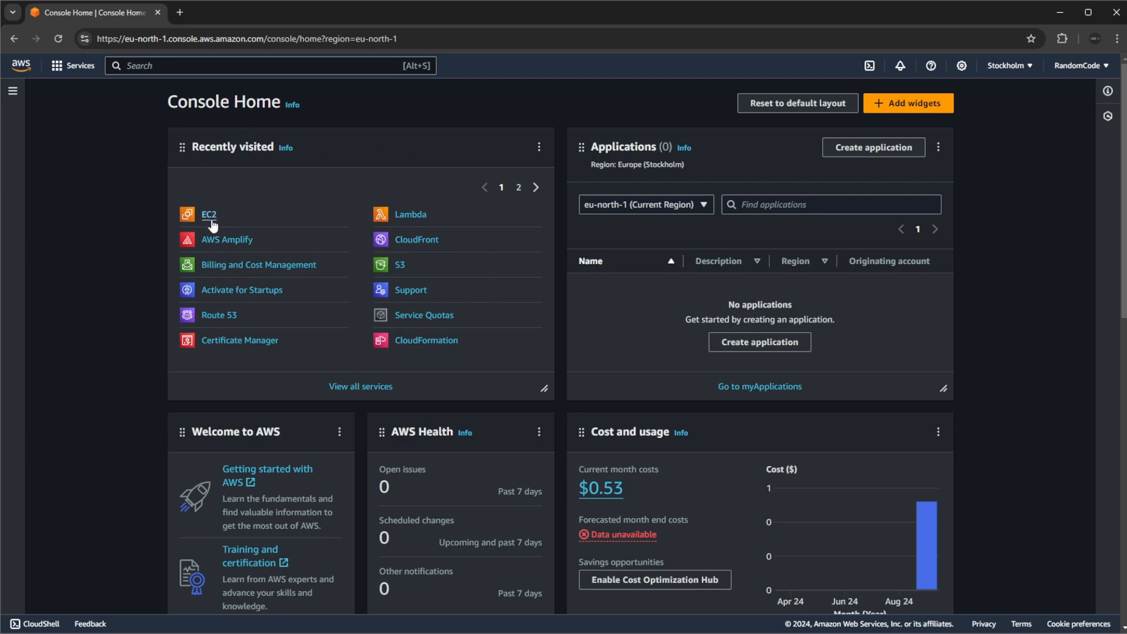
pyautogui.moveTo(330, 244)
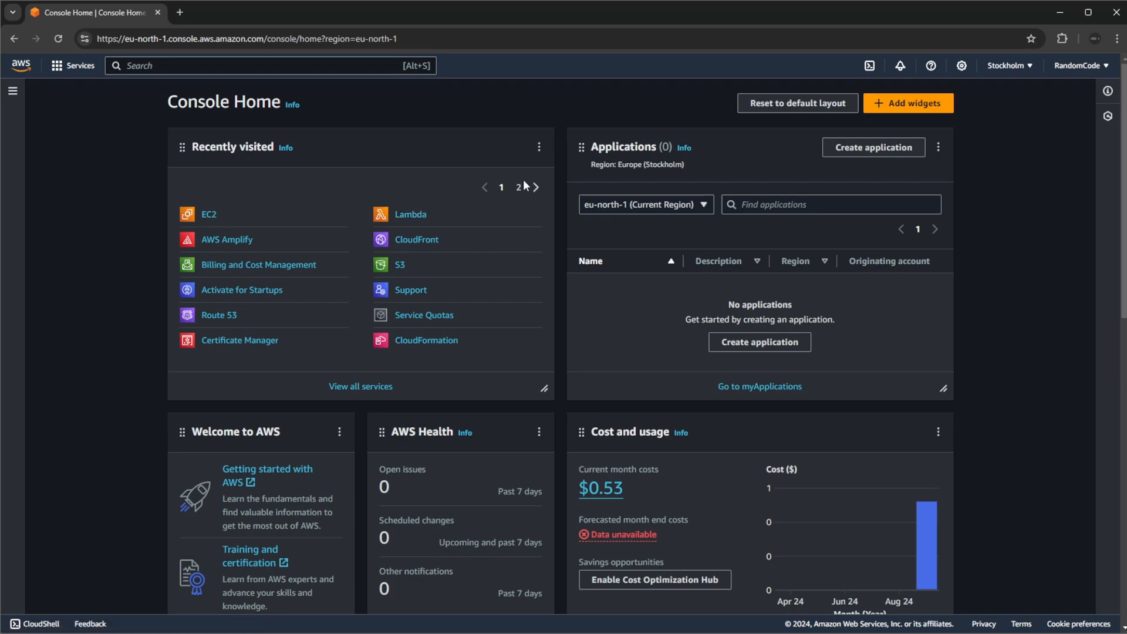
pyautogui.moveTo(340, 313)
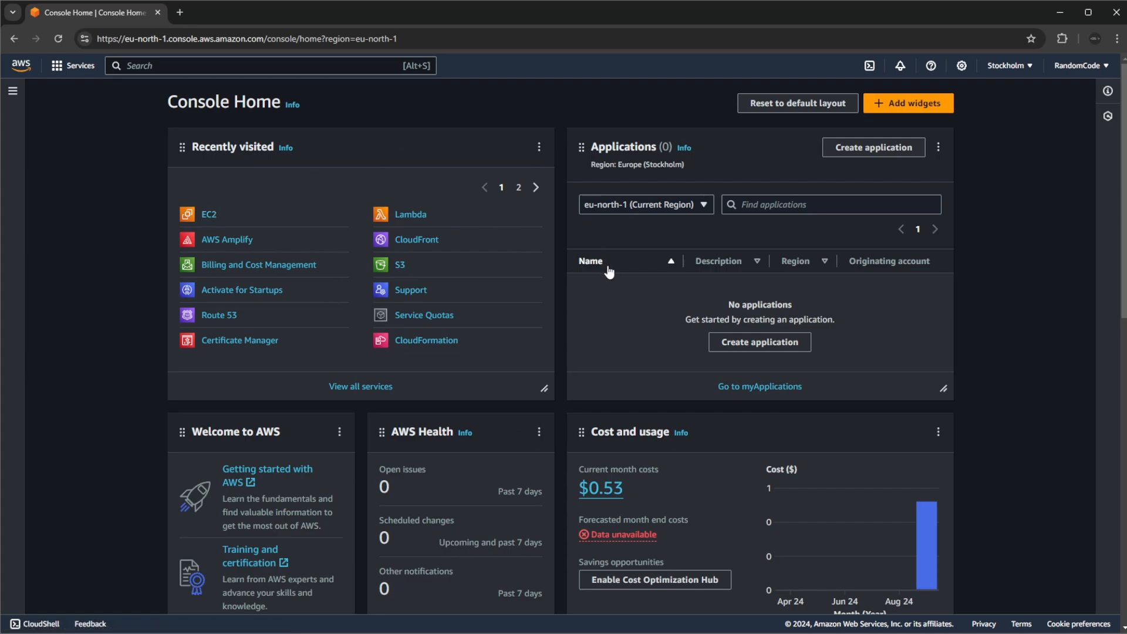
pyautogui.moveTo(388, 207)
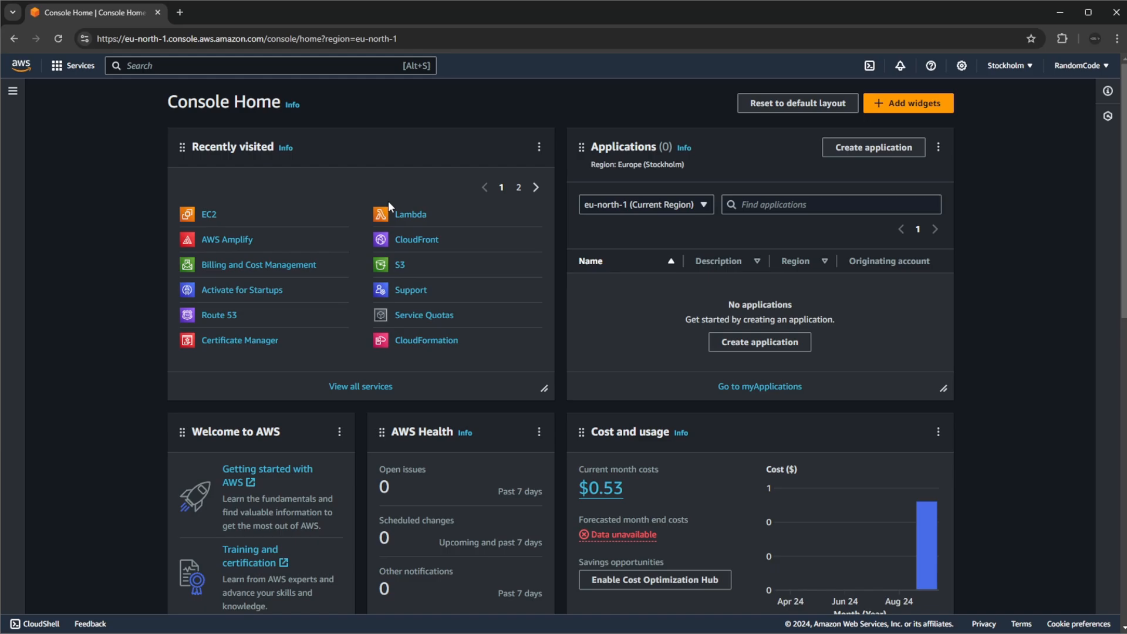
pyautogui.moveTo(620, 481)
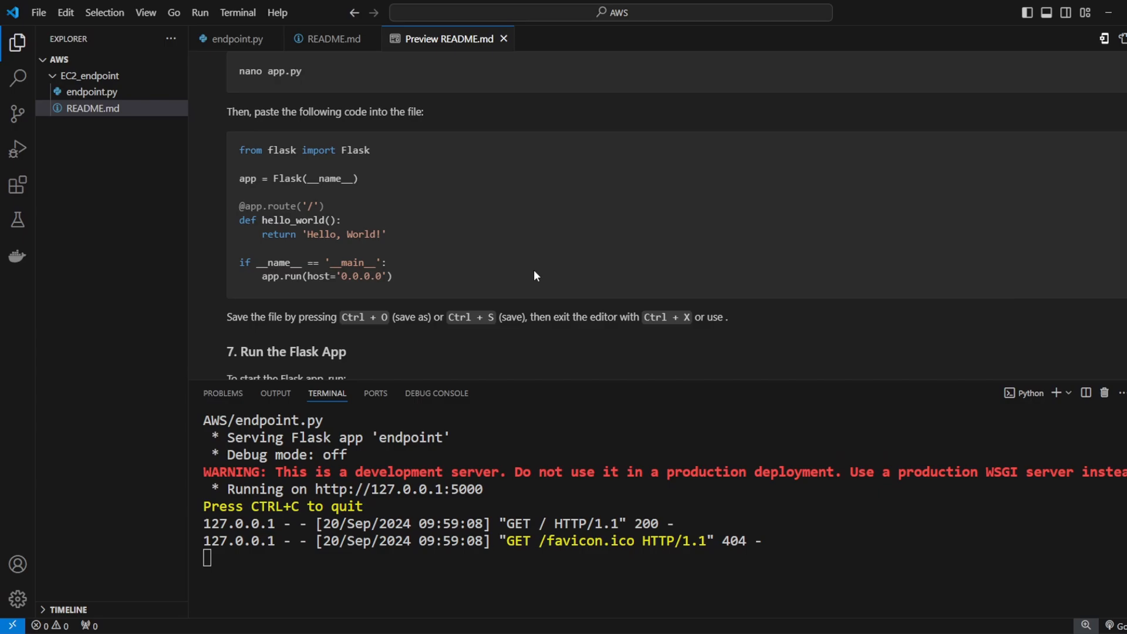
# Step: Inspect the root '/' route in endpoint.py, then return to the README deployment guide
pyautogui.click(235, 38)
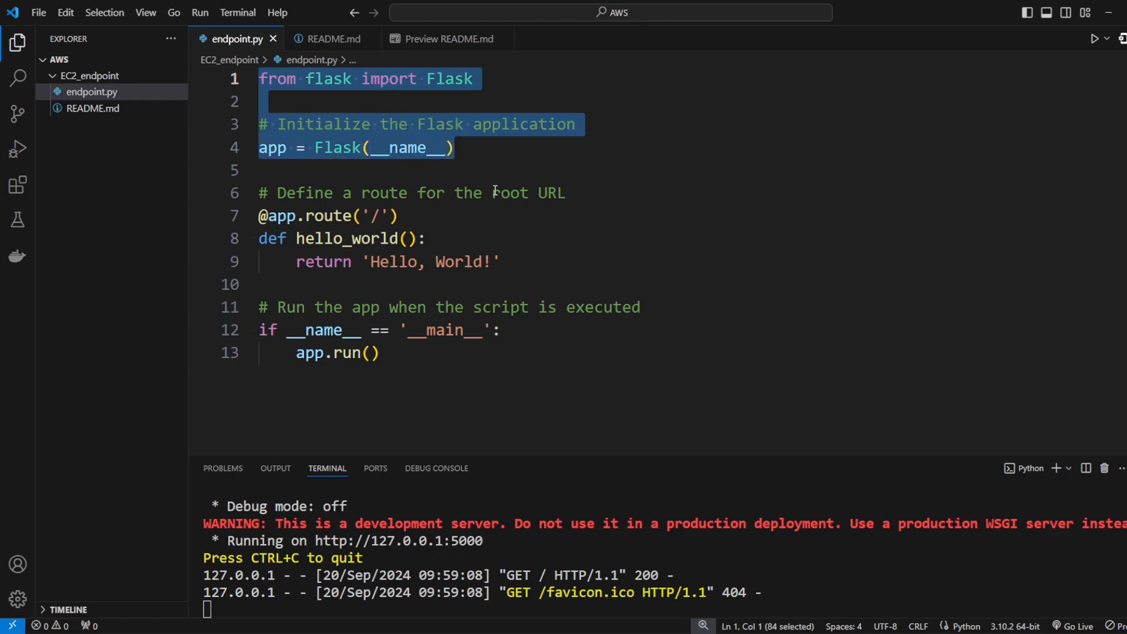
pyautogui.click(373, 215)
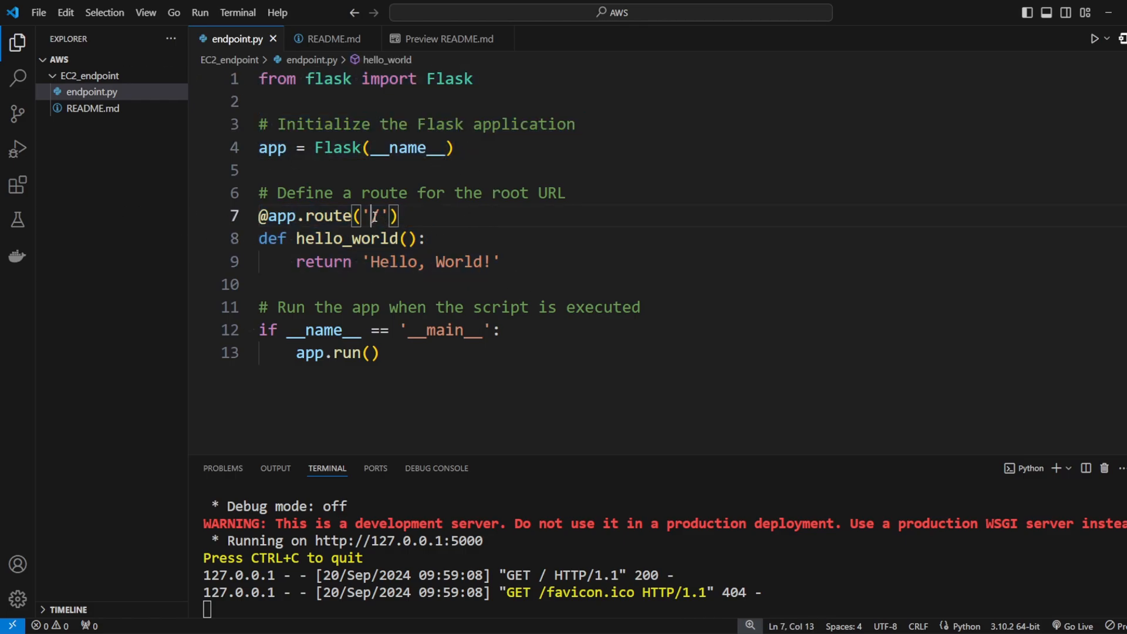
pyautogui.doubleClick(373, 216)
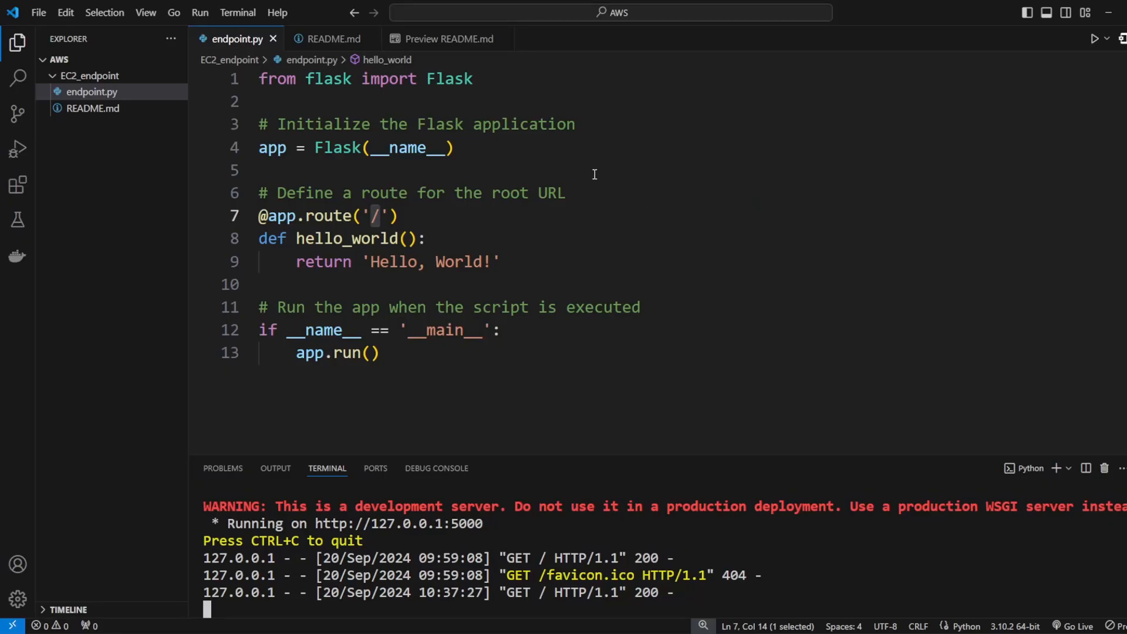
pyautogui.click(448, 38)
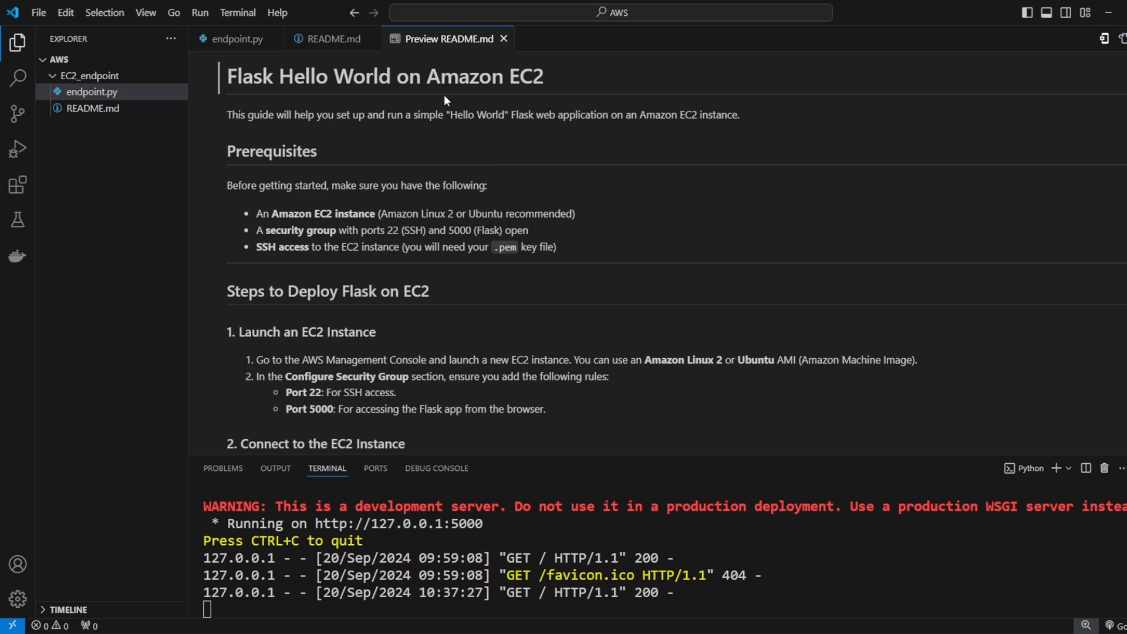
# Step: Read through the deployment guide, then search 'ec' to reach the Stockholm EC2 dashboard
pyautogui.scroll(-3)
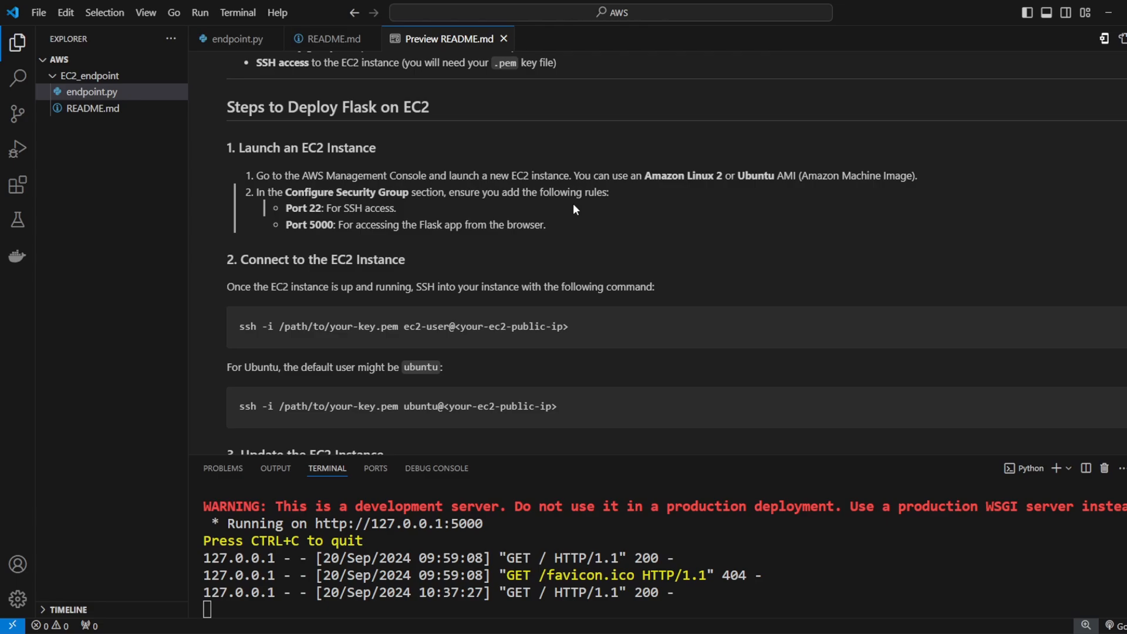
pyautogui.scroll(-3)
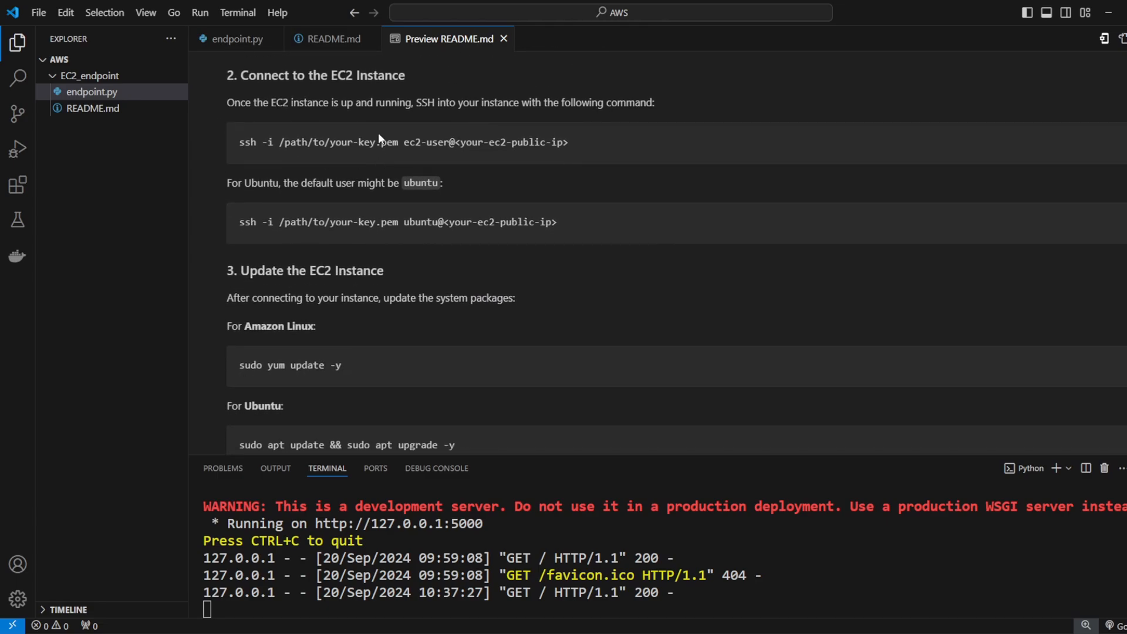
pyautogui.scroll(-3)
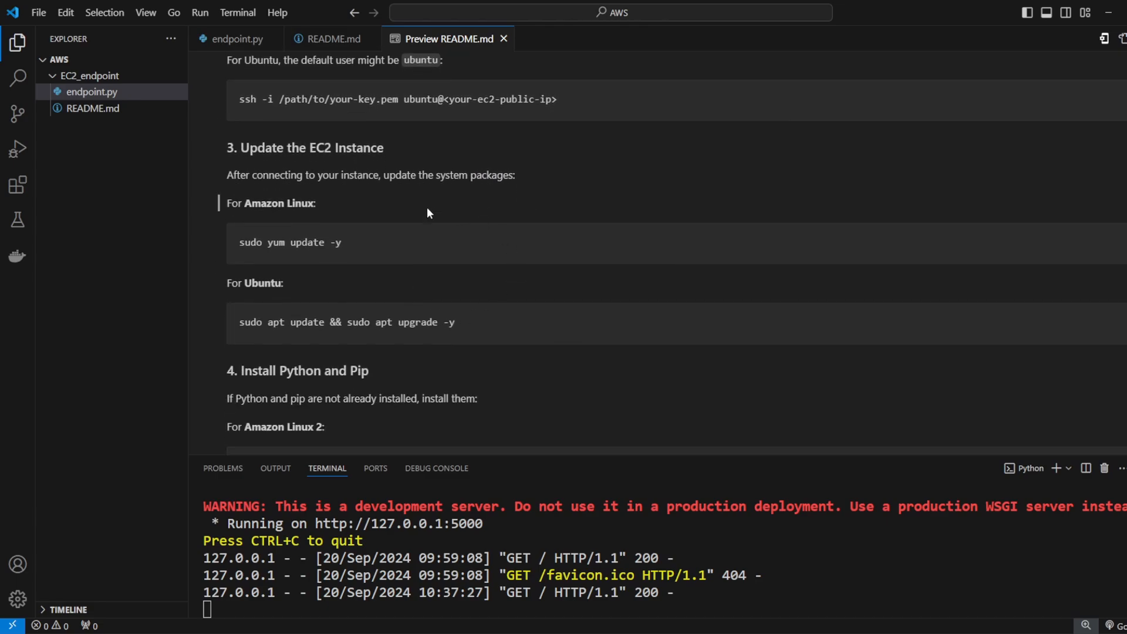
pyautogui.scroll(-3)
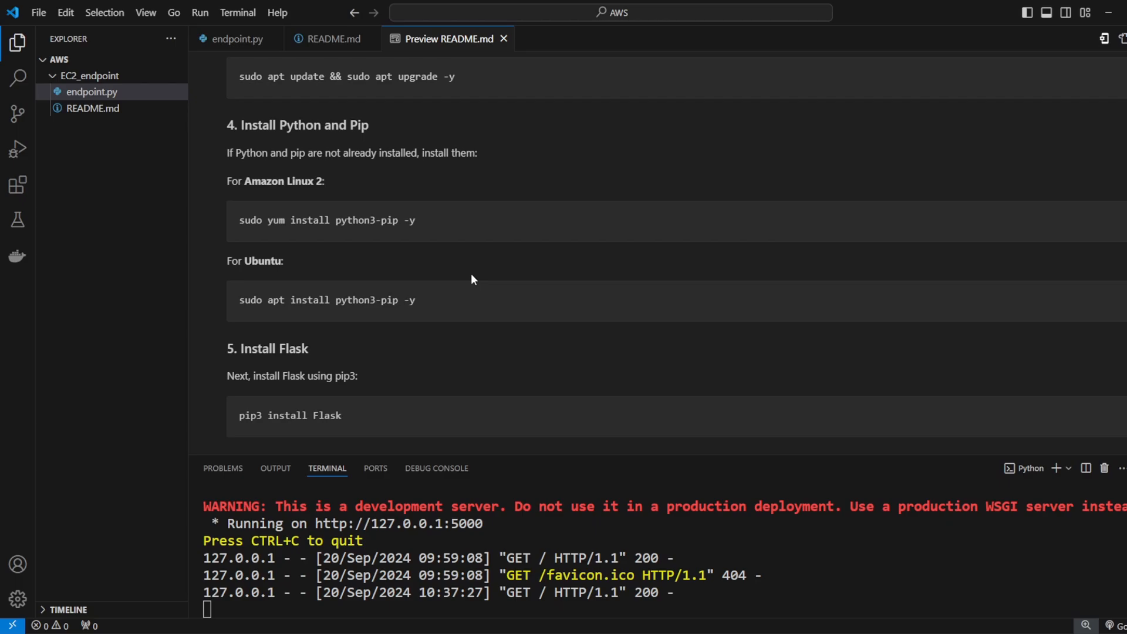
pyautogui.scroll(-3)
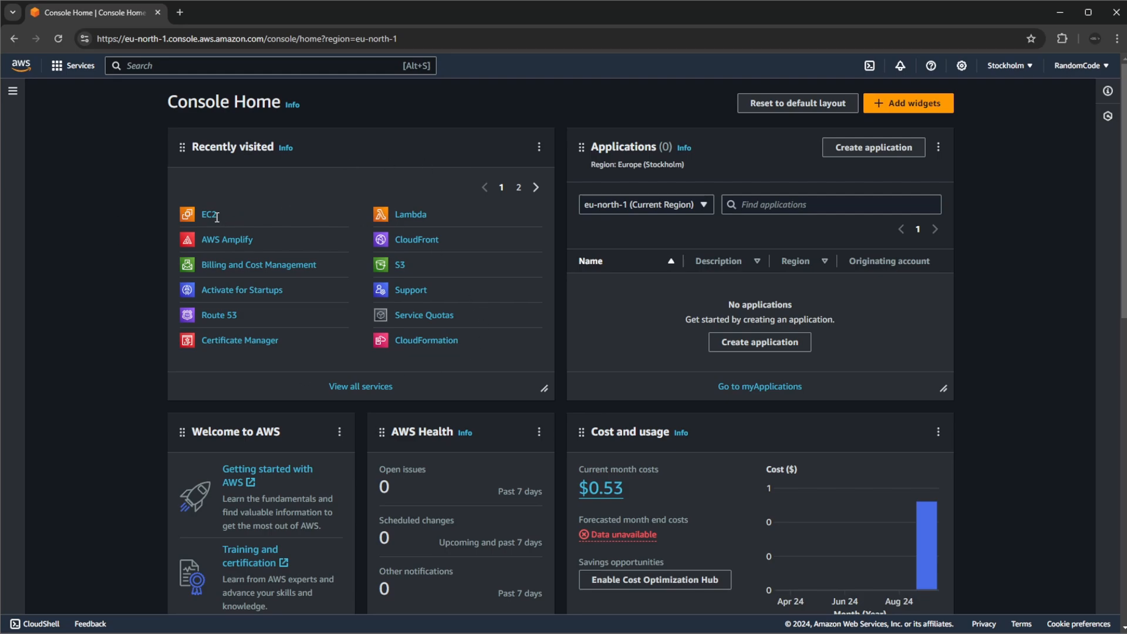
pyautogui.moveTo(285, 188)
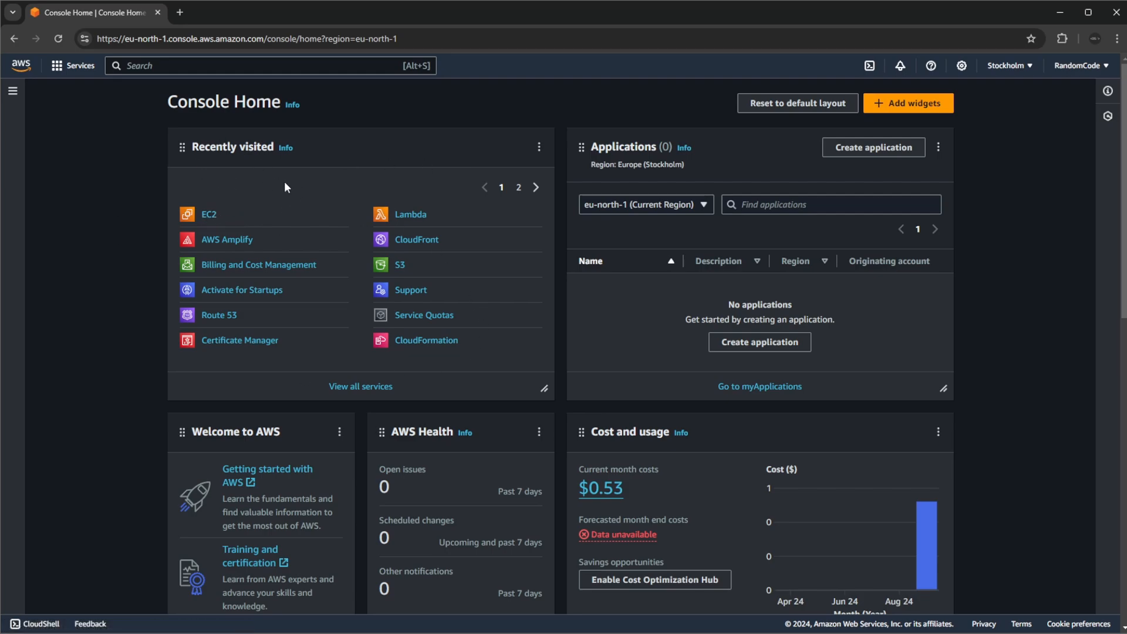
pyautogui.moveTo(301, 151)
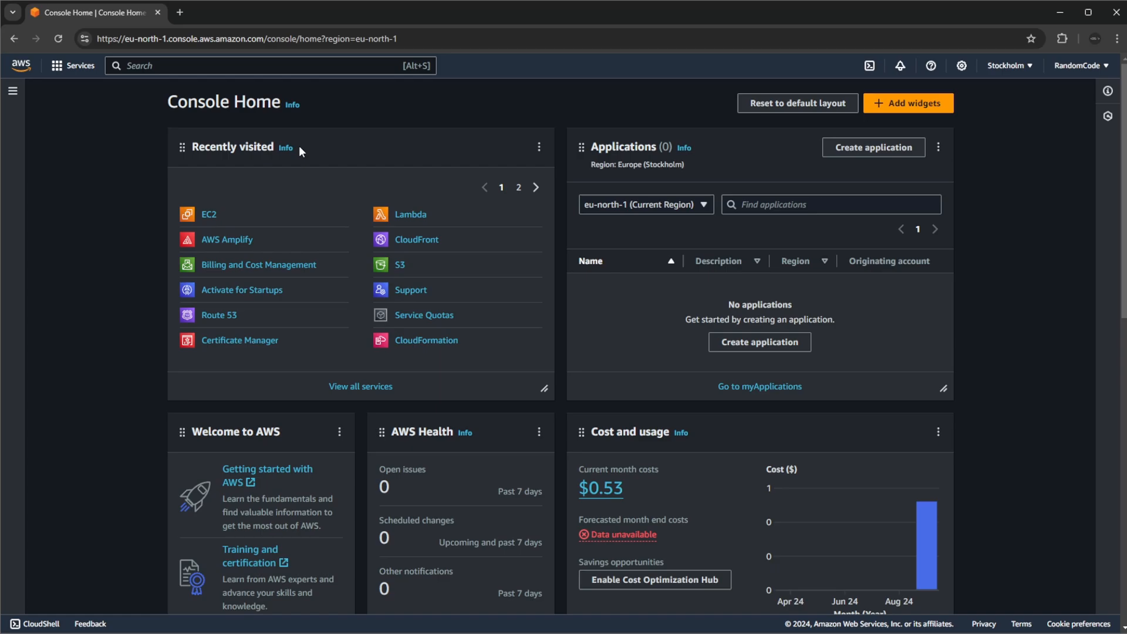
pyautogui.write('ec')
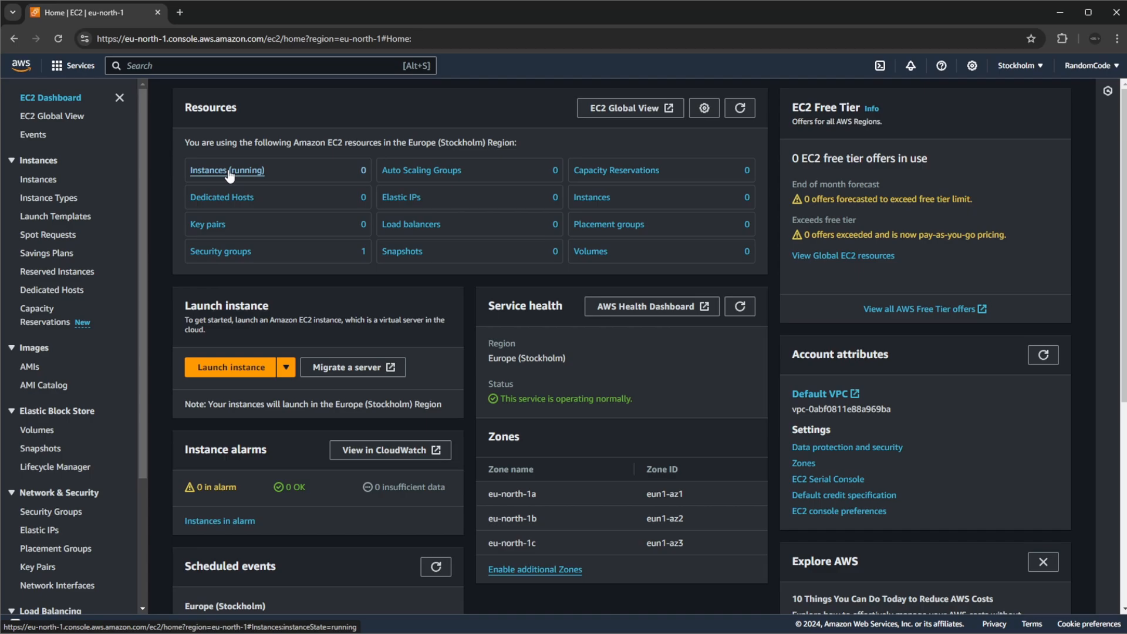
# Step: List running EC2 instances (none found) and check the Stockholm region in the region list
pyautogui.click(226, 171)
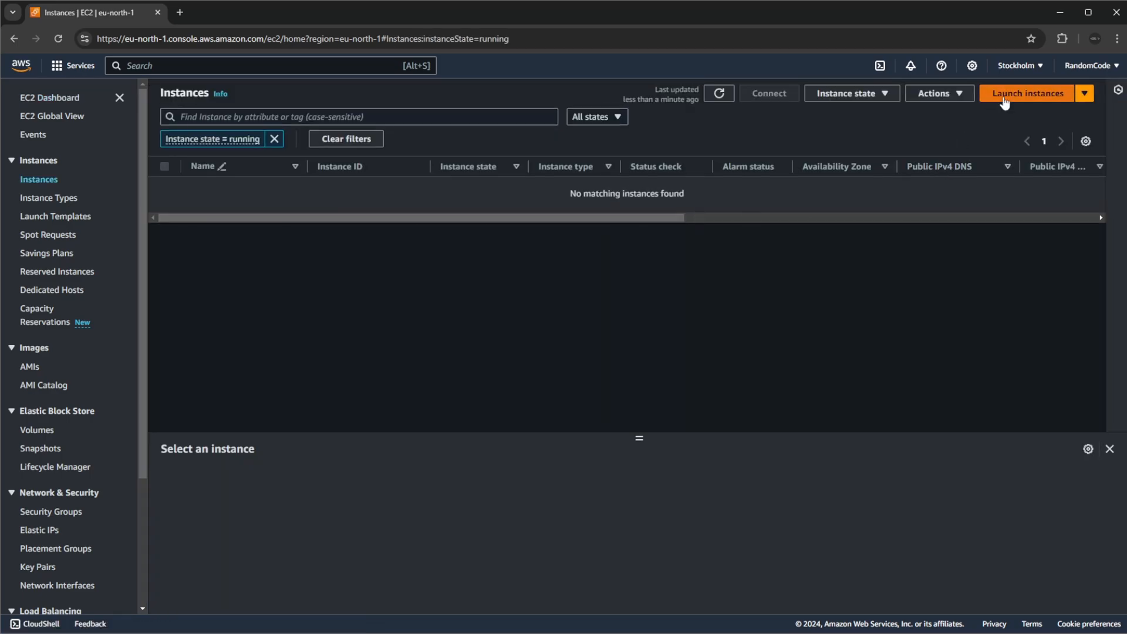
pyautogui.moveTo(885, 187)
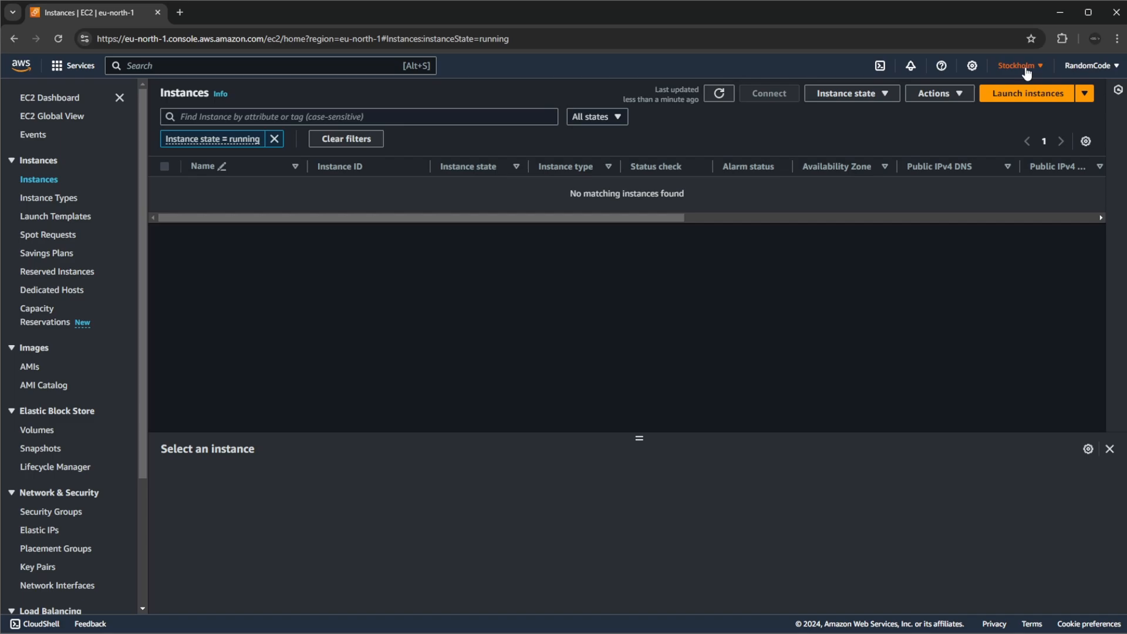
pyautogui.click(1018, 65)
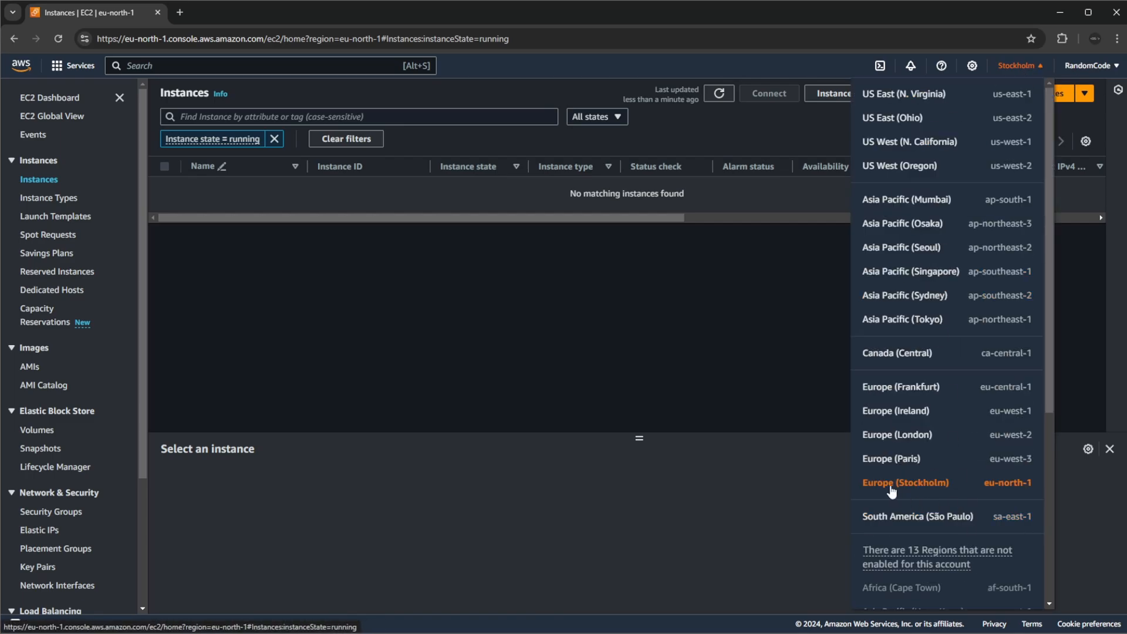
pyautogui.moveTo(918, 486)
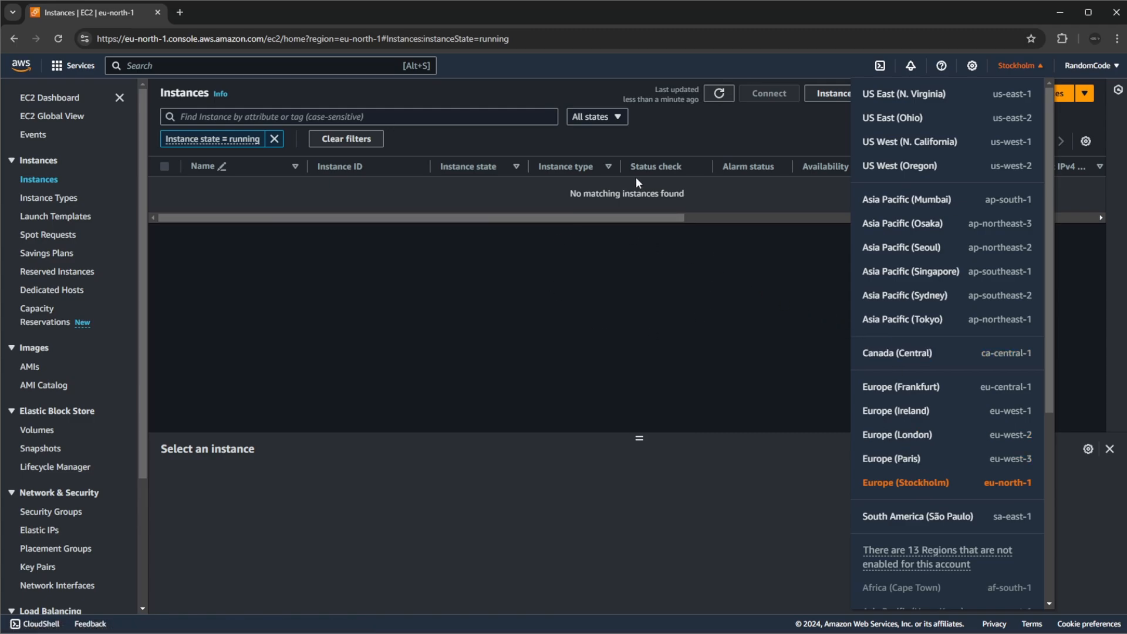
pyautogui.moveTo(812, 283)
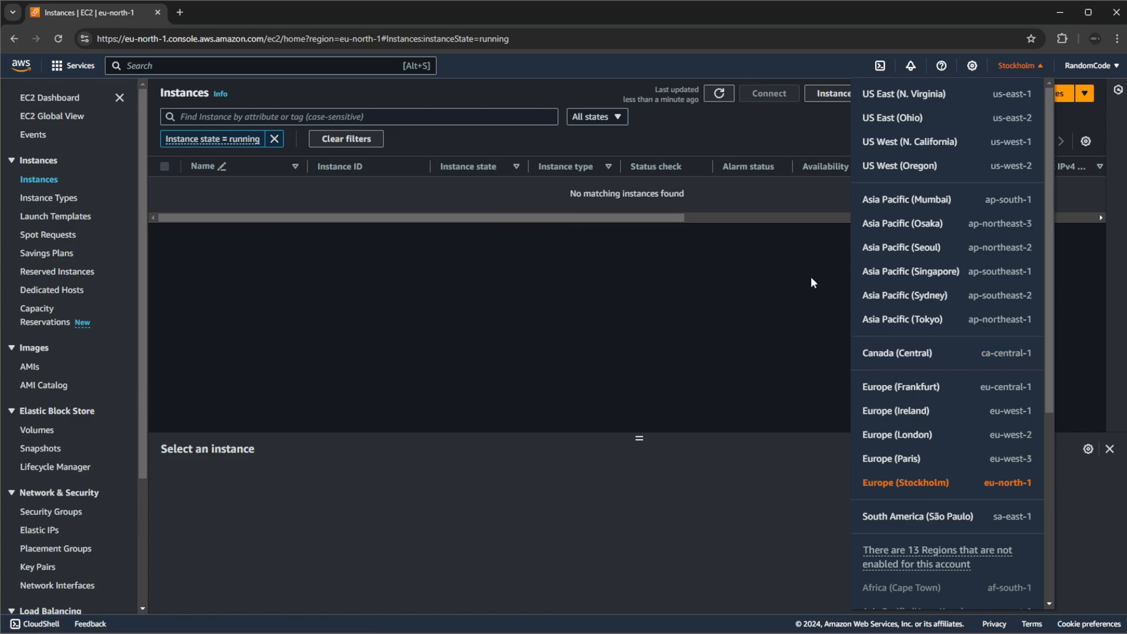
pyautogui.moveTo(908, 353)
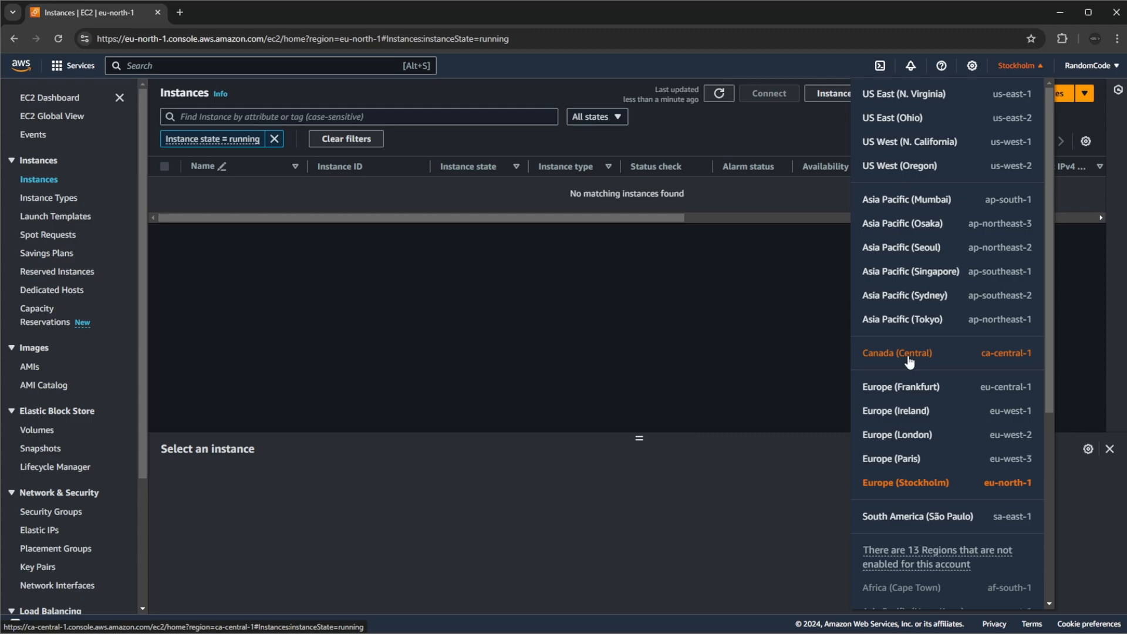
pyautogui.moveTo(905, 494)
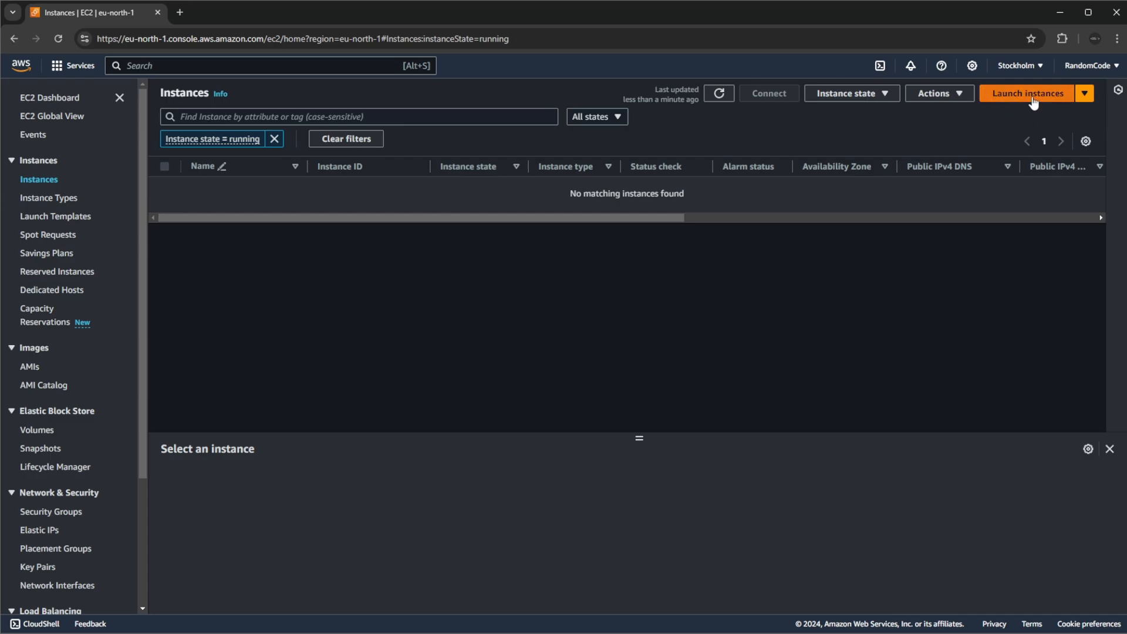
# Step: Launch a new instance named 'SimpleEndpoint' with Amazon Linux 2023 preselected
pyautogui.click(1027, 93)
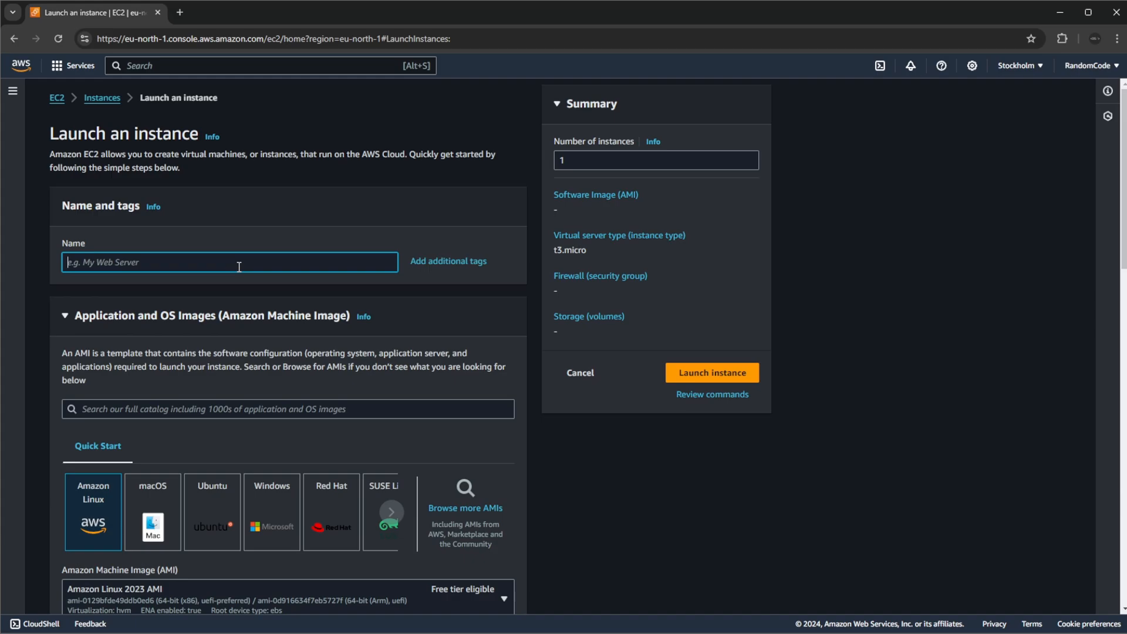
pyautogui.write('SimpleE')
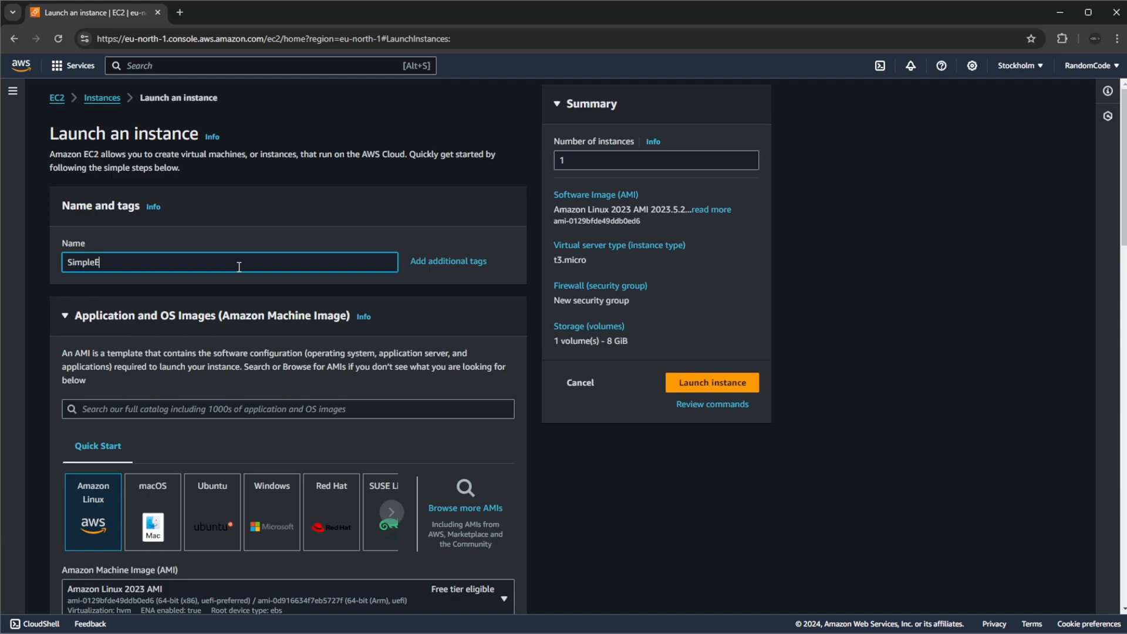
pyautogui.write('ndpoint')
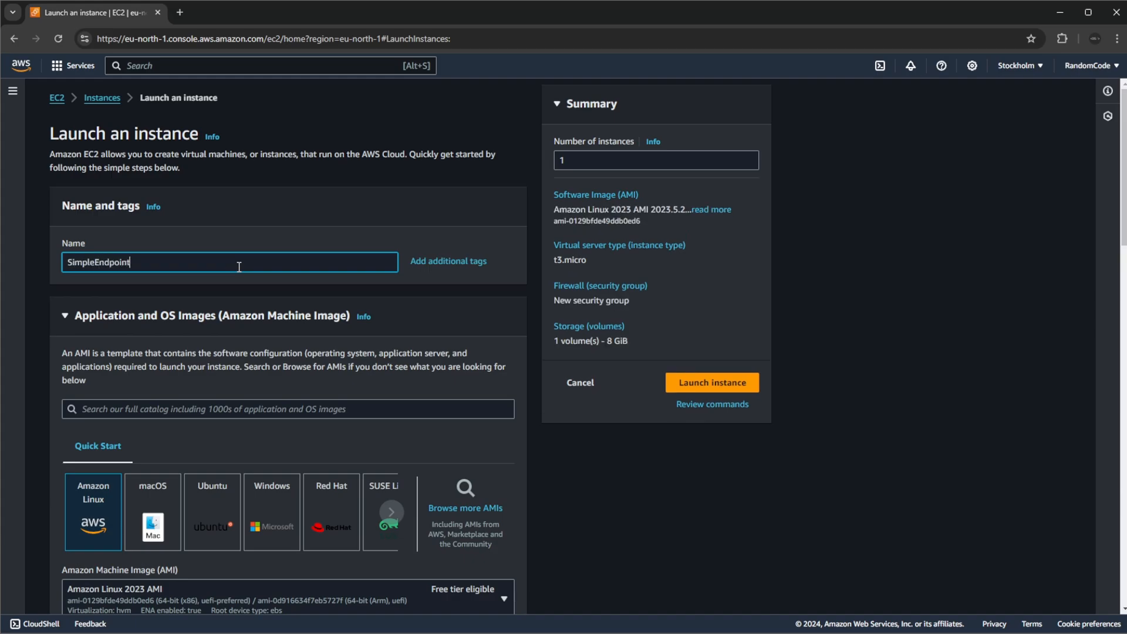
pyautogui.scroll(-3)
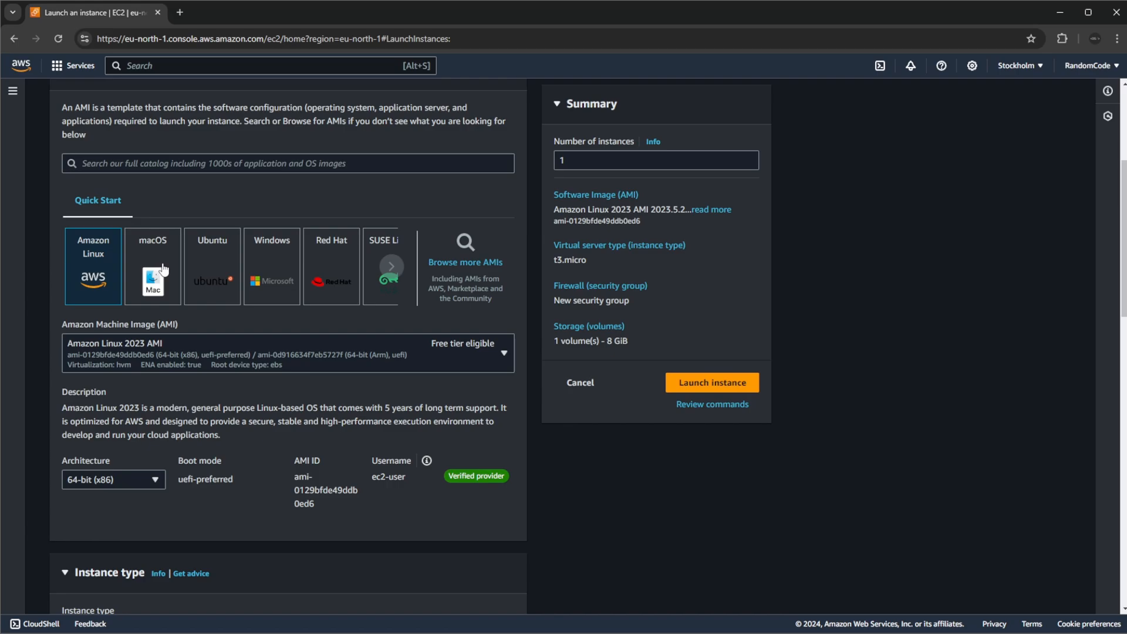
pyautogui.moveTo(182, 293)
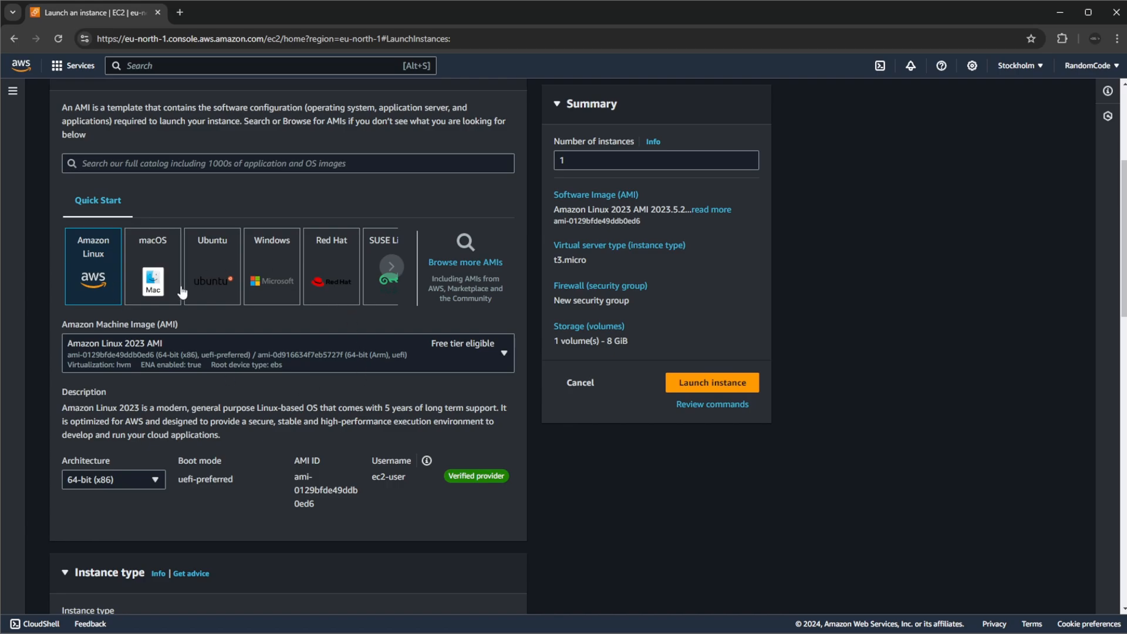
pyautogui.moveTo(236, 346)
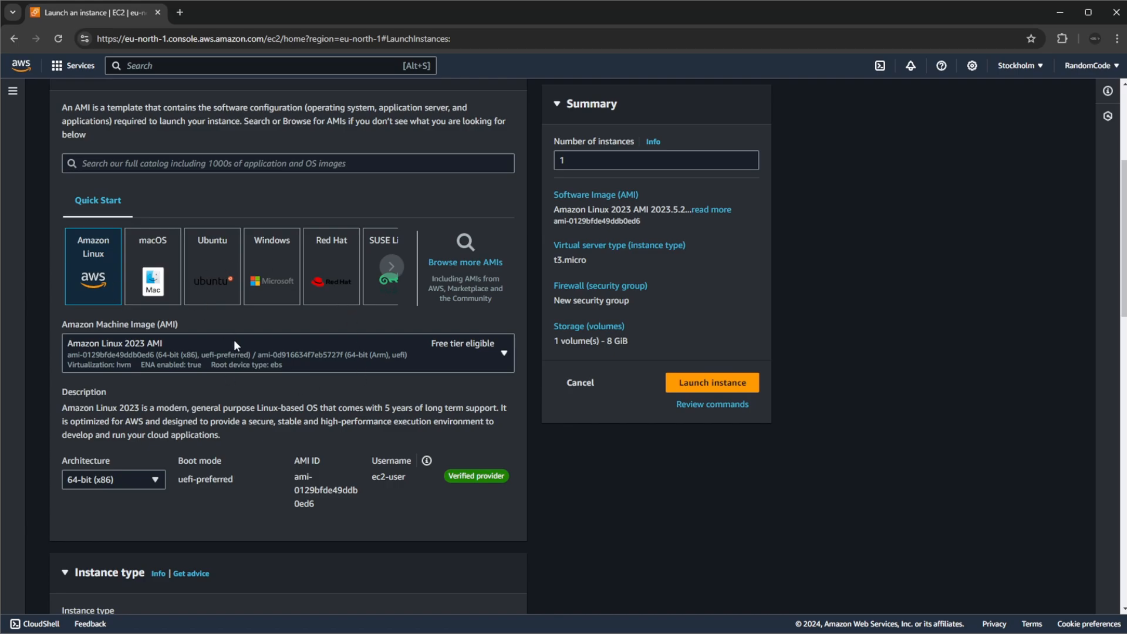
pyautogui.moveTo(594, 323)
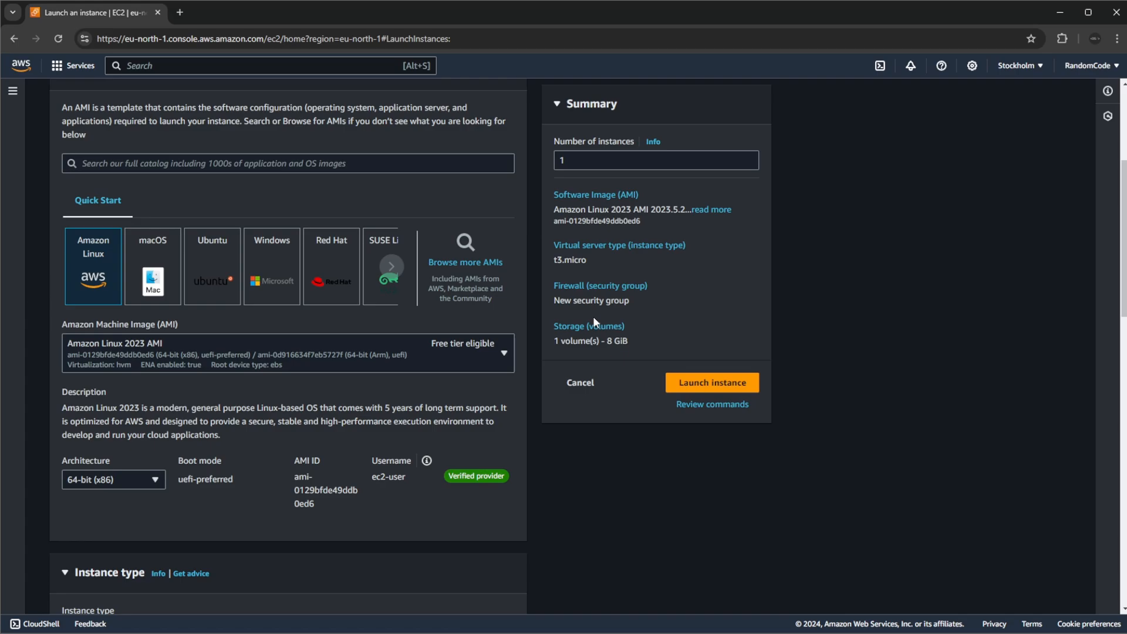
pyautogui.moveTo(478, 247)
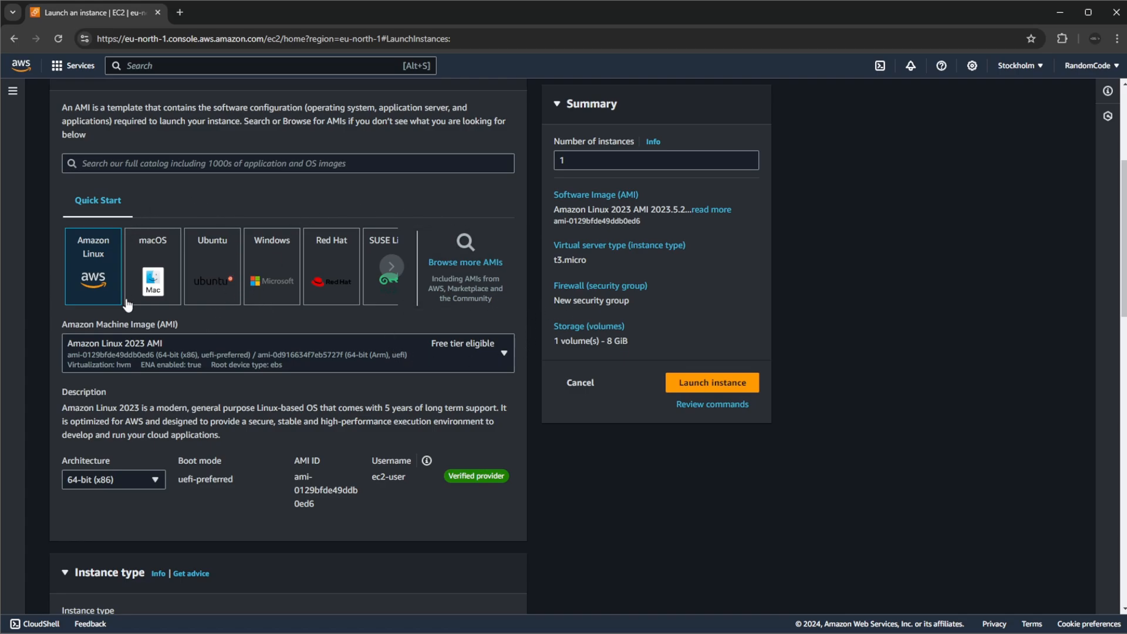
pyautogui.moveTo(255, 279)
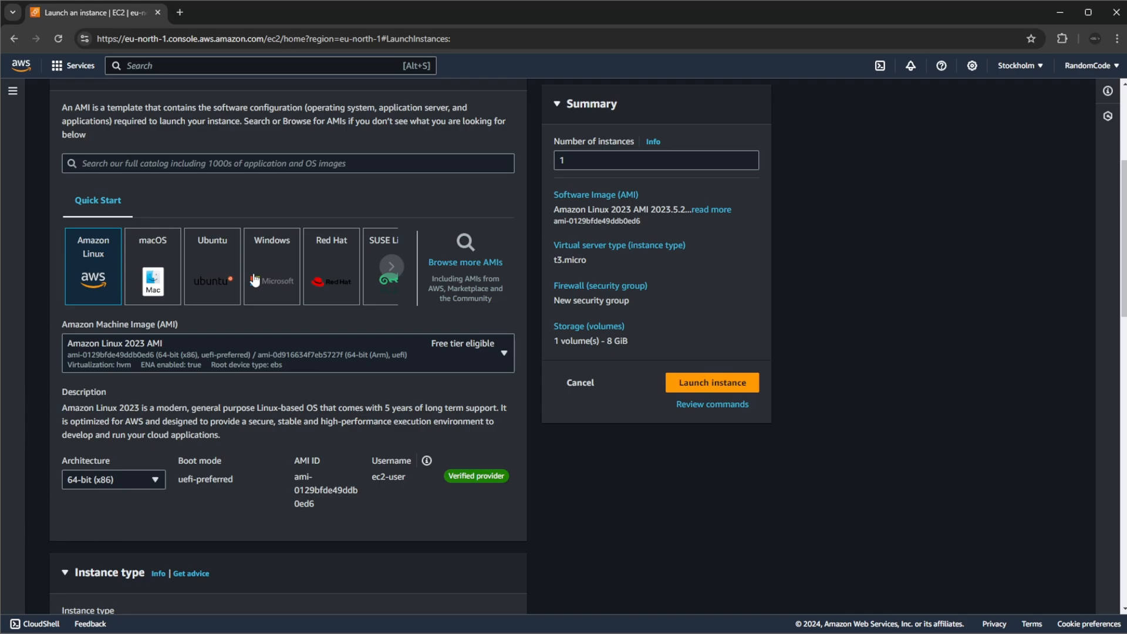
pyautogui.moveTo(166, 363)
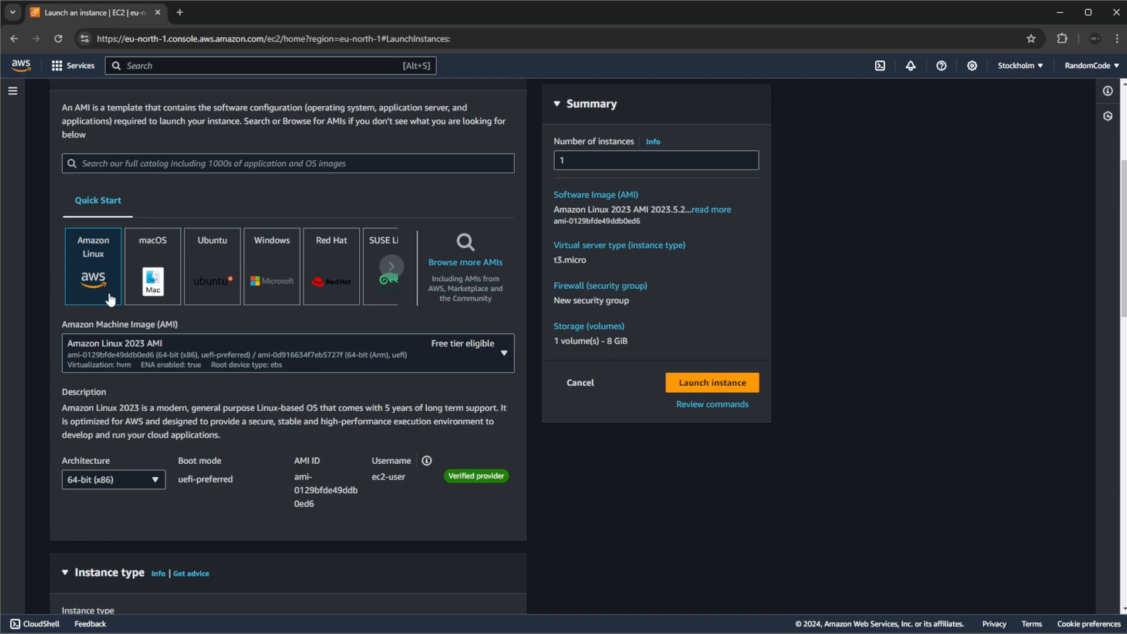
pyautogui.moveTo(582, 298)
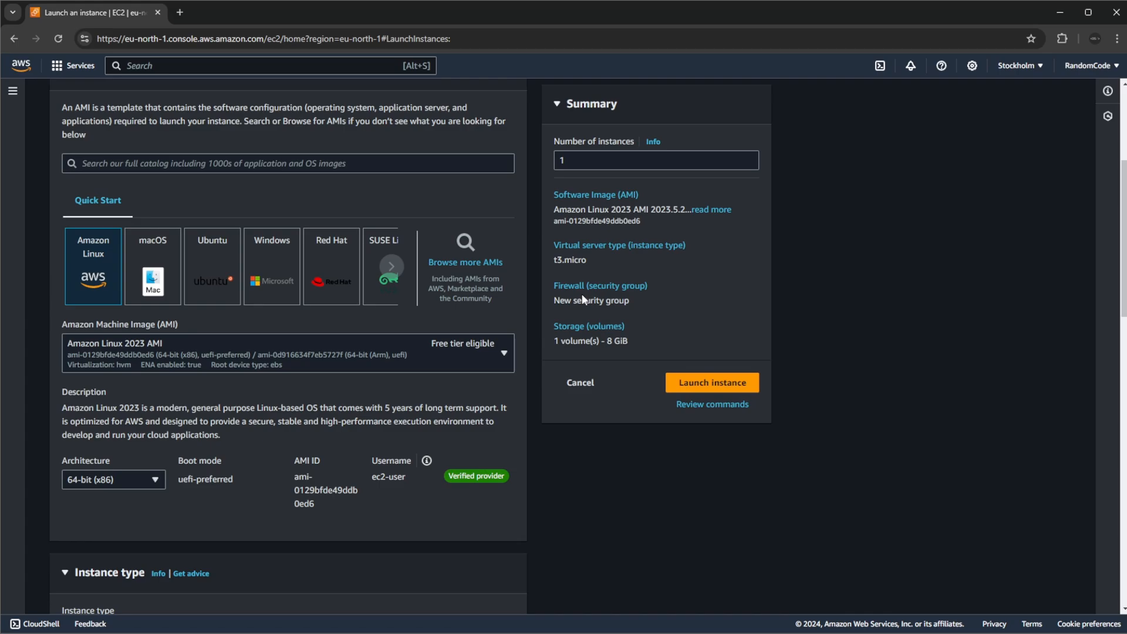
pyautogui.moveTo(464, 347)
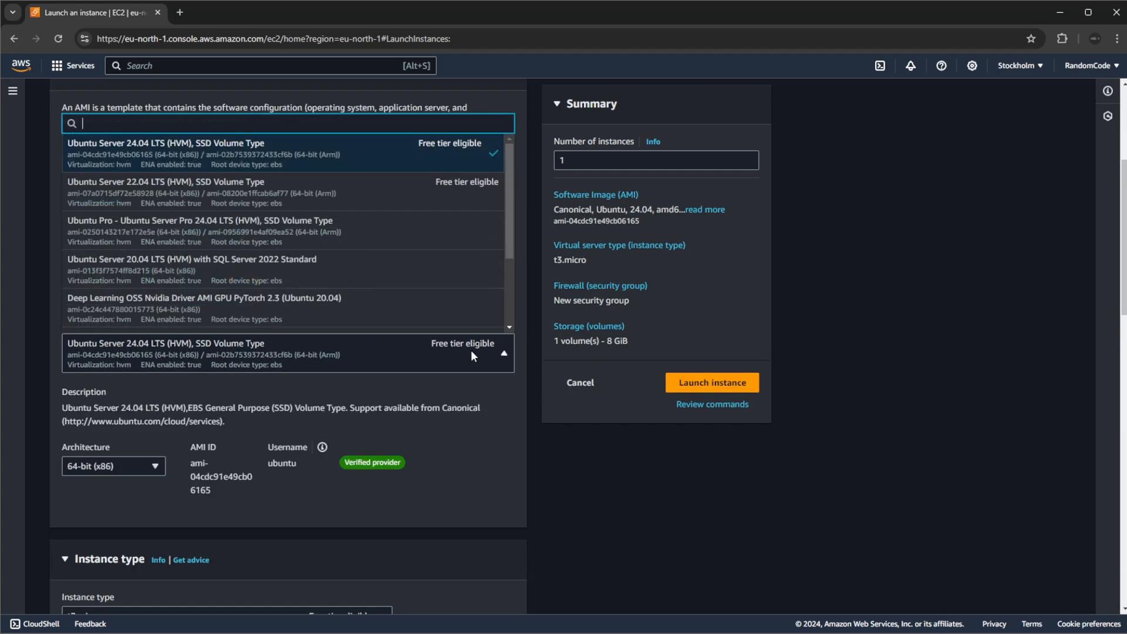
pyautogui.click(502, 353)
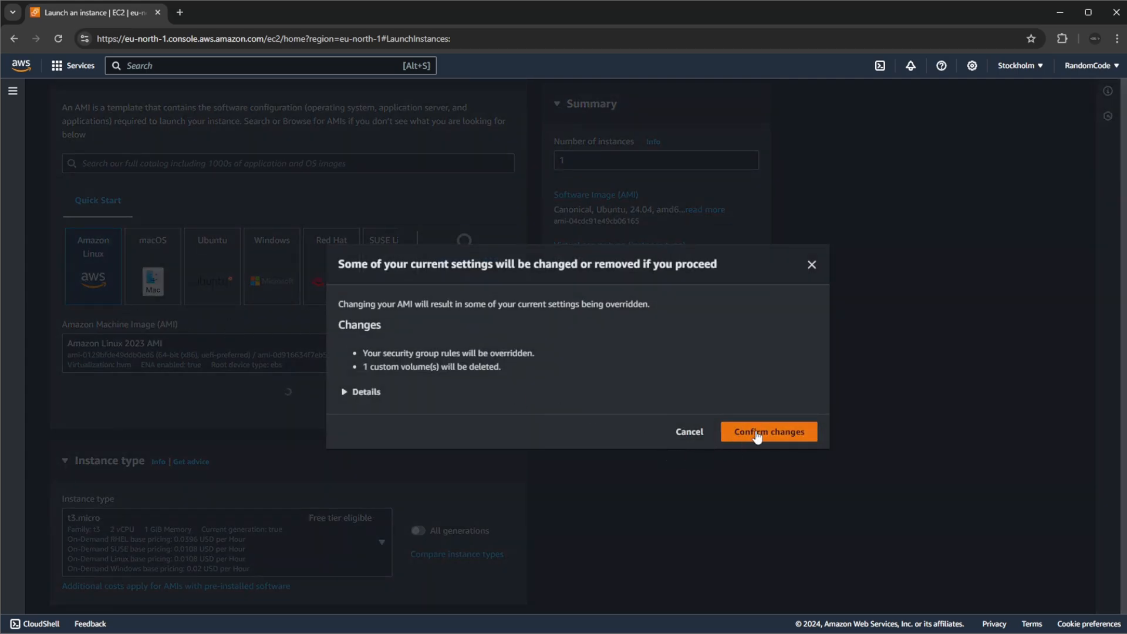
pyautogui.click(768, 431)
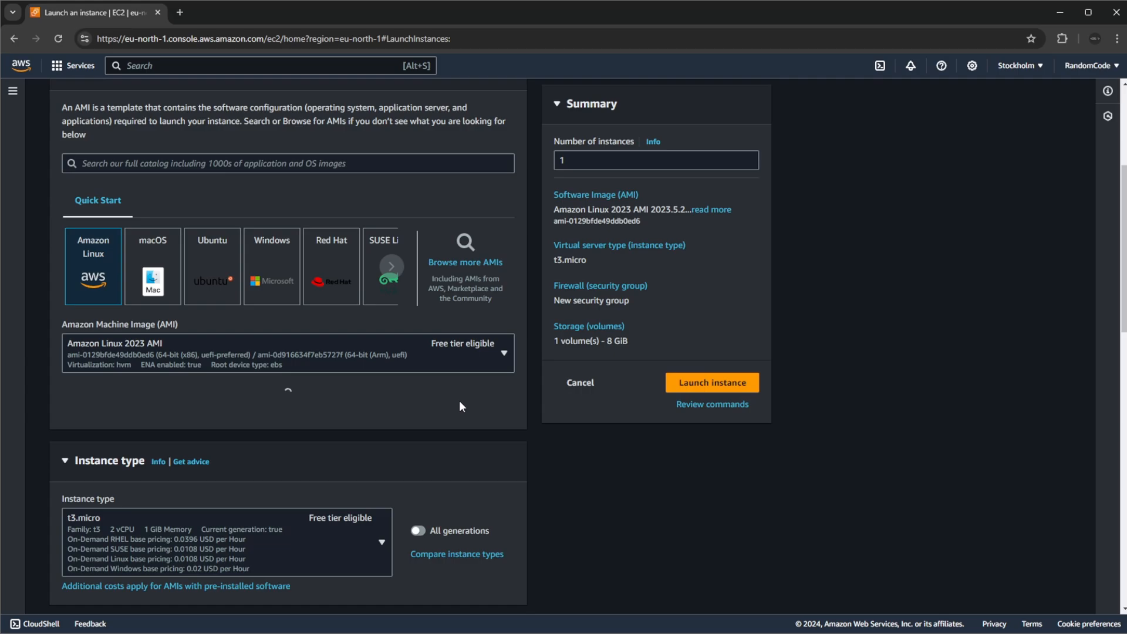
pyautogui.scroll(-3)
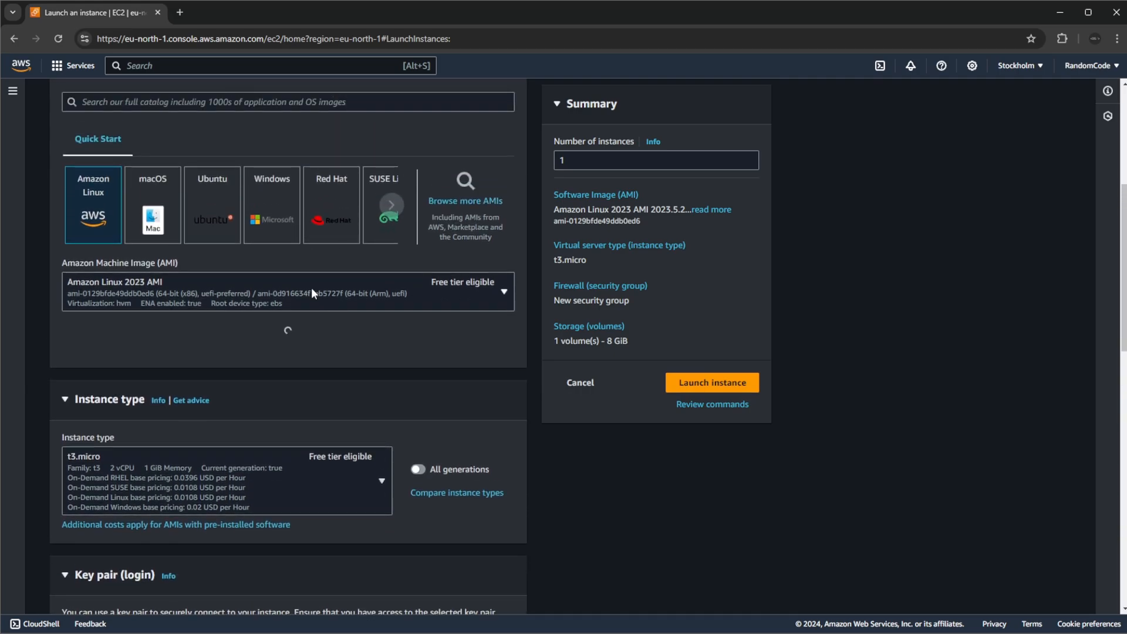
pyautogui.click(287, 291)
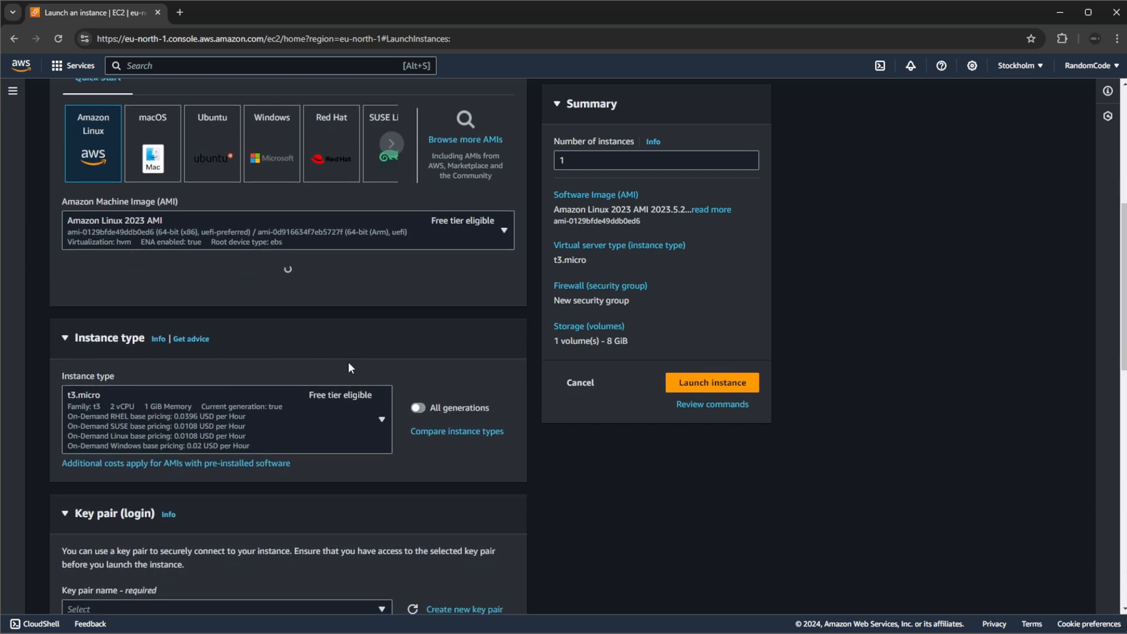
pyautogui.scroll(-3)
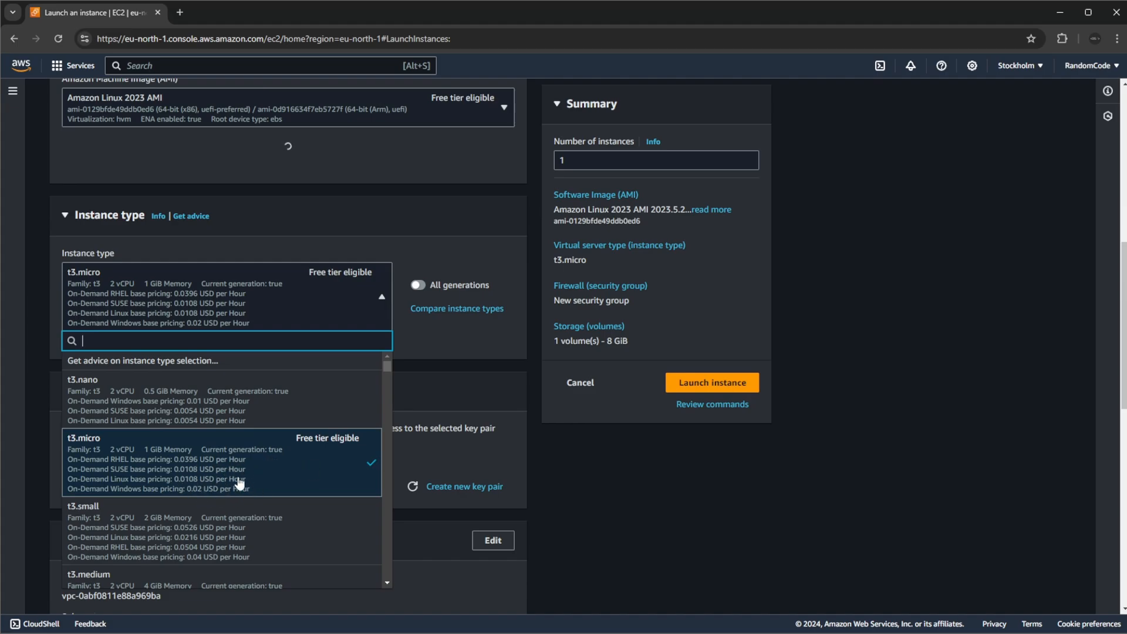
pyautogui.moveTo(849, 318)
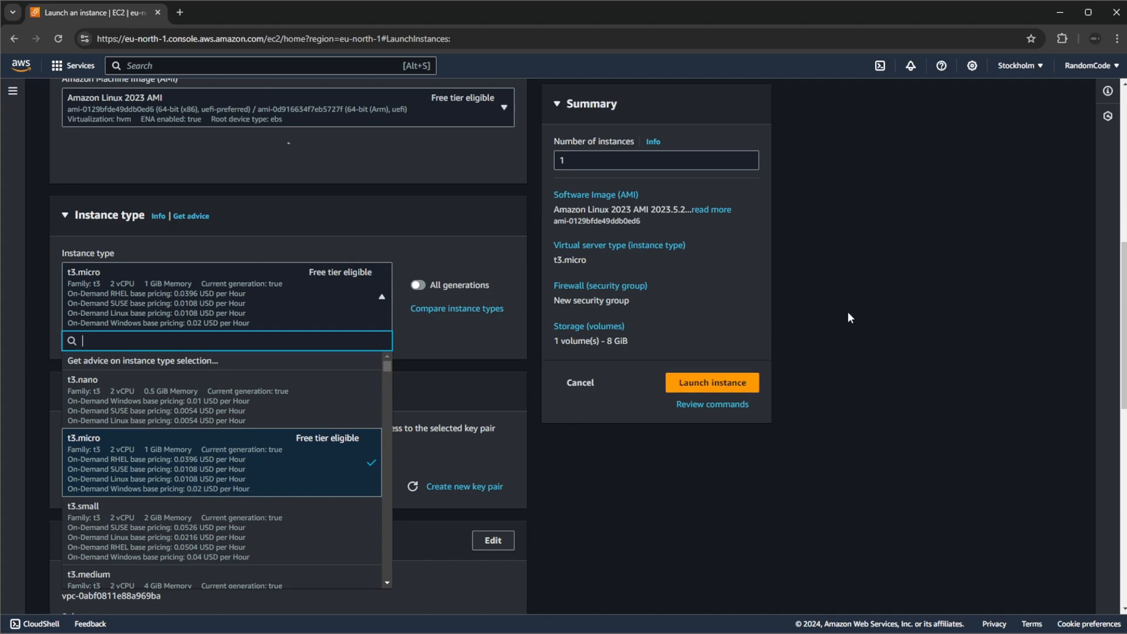
pyautogui.moveTo(396, 380)
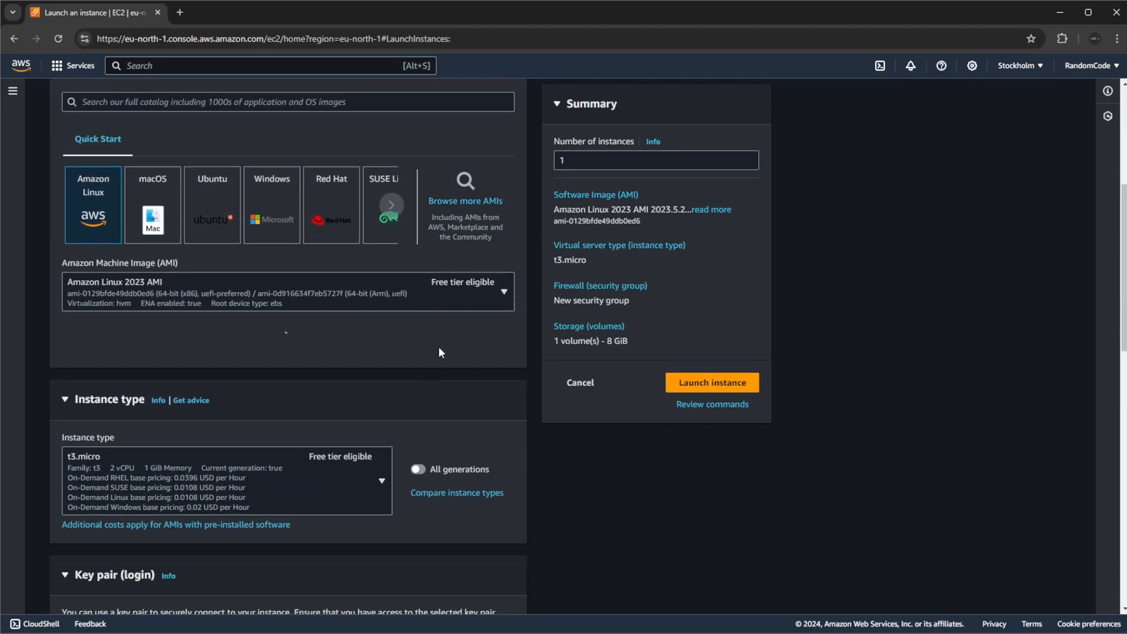
pyautogui.scroll(-3)
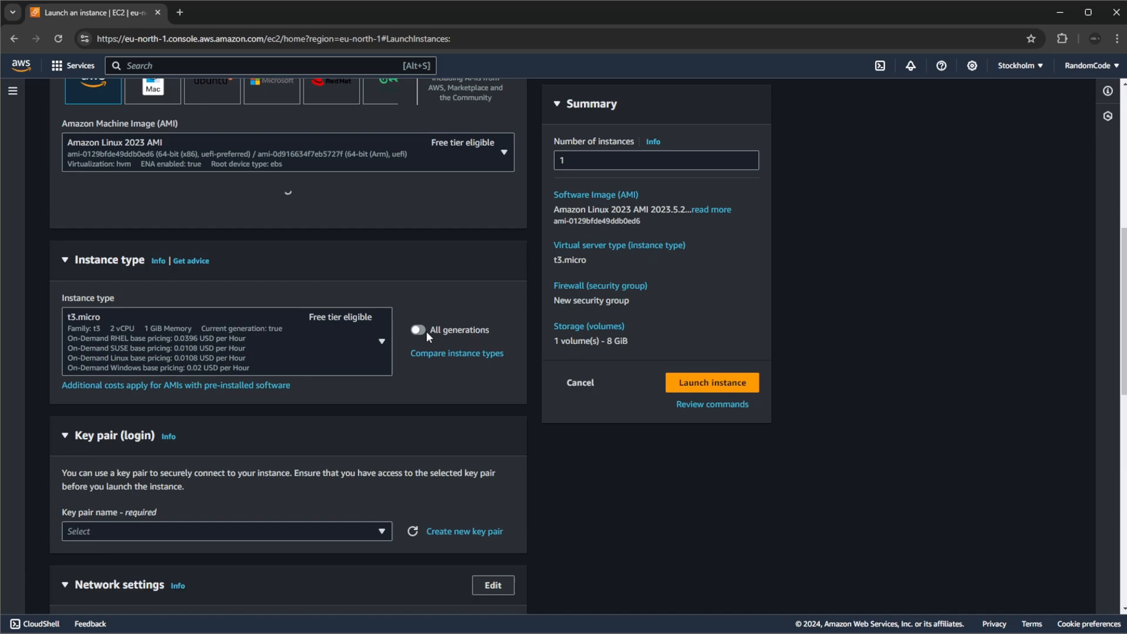
pyautogui.scroll(-3)
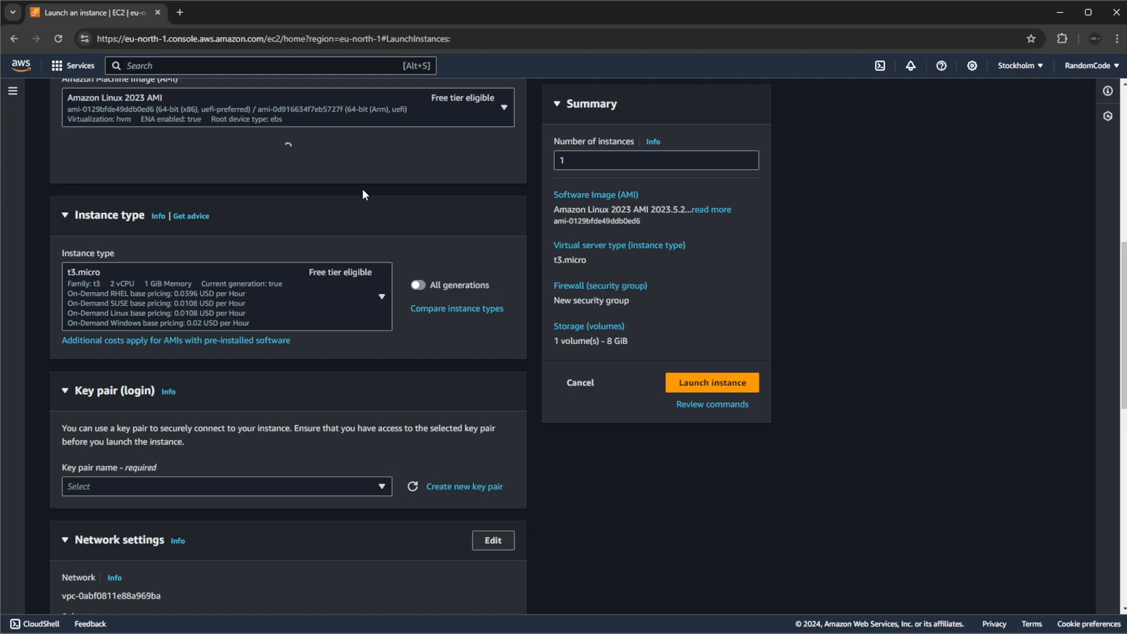
pyautogui.scroll(-3)
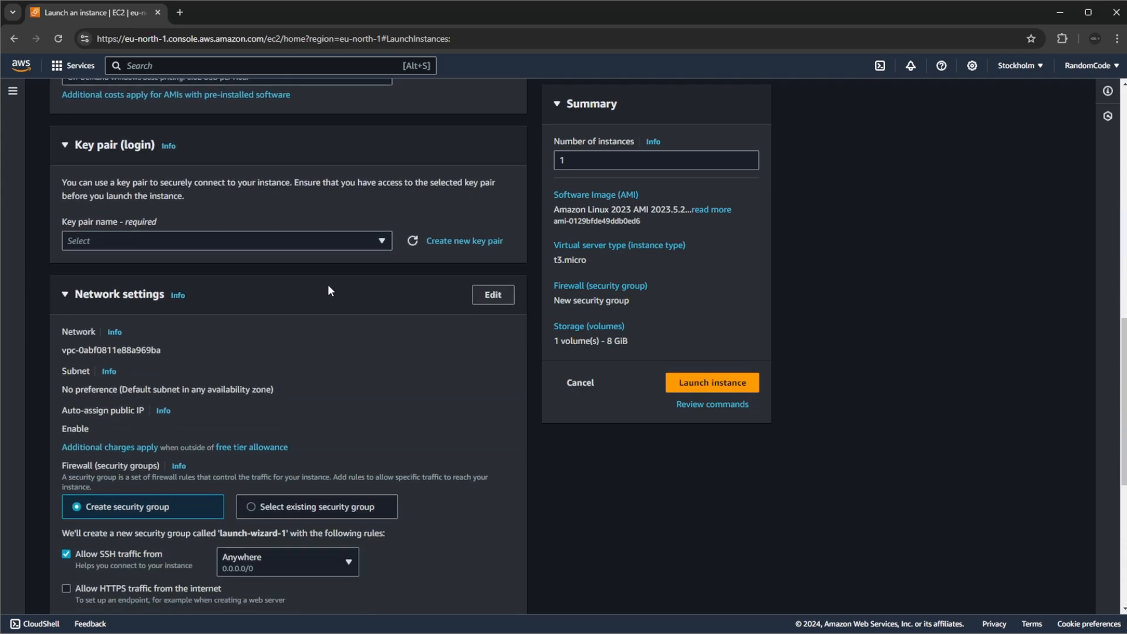
pyautogui.moveTo(248, 209)
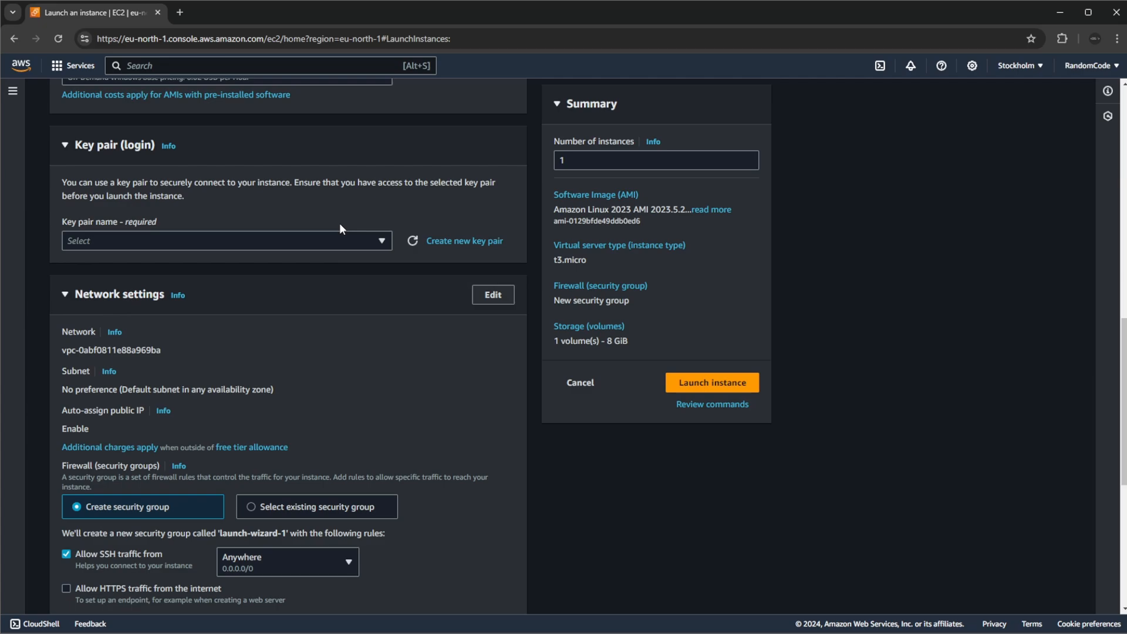
pyautogui.click(226, 240)
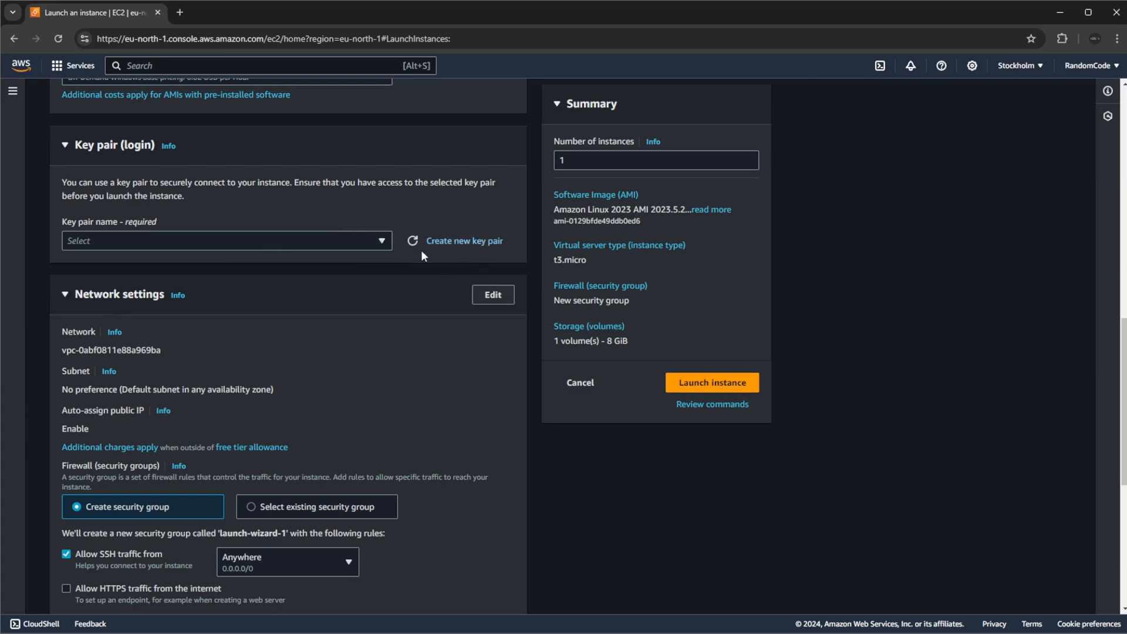
pyautogui.moveTo(236, 254)
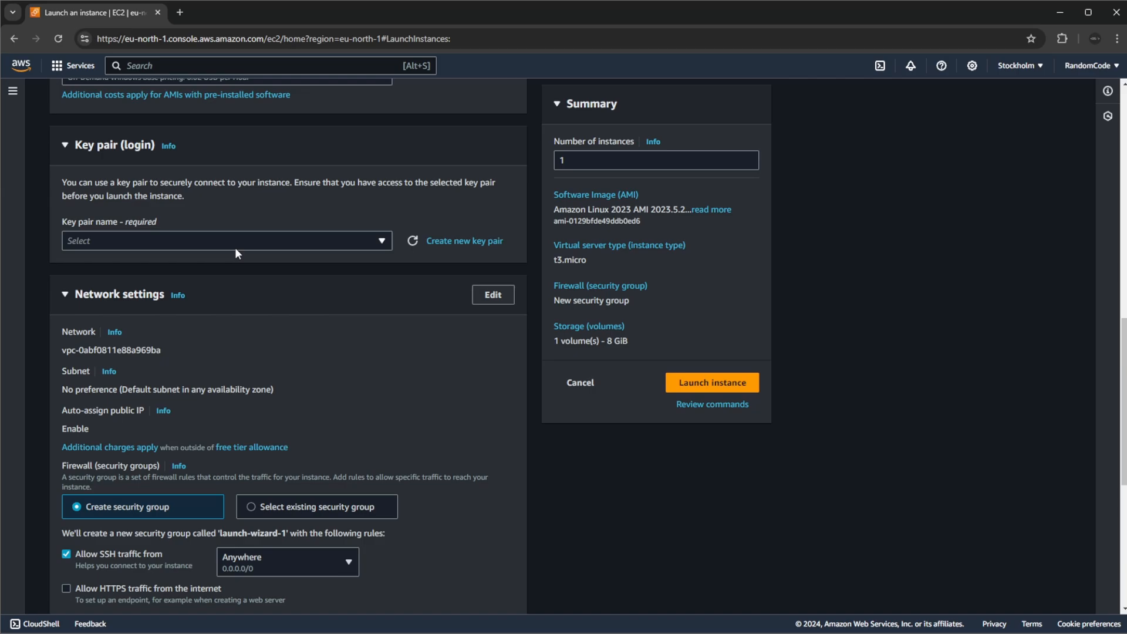
pyautogui.moveTo(294, 257)
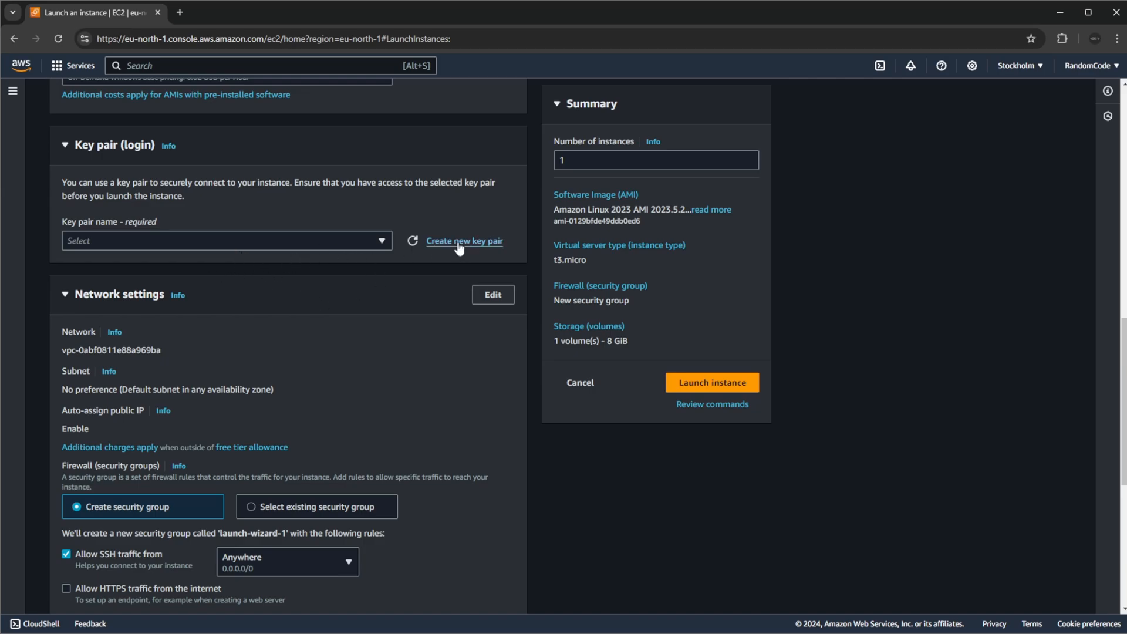
# Step: Create the RSA key pair 'SimpleKey' with a .pem file and download it
pyautogui.click(465, 241)
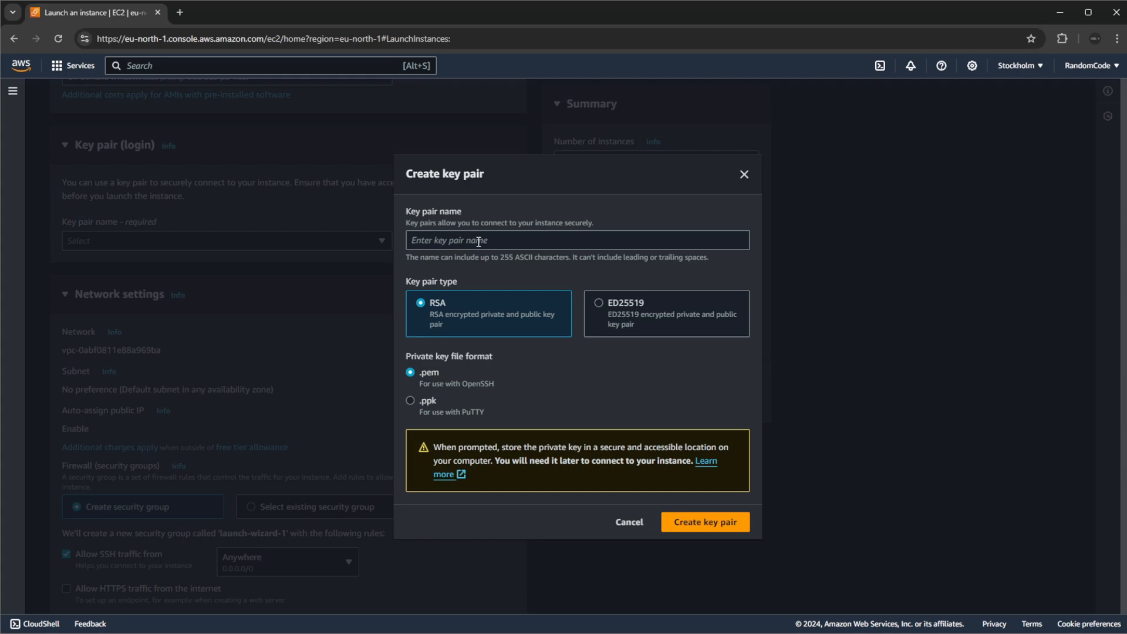
pyautogui.write('s')
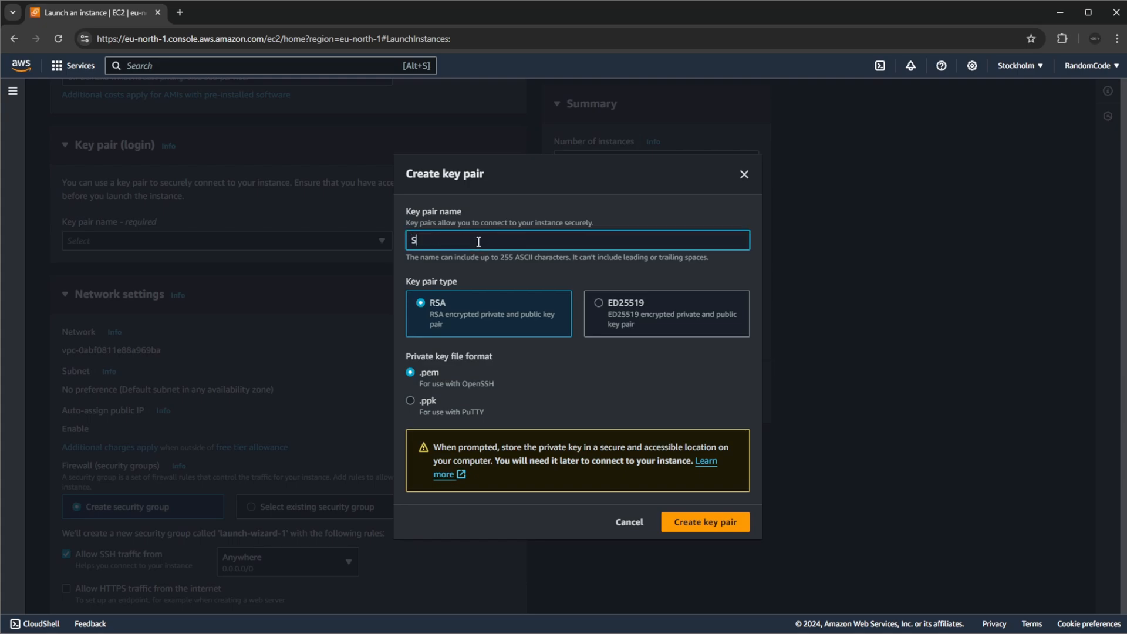
pyautogui.write('i')
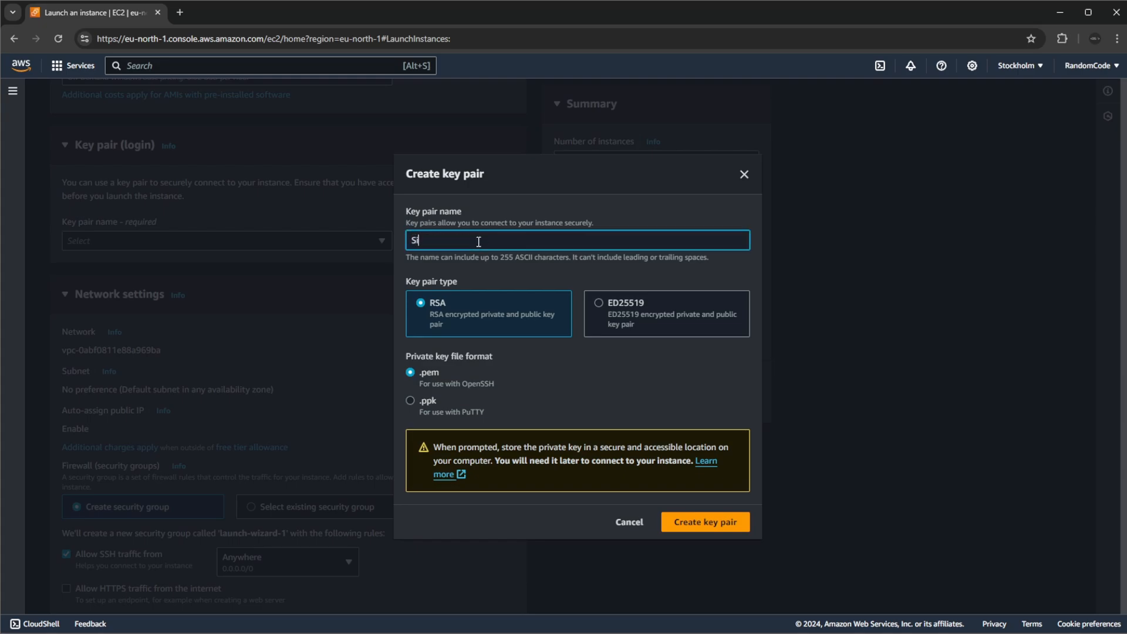
pyautogui.write('impleKey')
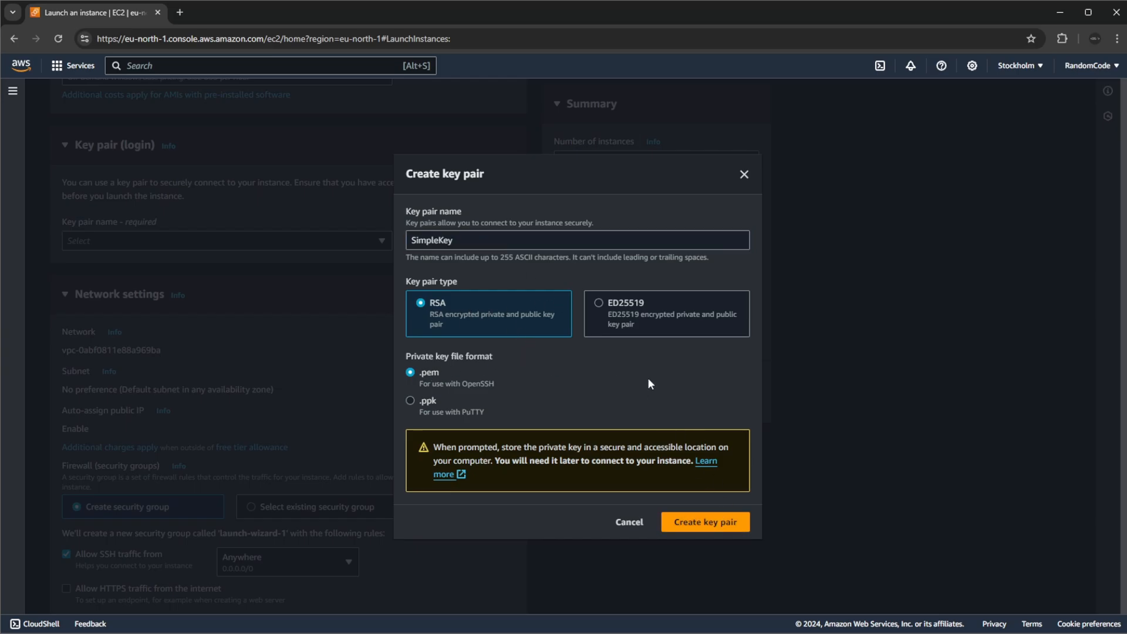
pyautogui.click(704, 522)
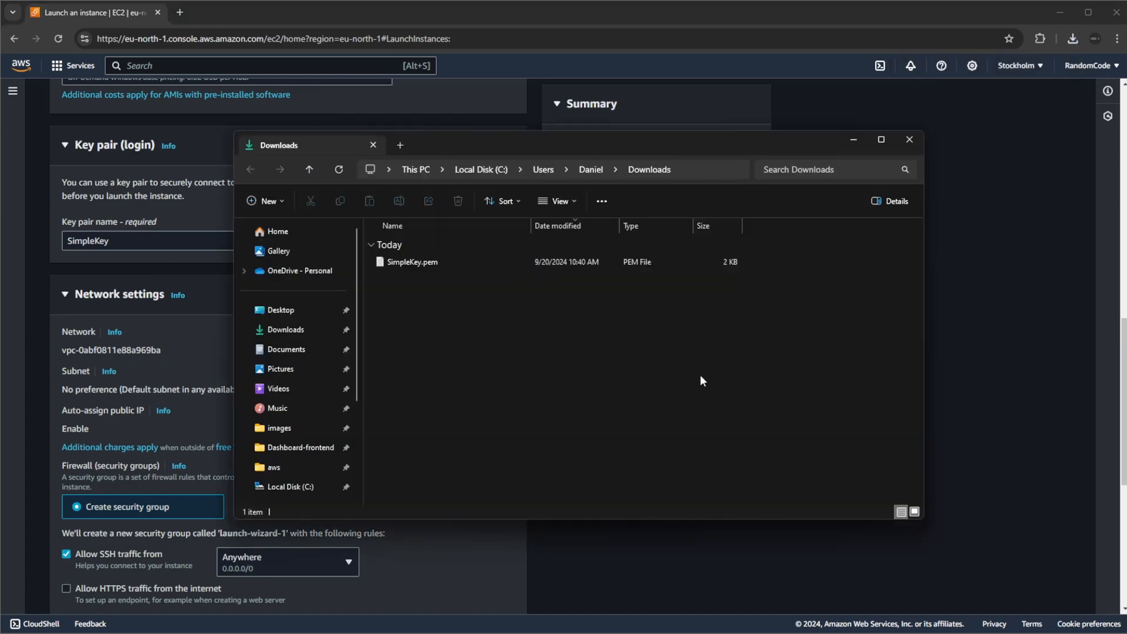
pyautogui.moveTo(471, 321)
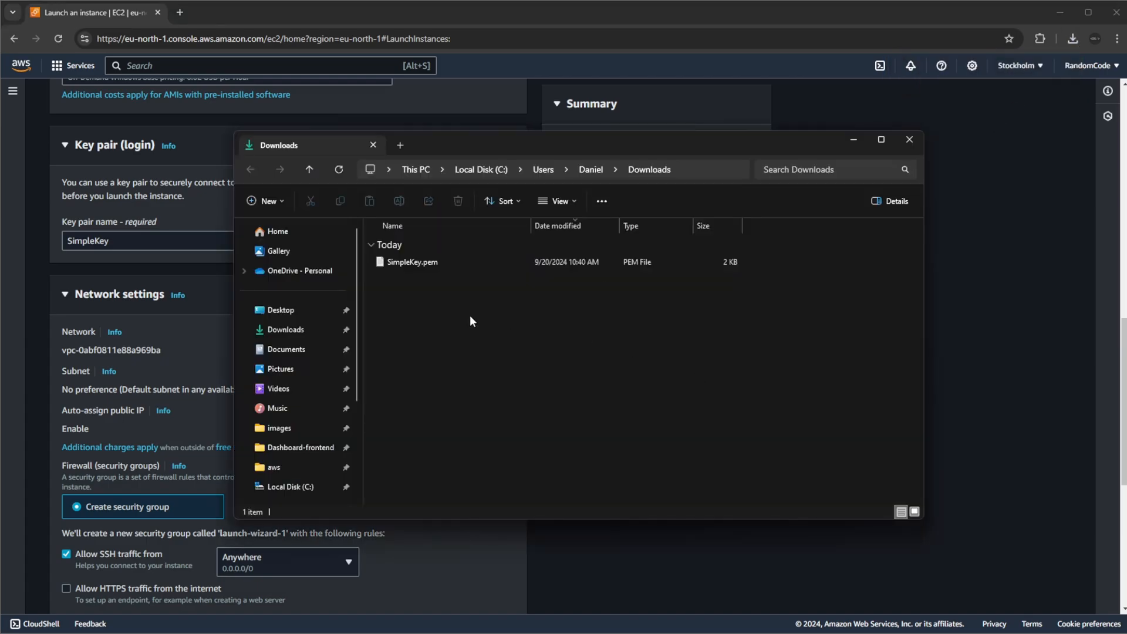
pyautogui.moveTo(412, 262)
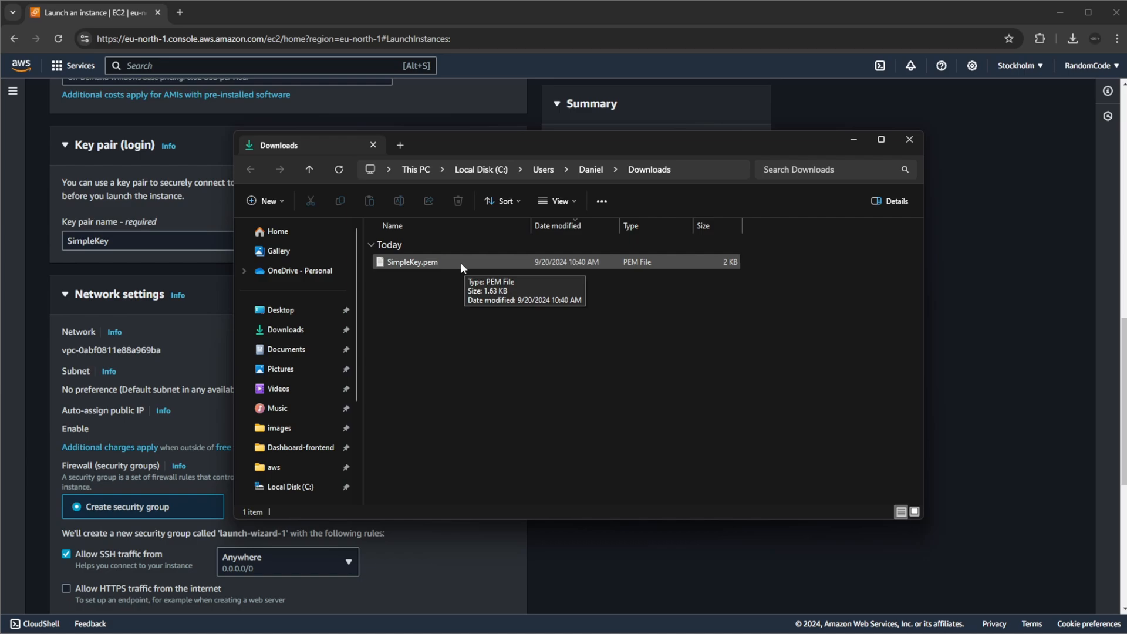
# Step: Confirm SimpleKey.pem (2 KB) is in Downloads, then go back to the launch form
pyautogui.click(412, 261)
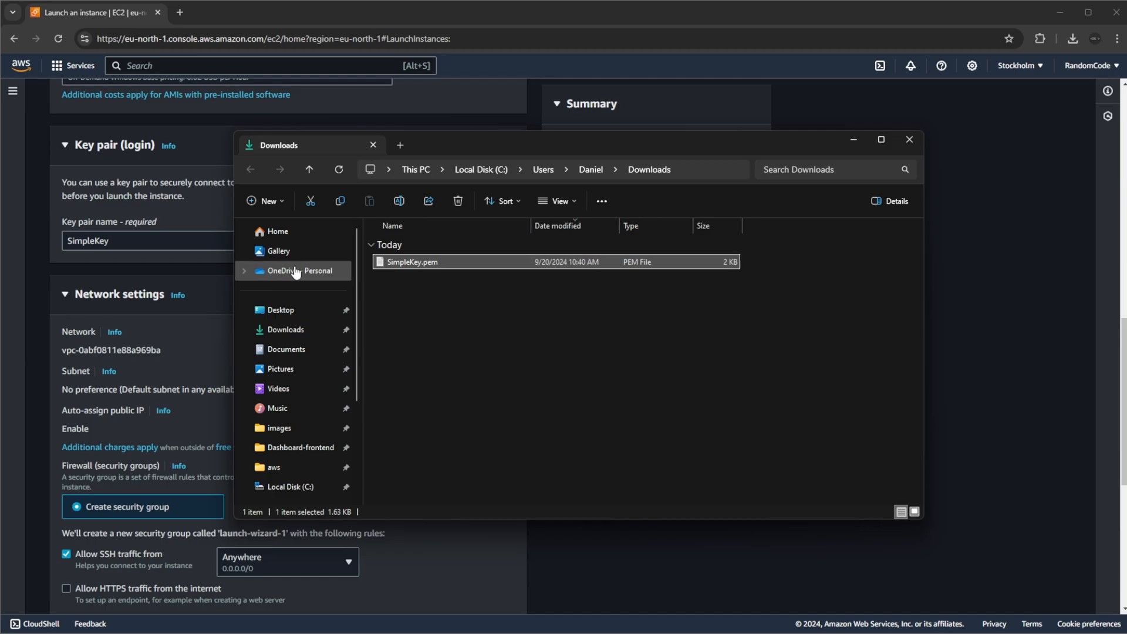
pyautogui.moveTo(190, 275)
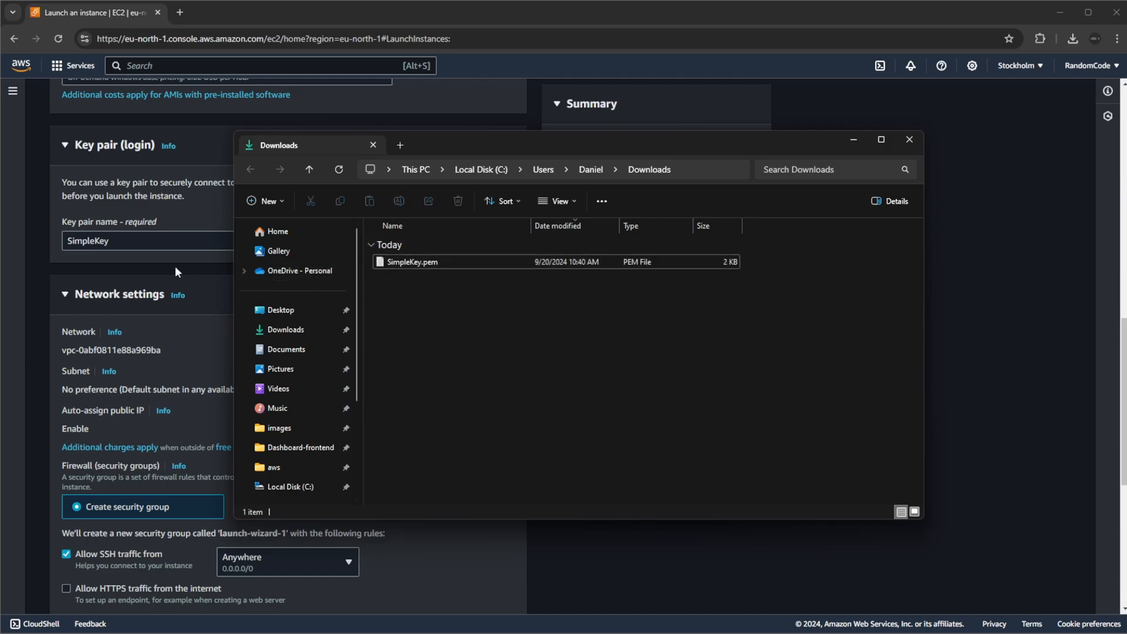
pyautogui.click(908, 140)
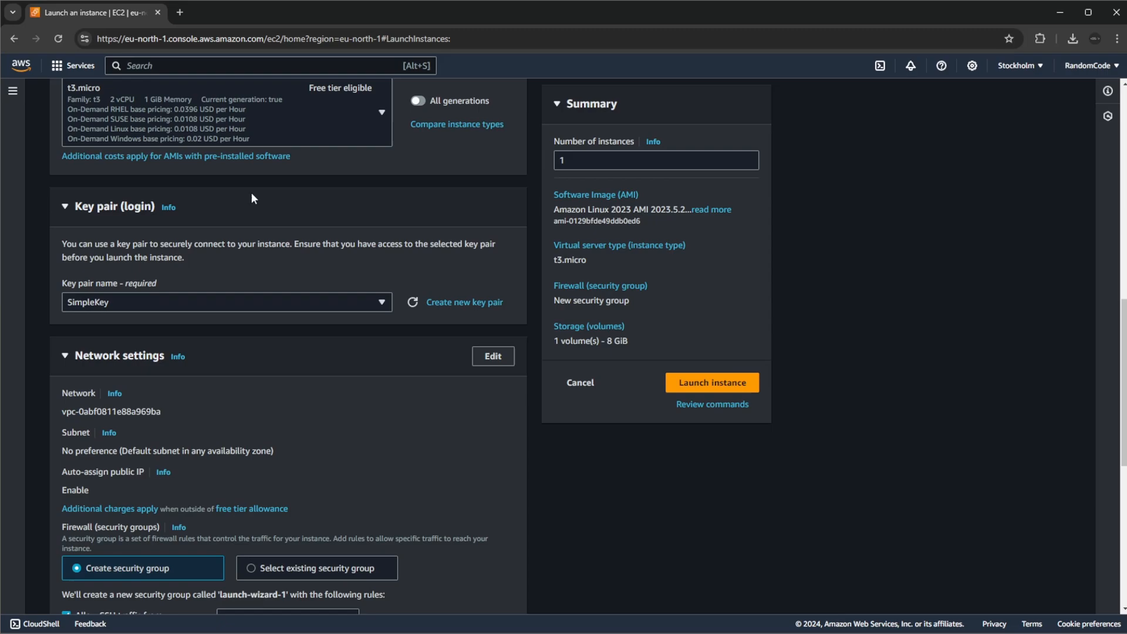
# Step: Allow SSH and HTTP from the internet in the new security group, and dismiss the 0.0.0.0/0 warning
pyautogui.scroll(-3)
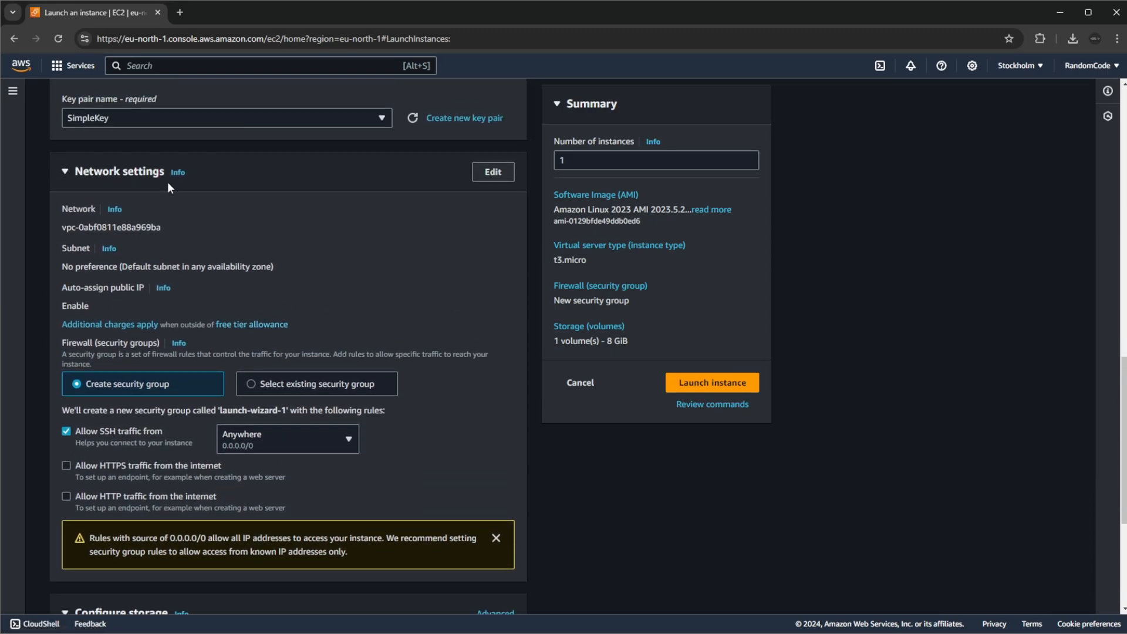
pyautogui.scroll(-3)
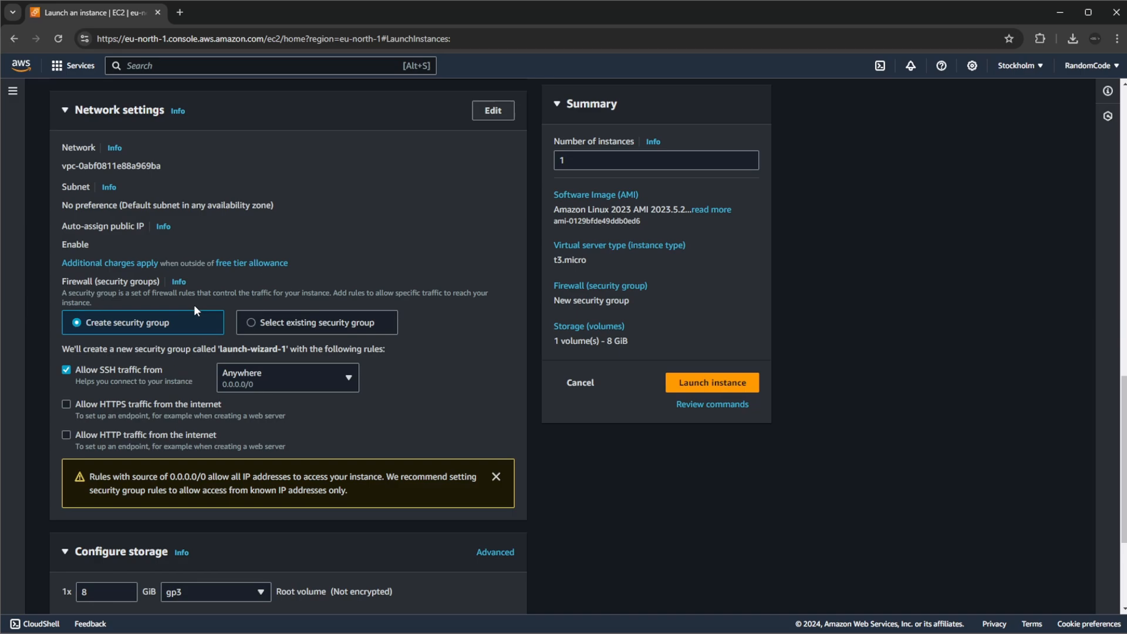
pyautogui.moveTo(350, 388)
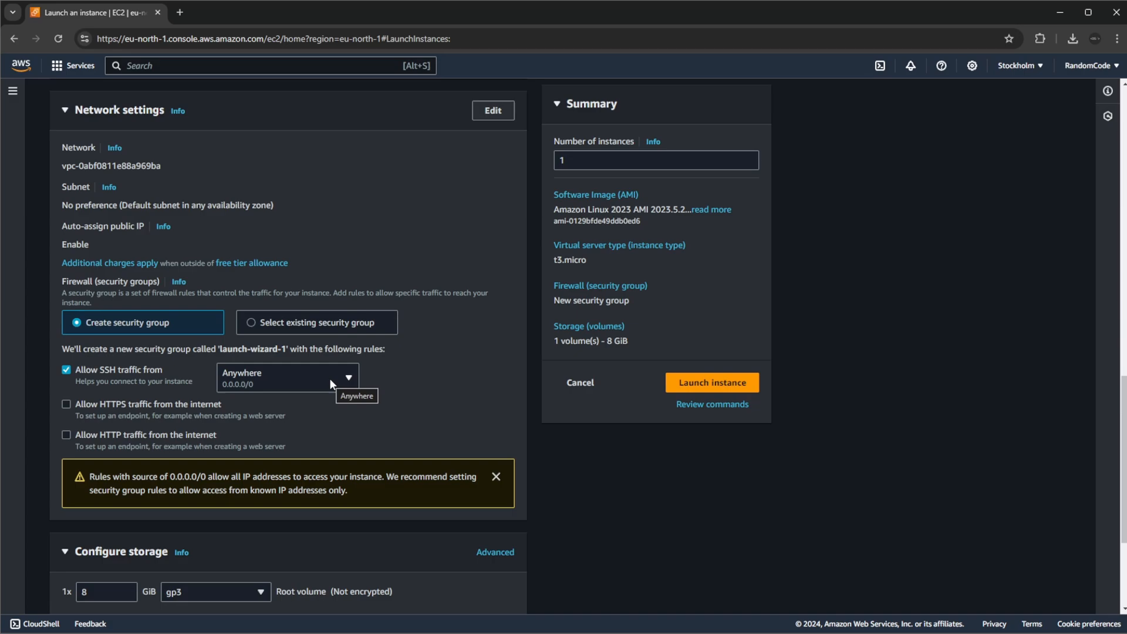
pyautogui.moveTo(319, 387)
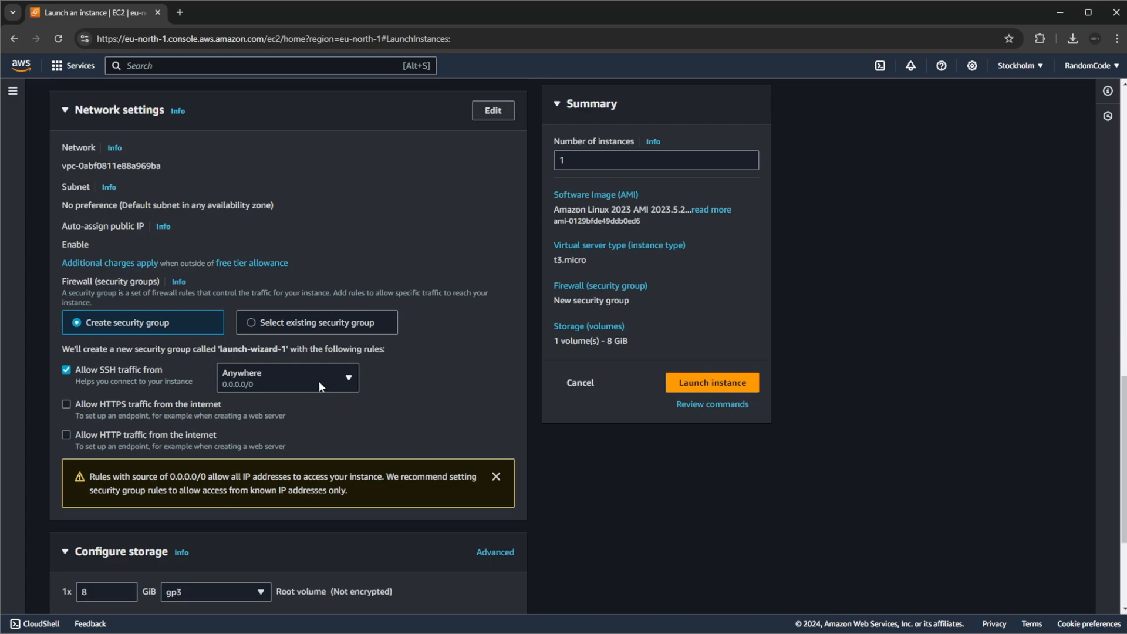
pyautogui.moveTo(297, 378)
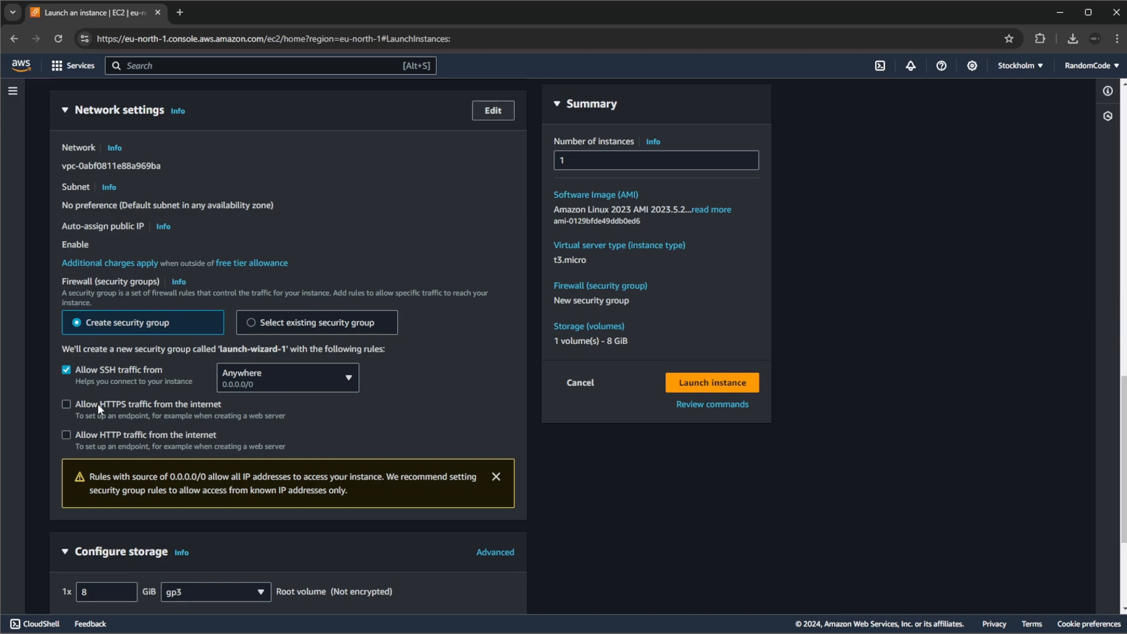
pyautogui.click(65, 403)
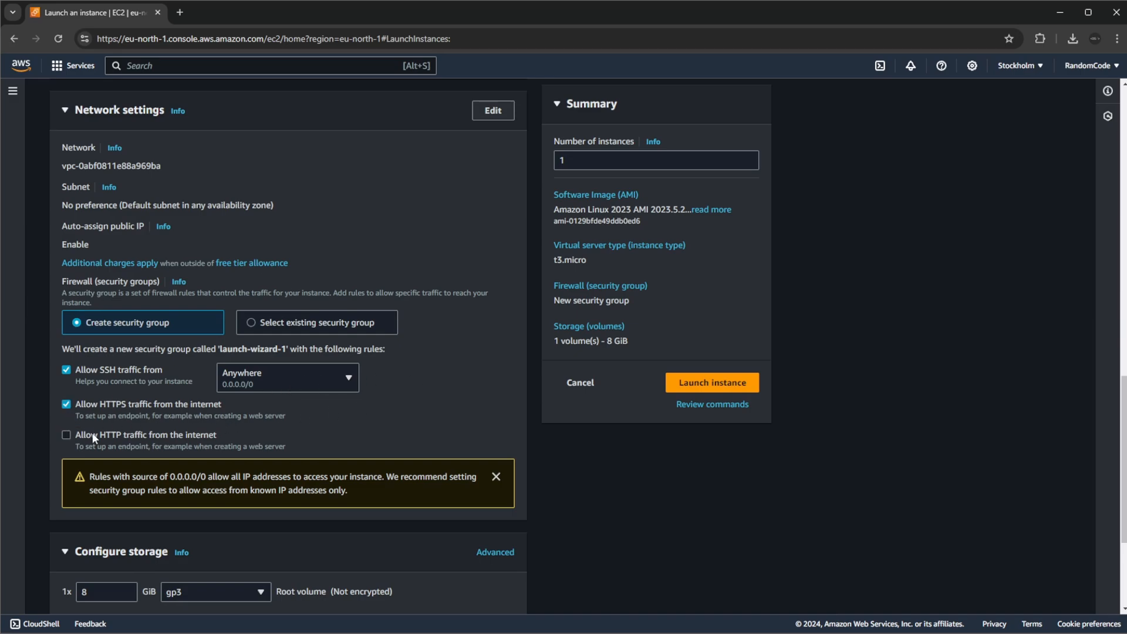
pyautogui.click(66, 434)
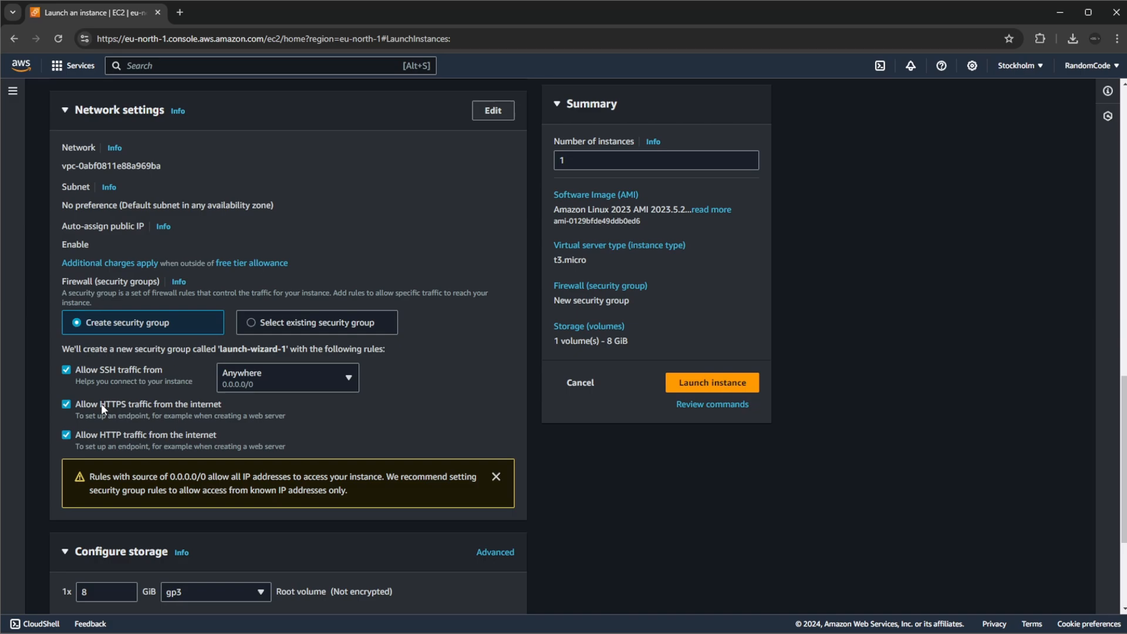
pyautogui.moveTo(403, 399)
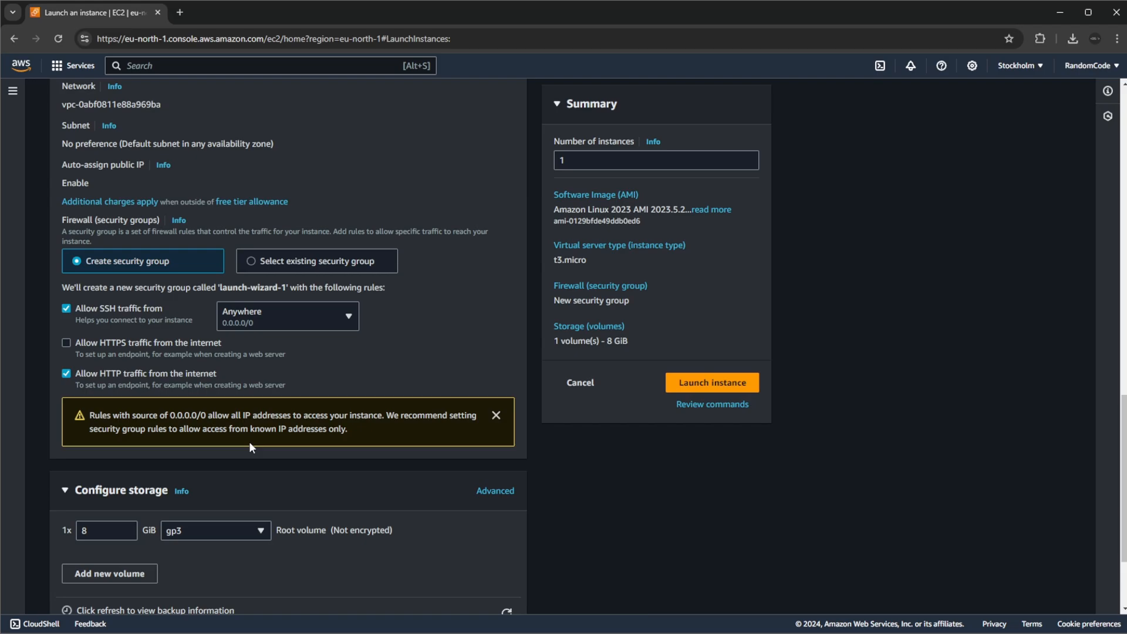
pyautogui.moveTo(199, 415); pyautogui.dragTo(303, 415)
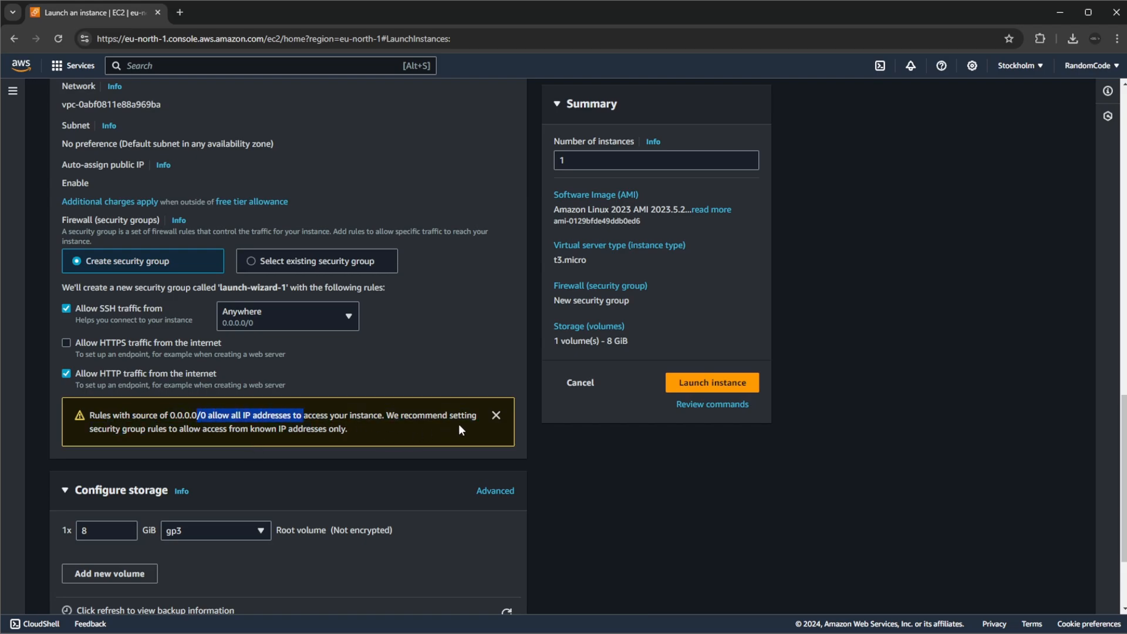
pyautogui.click(496, 415)
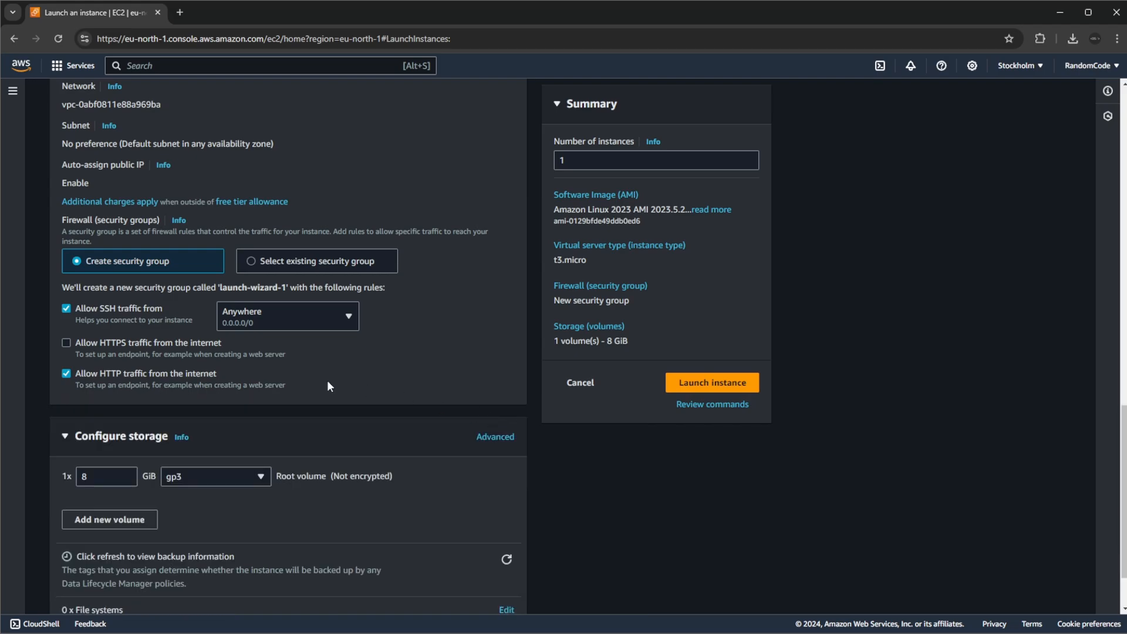
pyautogui.moveTo(318, 309)
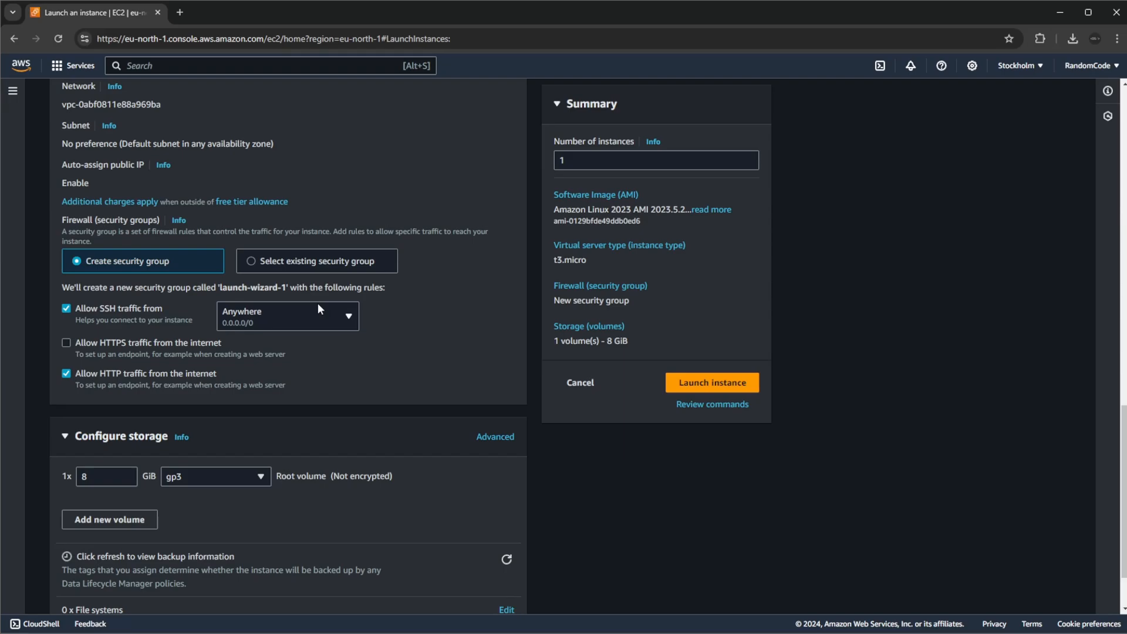
pyautogui.scroll(-3)
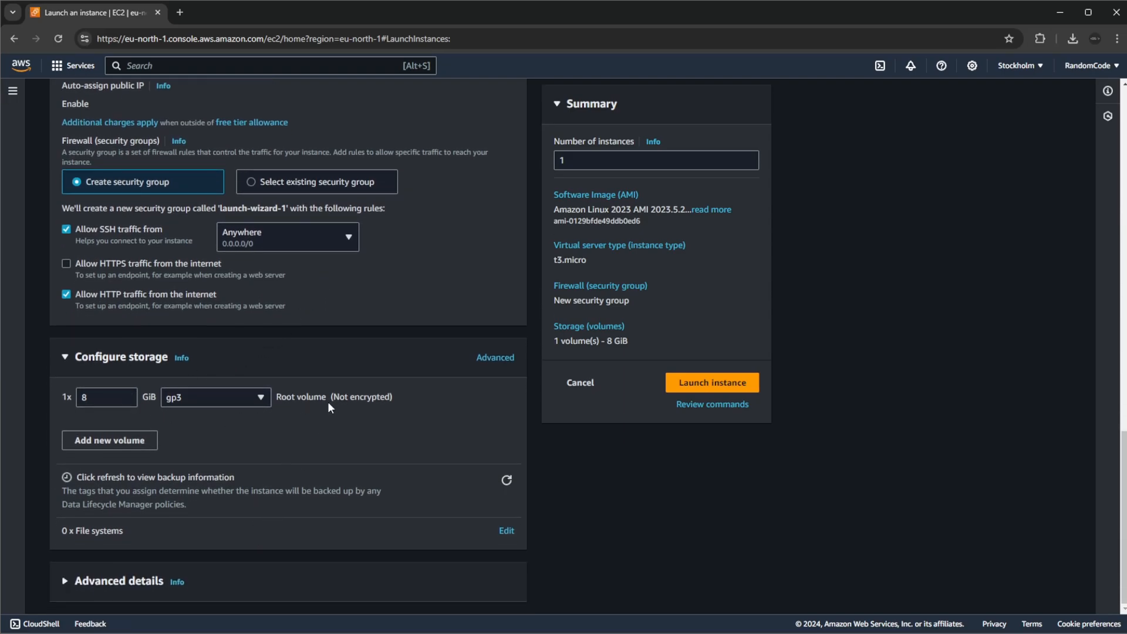
pyautogui.scroll(3)
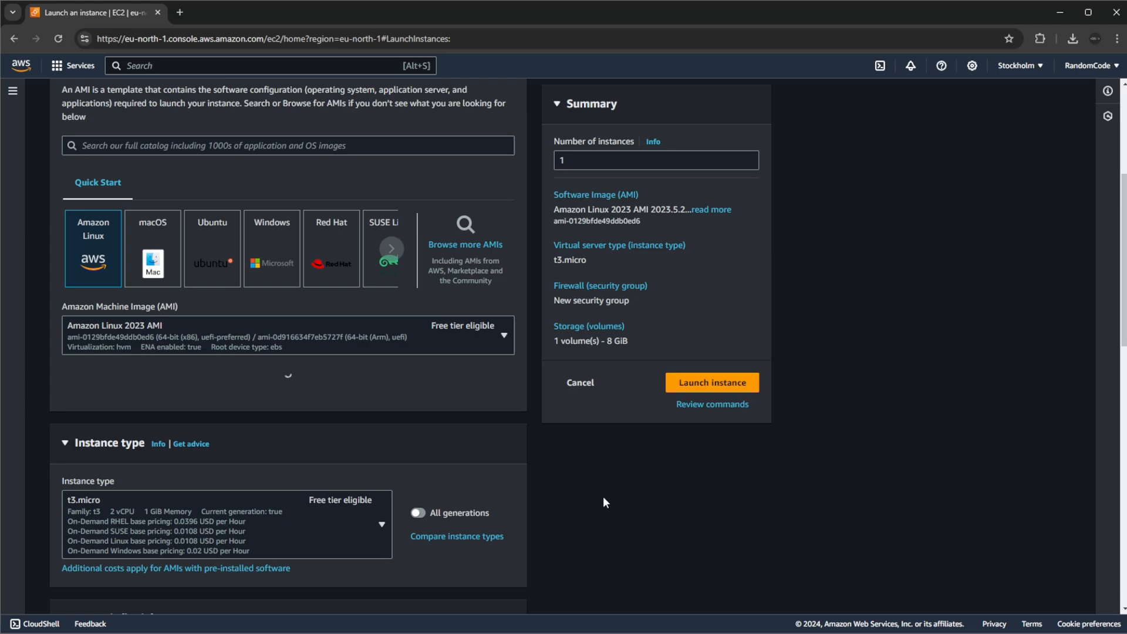
# Step: Launch the SimpleEndpoint t3.micro instance and show its running details and public IPv4
pyautogui.click(711, 381)
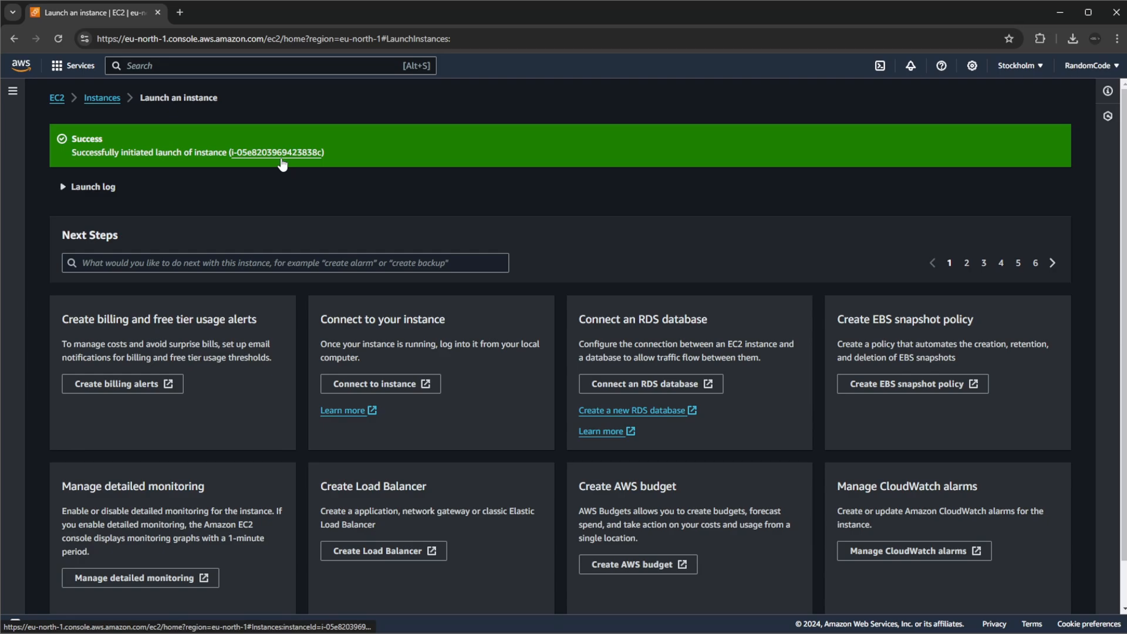
pyautogui.moveTo(128, 138)
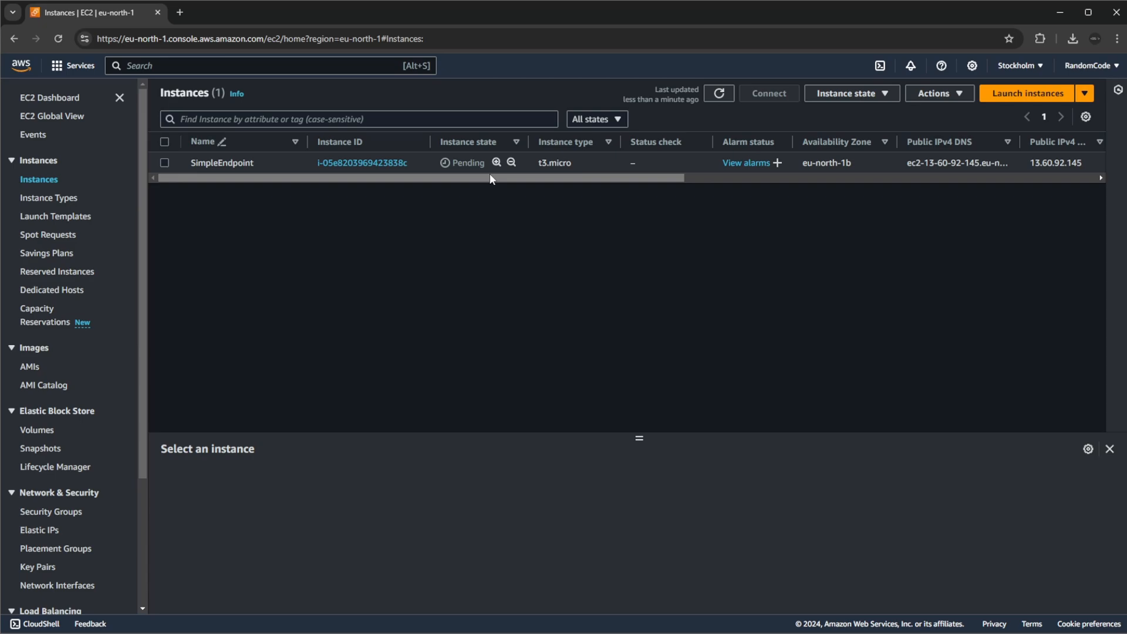
pyautogui.click(165, 162)
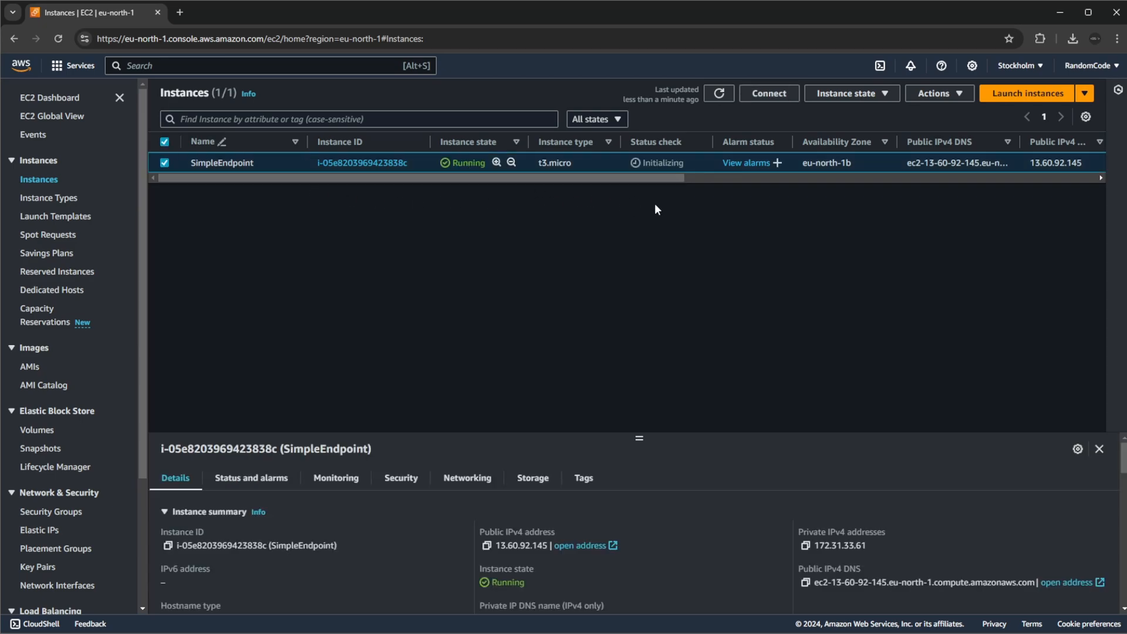
pyautogui.moveTo(476, 195)
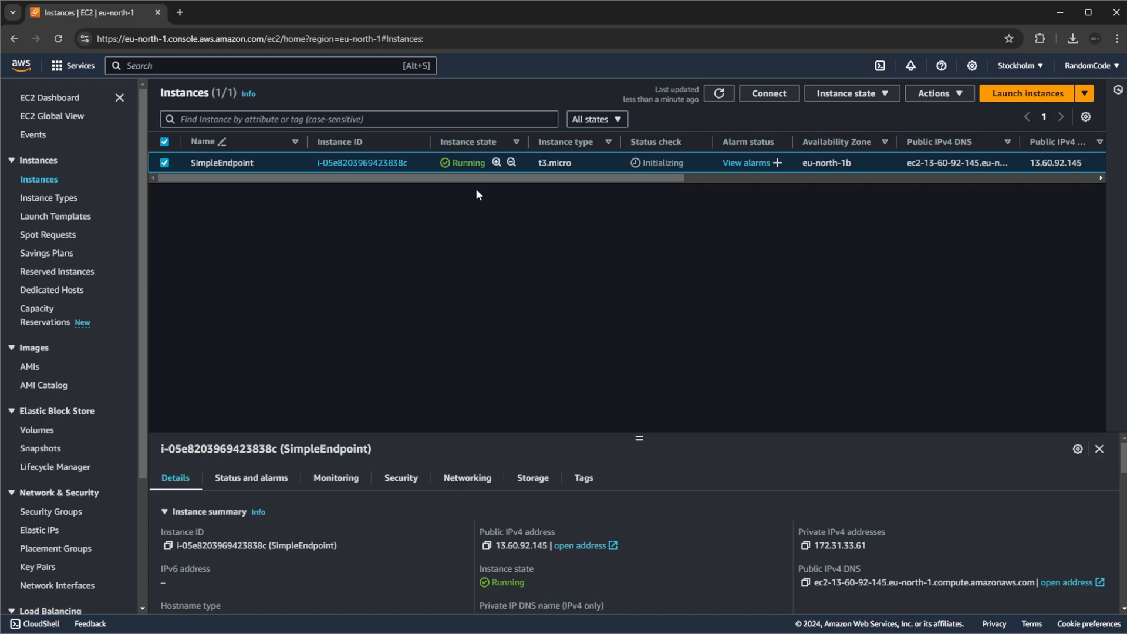
# Step: Show SimpleEndpoint's SSH client instructions and copy the example ssh command
pyautogui.click(767, 93)
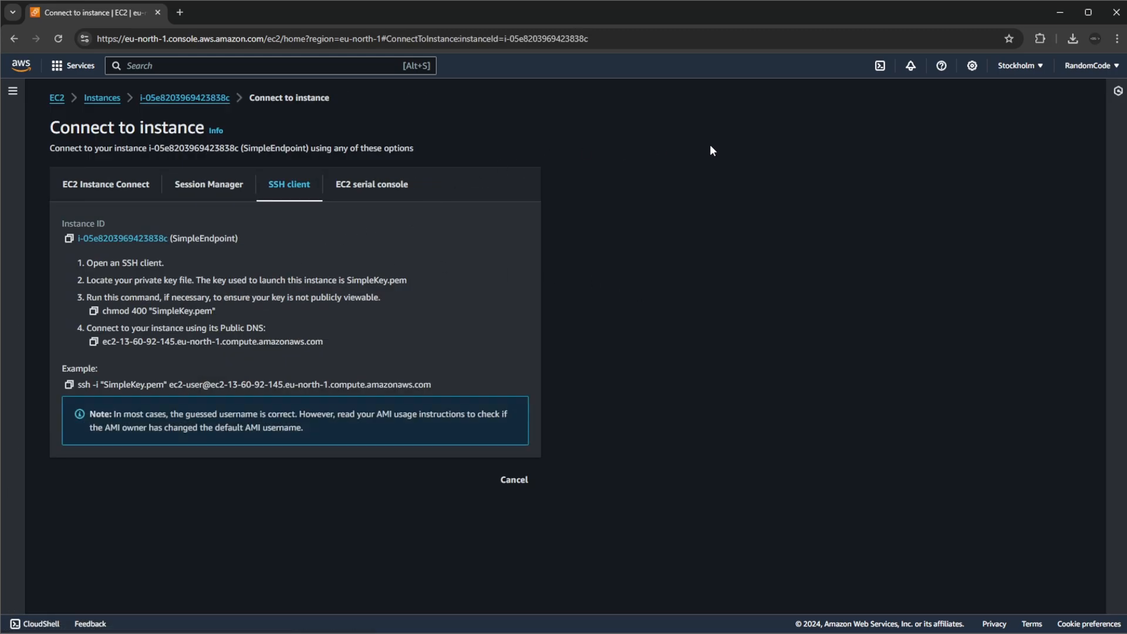
pyautogui.moveTo(69, 384)
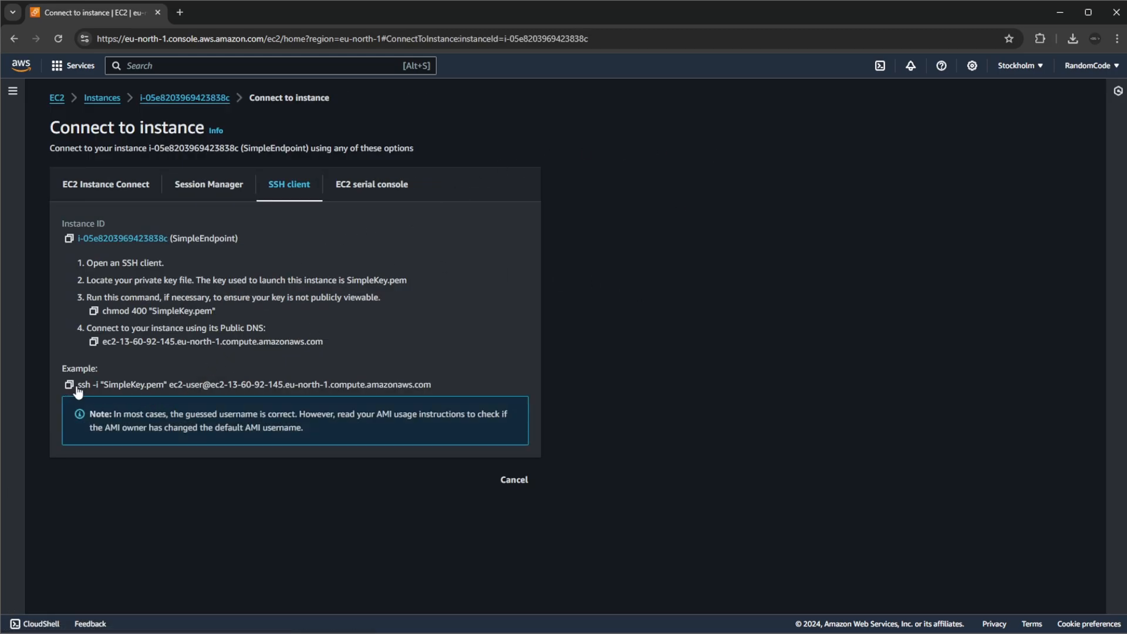
pyautogui.doubleClick(128, 384)
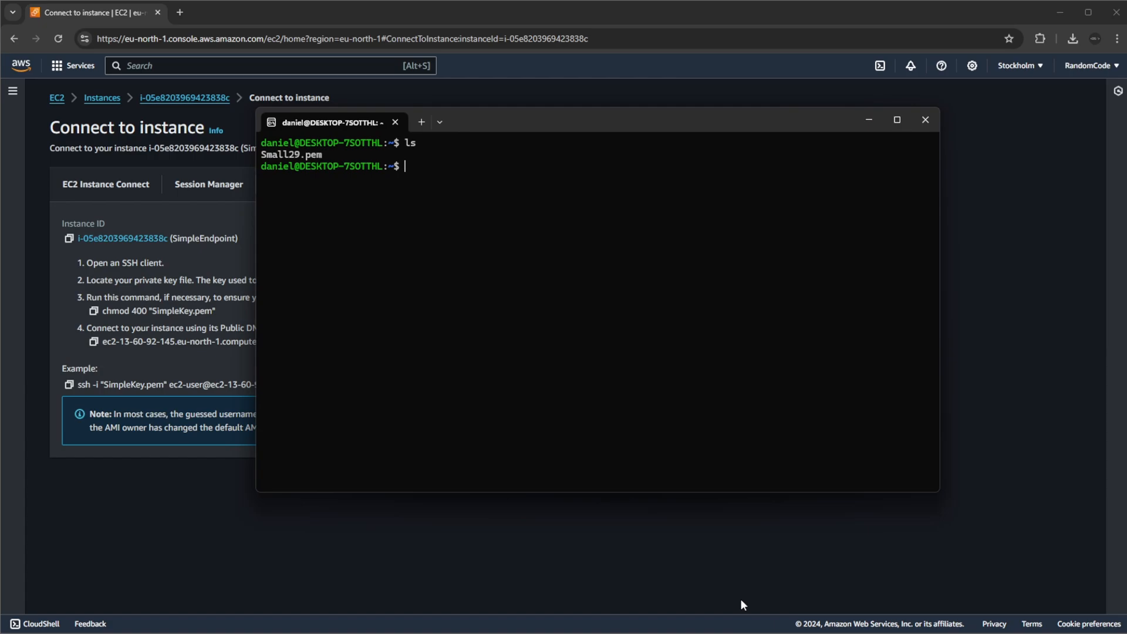
pyautogui.moveTo(623, 353)
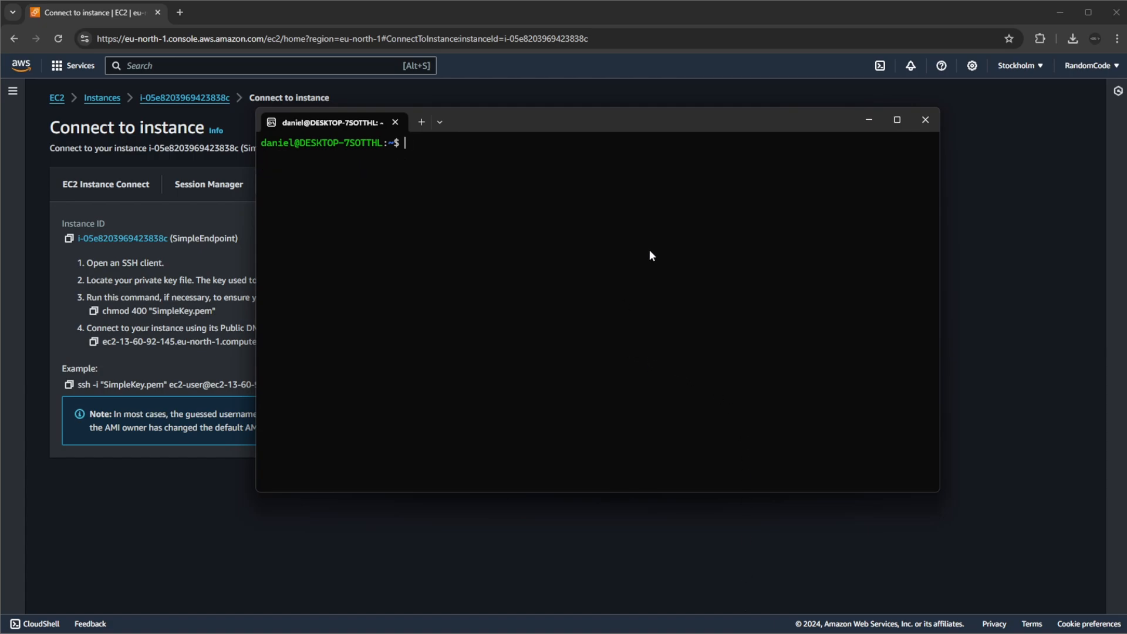
pyautogui.moveTo(580, 194)
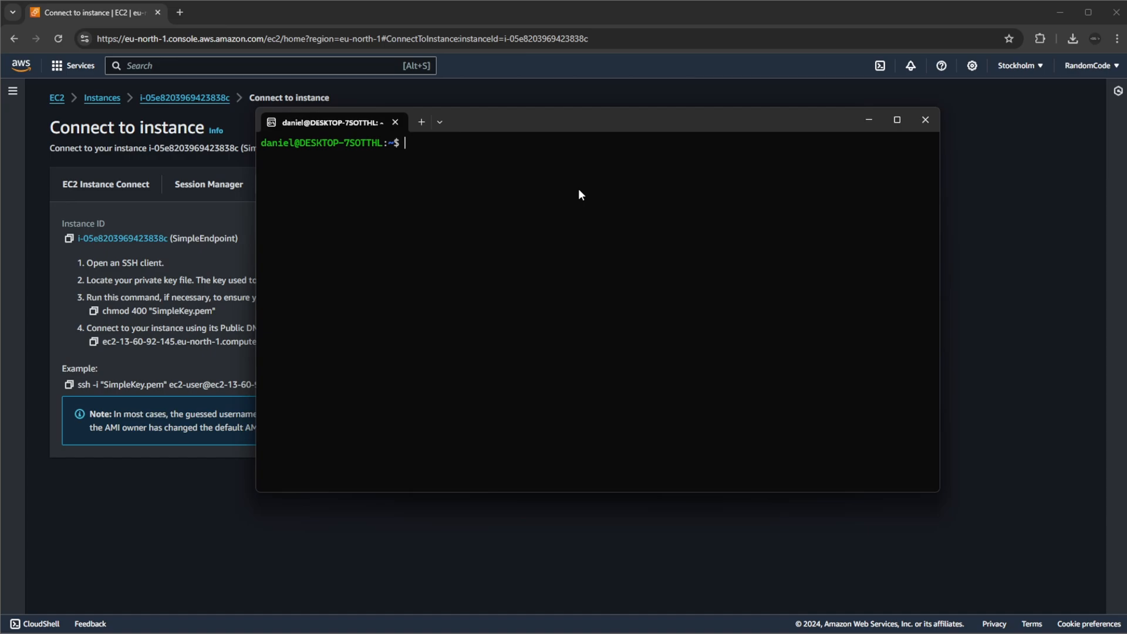
pyautogui.moveTo(516, 217)
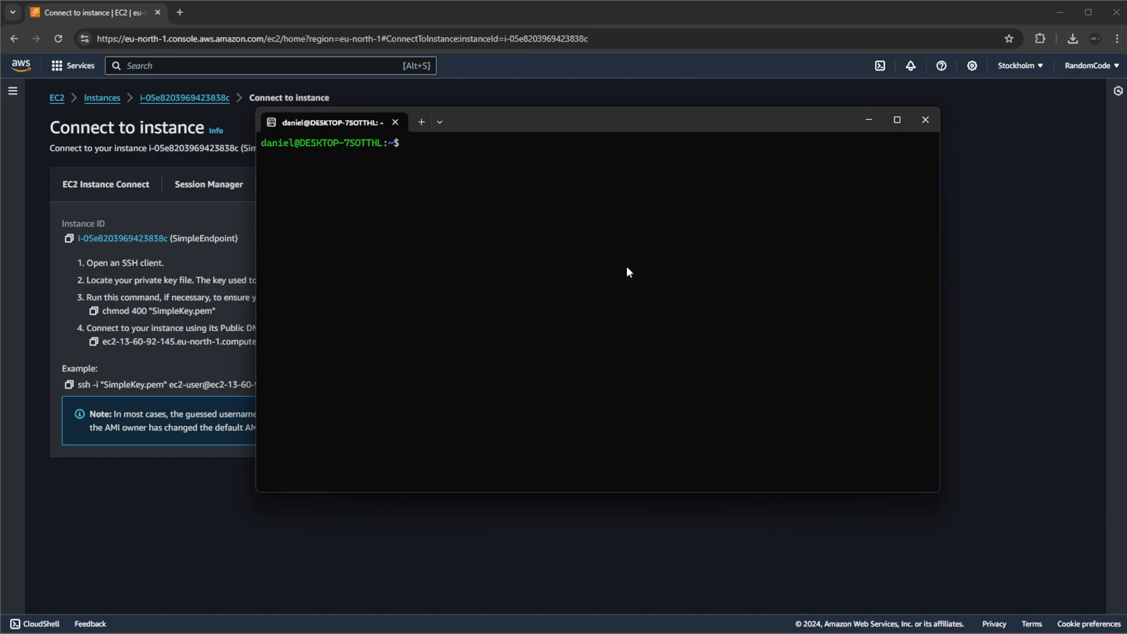
# Step: Run ls to find only Small29.pem, then open the home folder with 'code .'
pyautogui.write('ls')
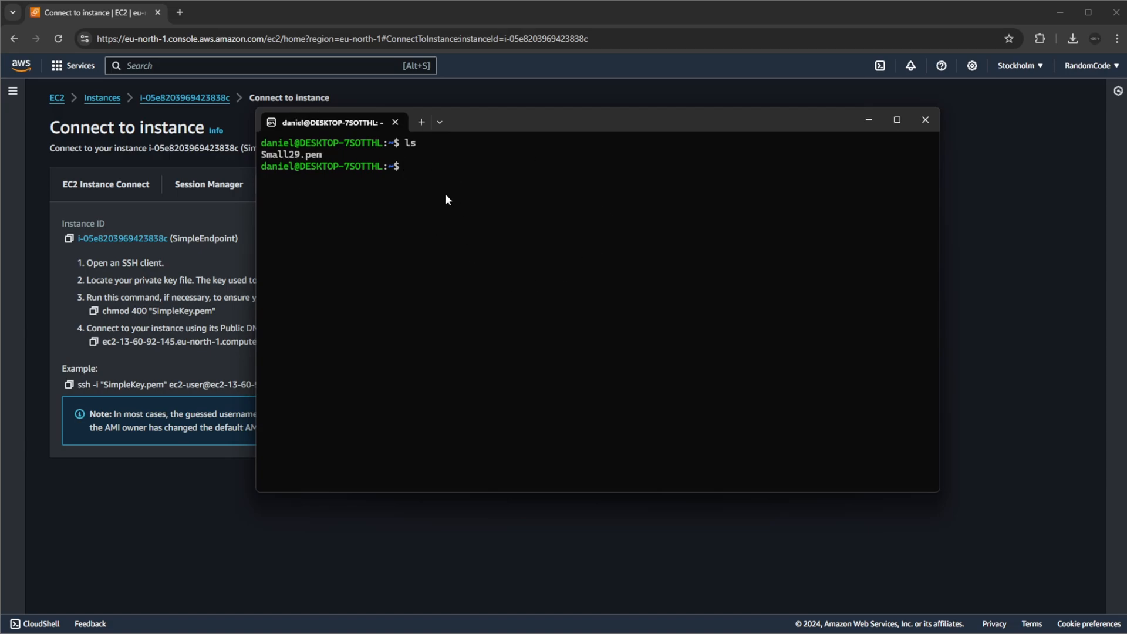
pyautogui.moveTo(550, 204)
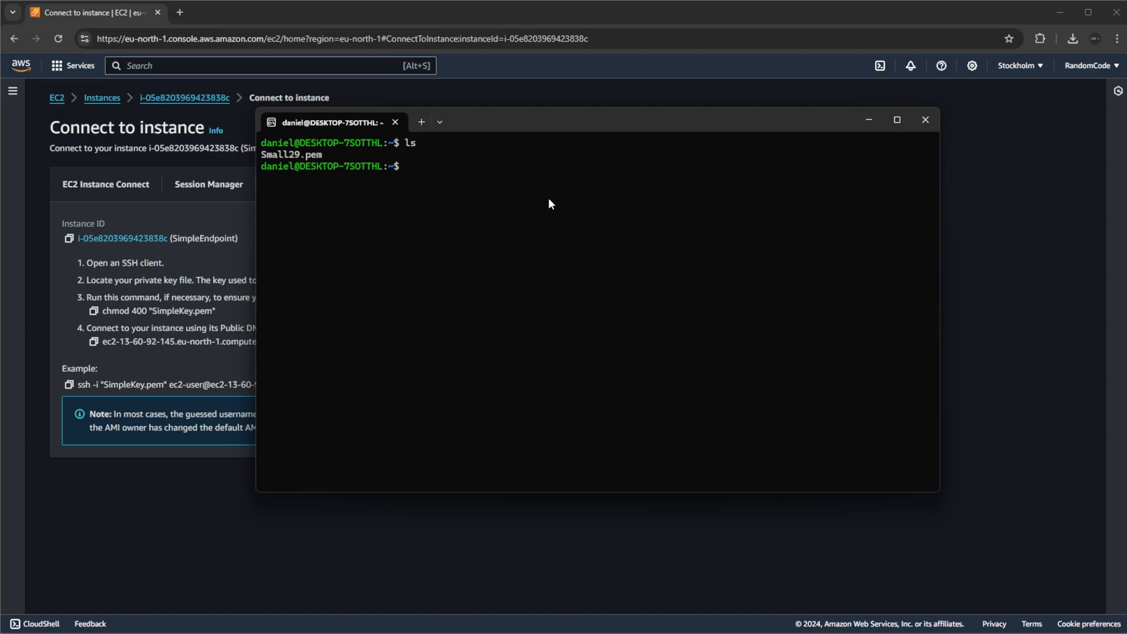
pyautogui.write('co')
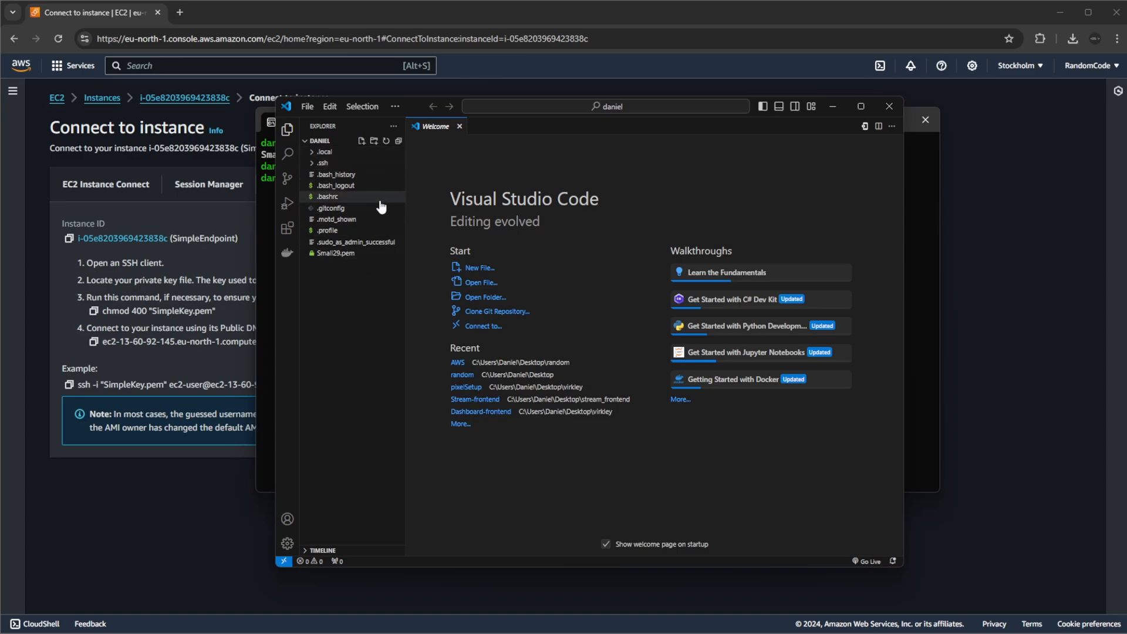
pyautogui.moveTo(643, 425)
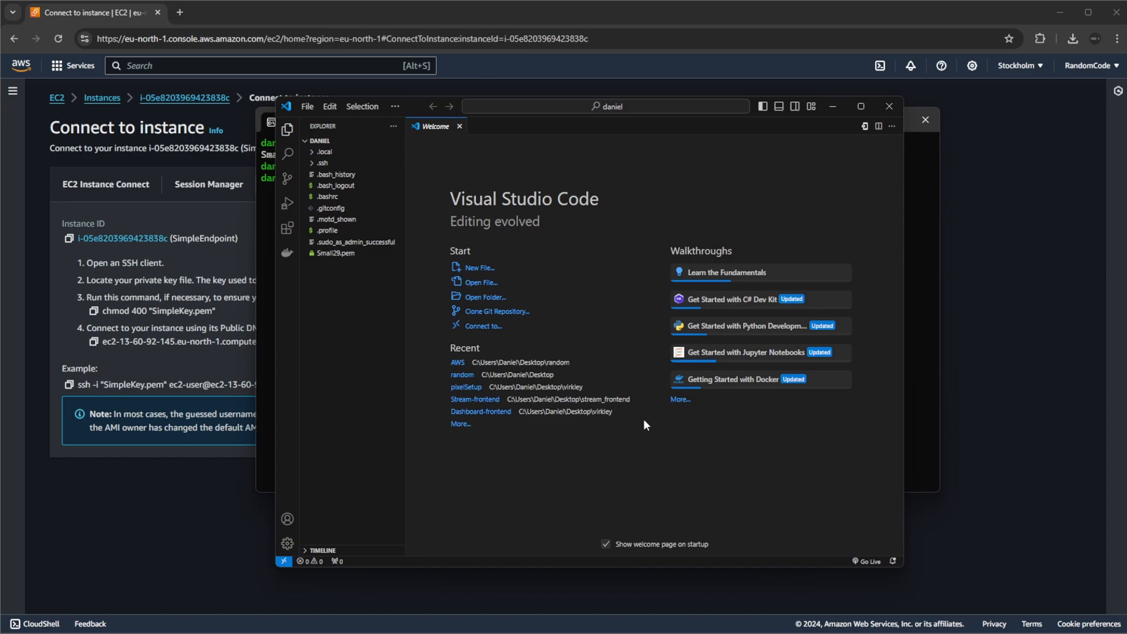
pyautogui.moveTo(666, 566)
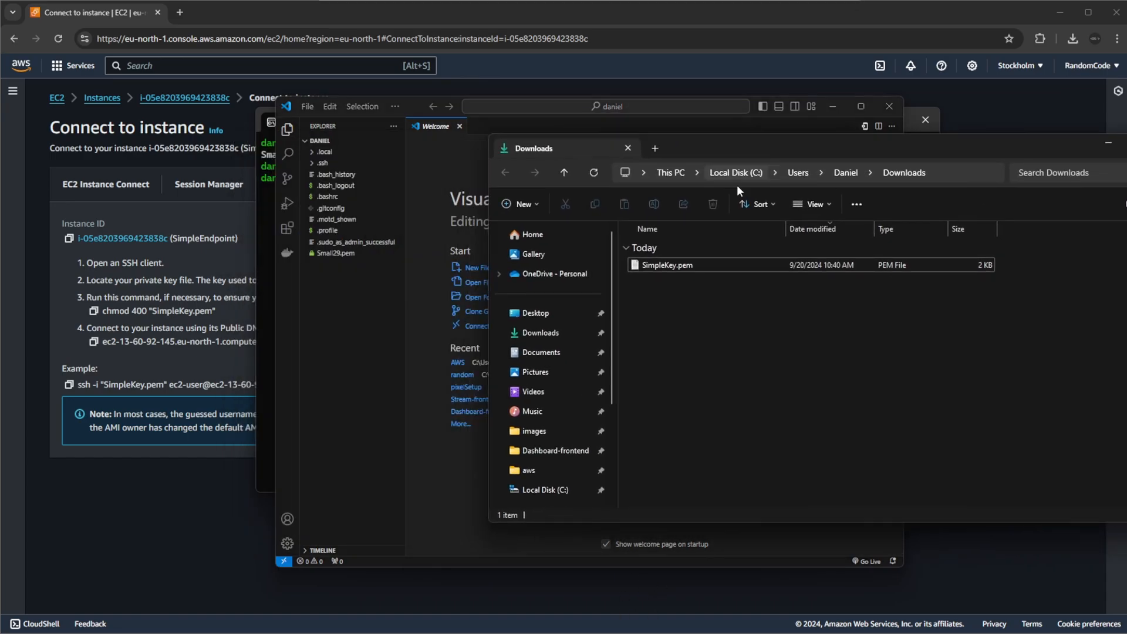
# Step: Copy SimpleKey.pem into the WSL home folder, view its RSA key, close VS Code, and run ls
pyautogui.click(666, 264)
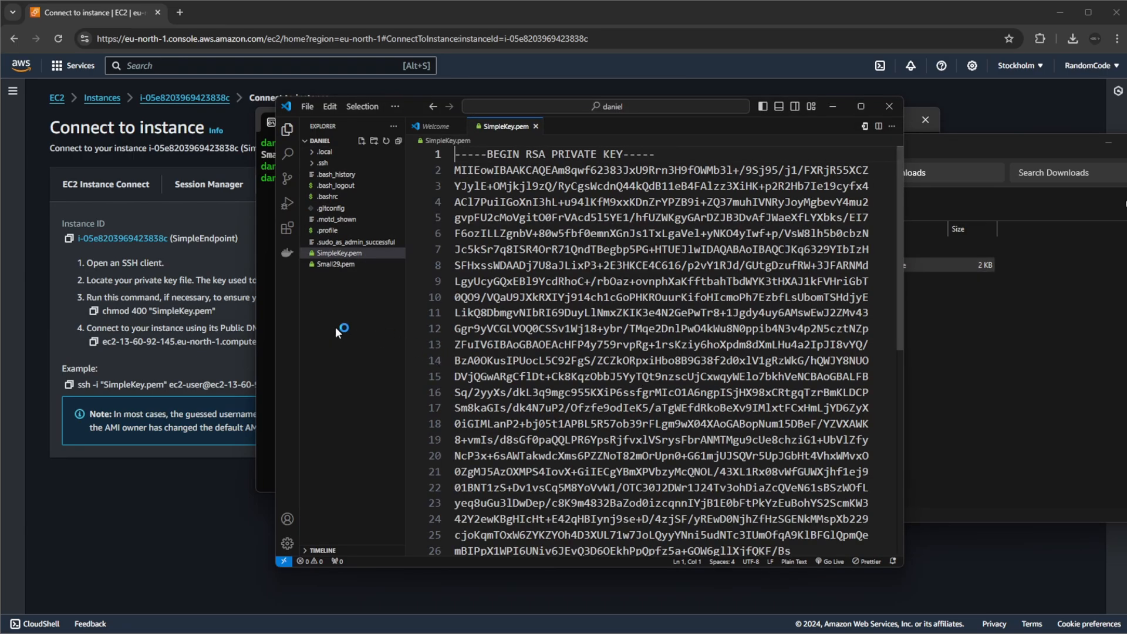
pyautogui.scroll(-3)
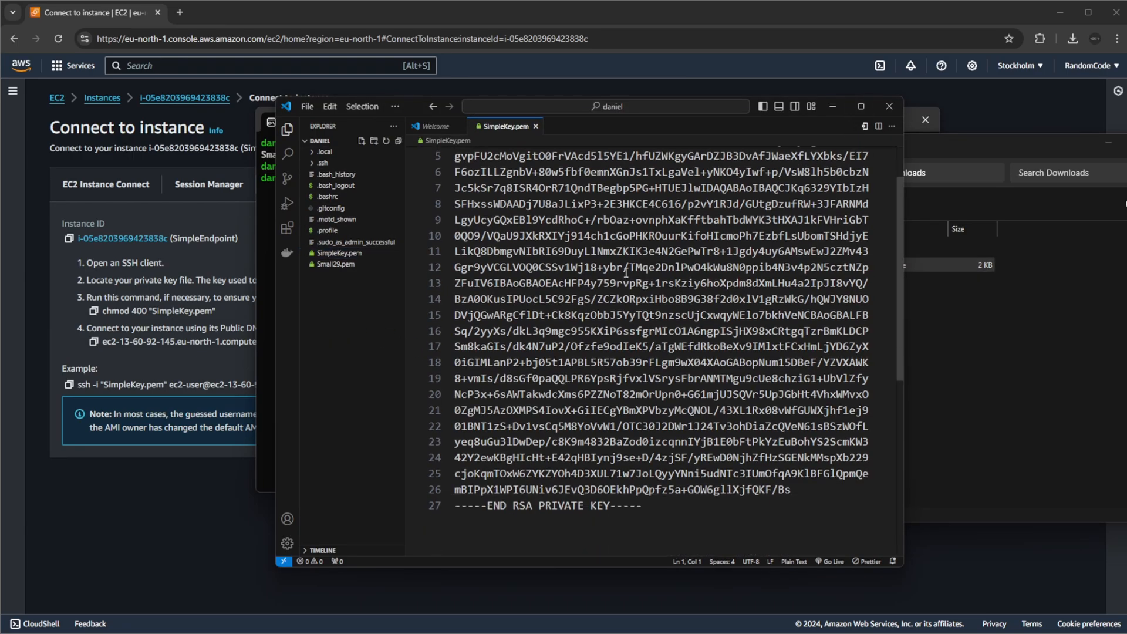
pyautogui.click(535, 125)
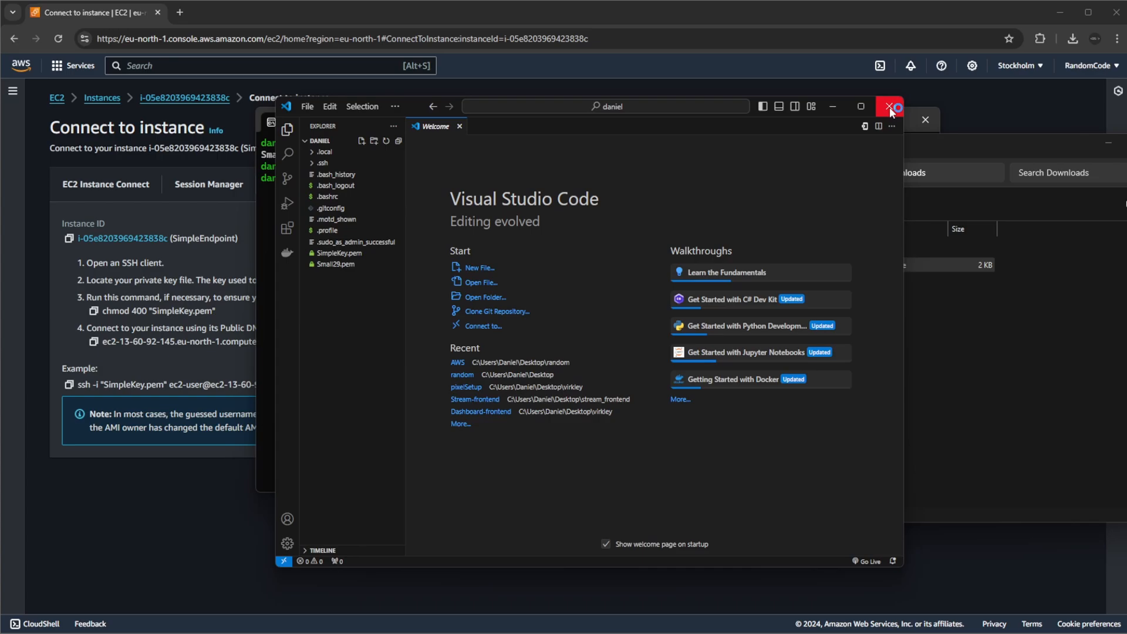
pyautogui.click(891, 106)
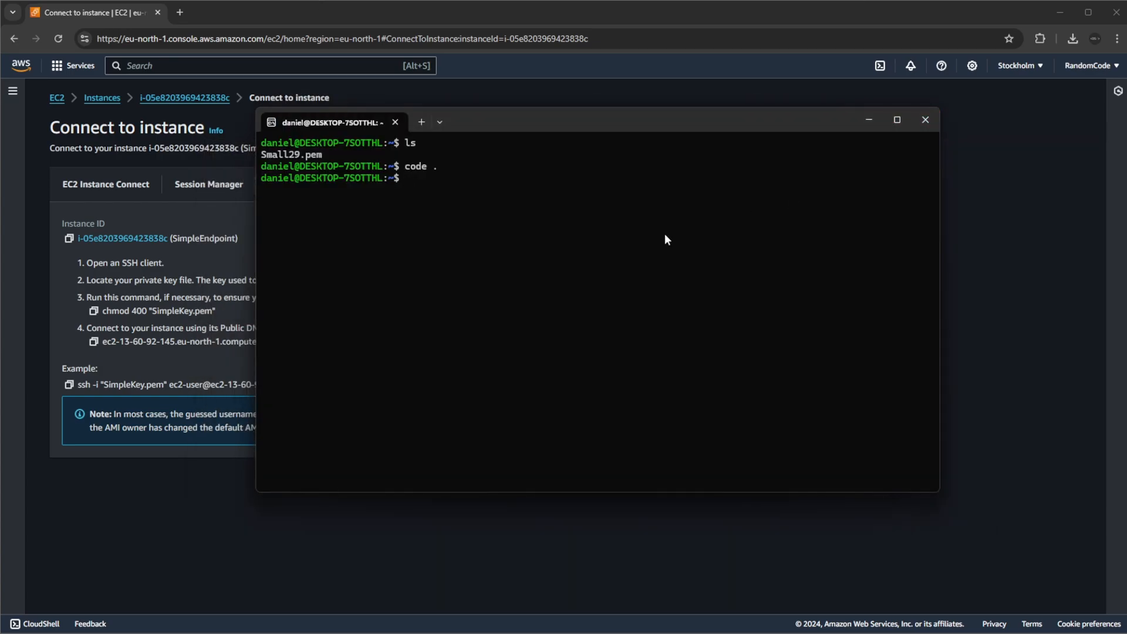
pyautogui.write('ls')
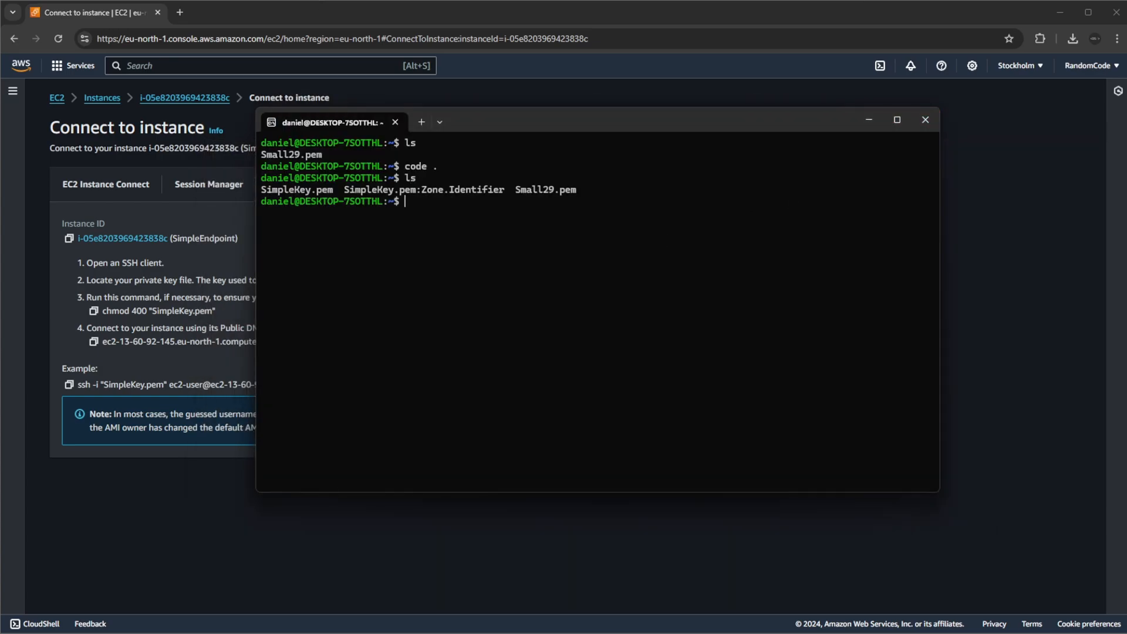
pyautogui.moveTo(292, 199)
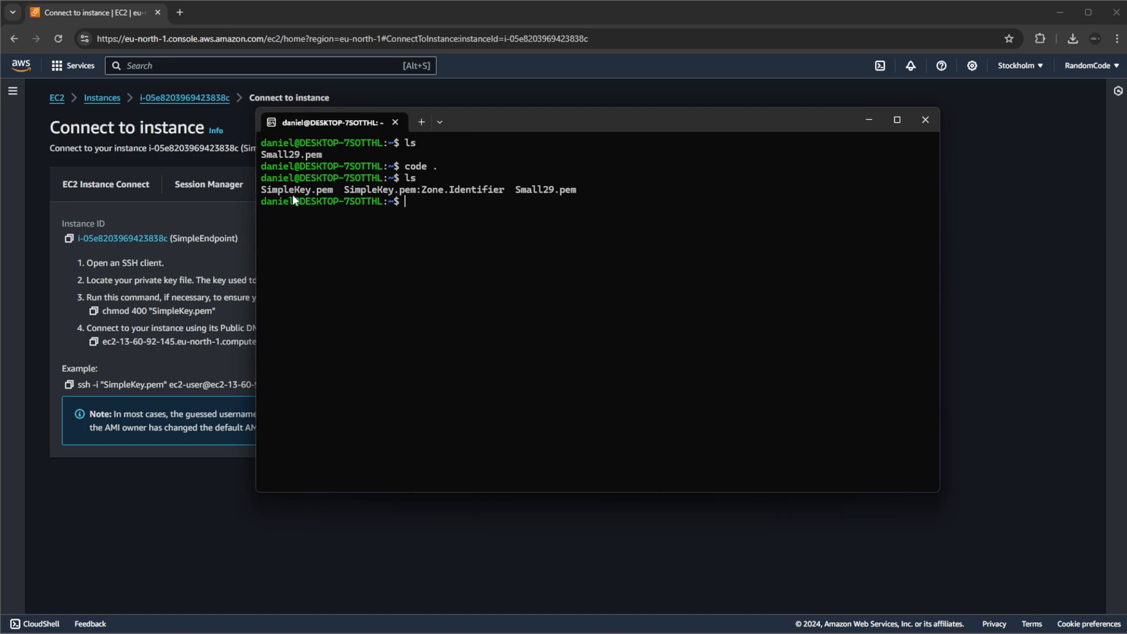
pyautogui.moveTo(451, 201)
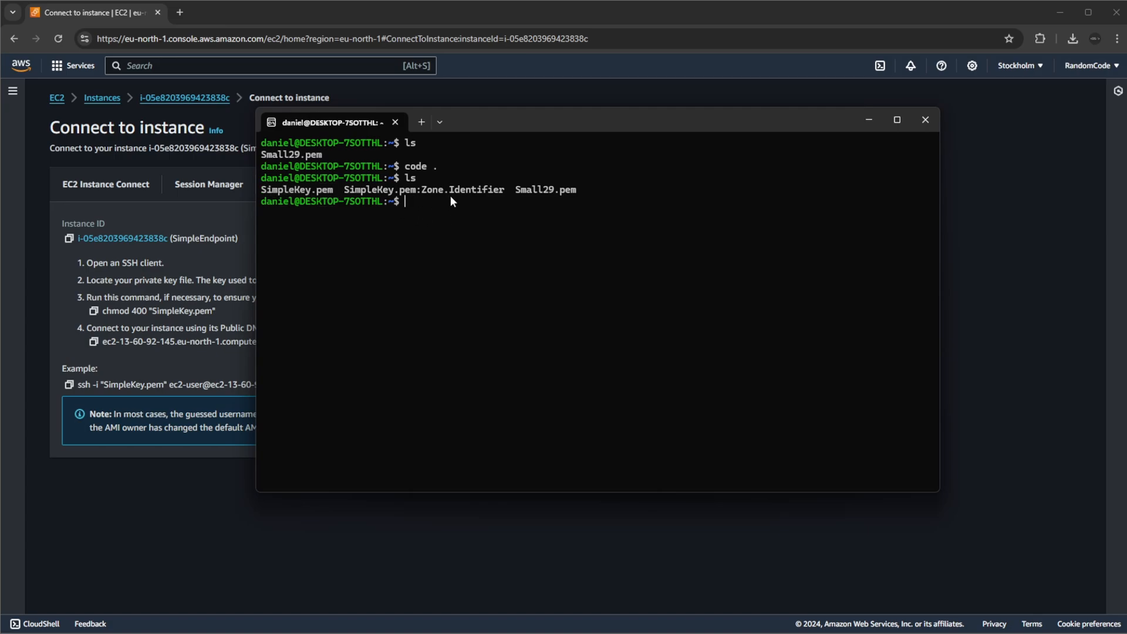
pyautogui.doubleClick(423, 189)
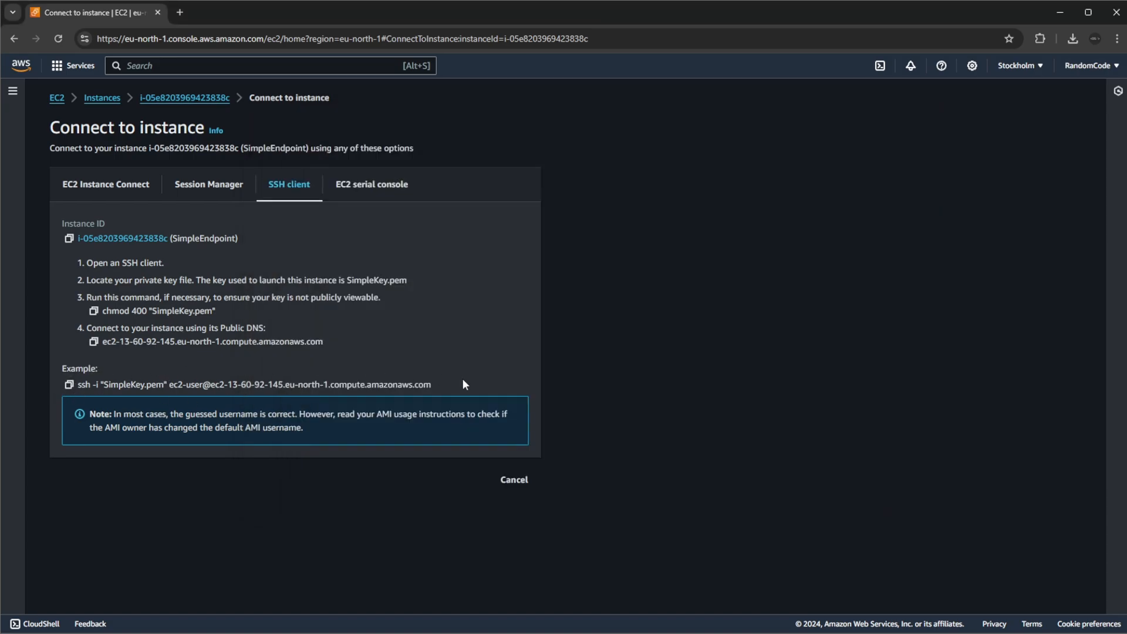
# Step: Copy the key name SimpleKey.pem and the ec2-user@ public DNS address from the example SSH command
pyautogui.doubleClick(131, 384)
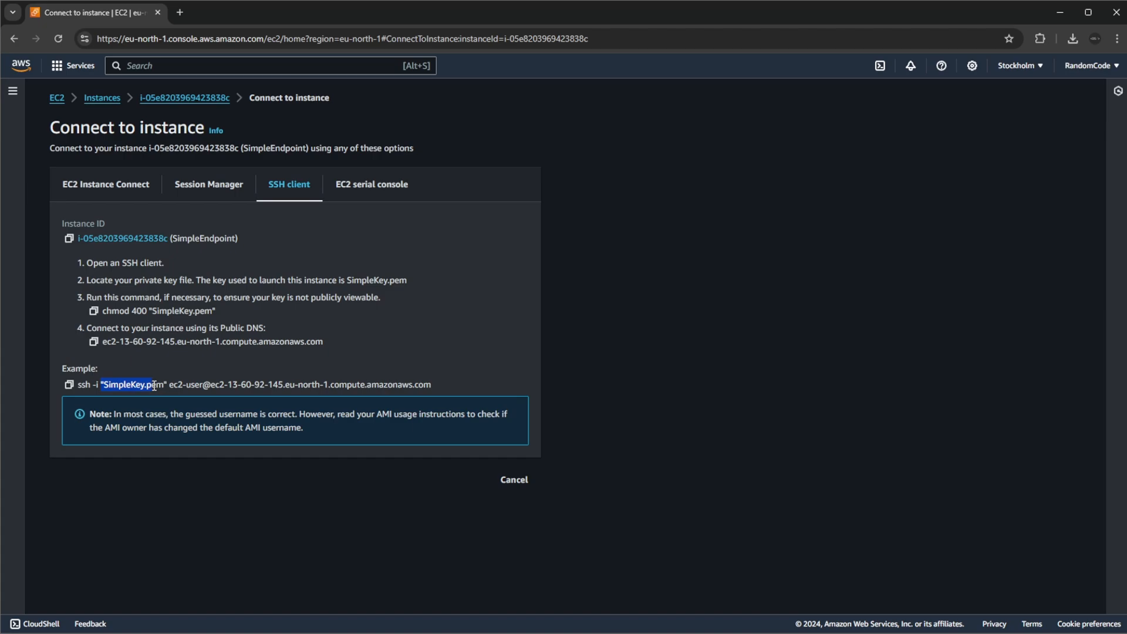
pyautogui.moveTo(169, 384); pyautogui.dragTo(432, 384)
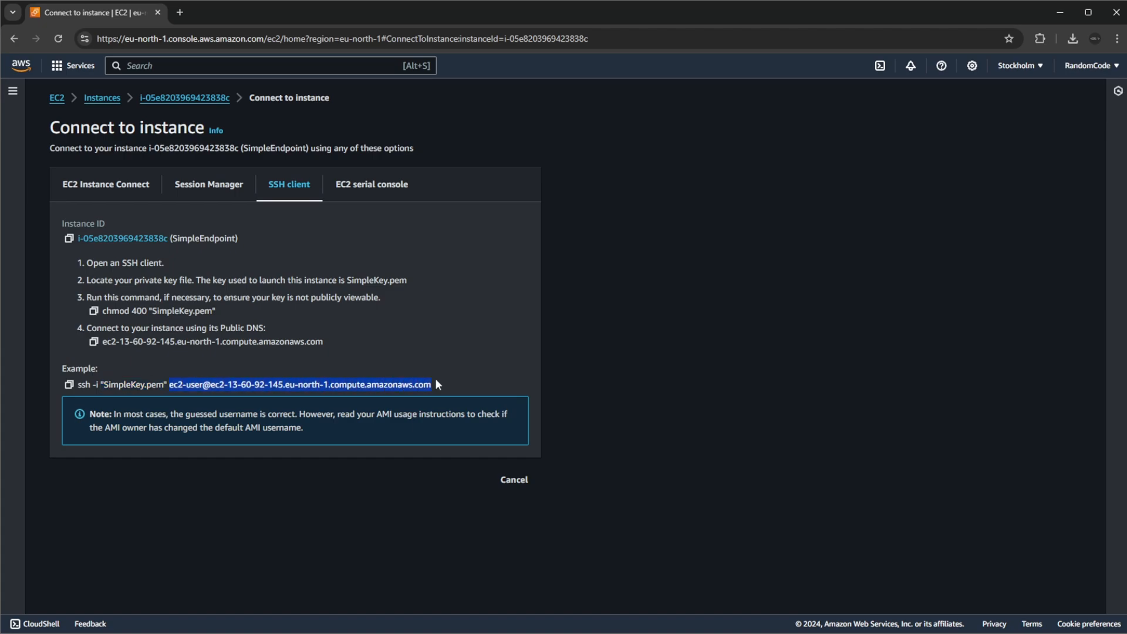
pyautogui.moveTo(173, 403)
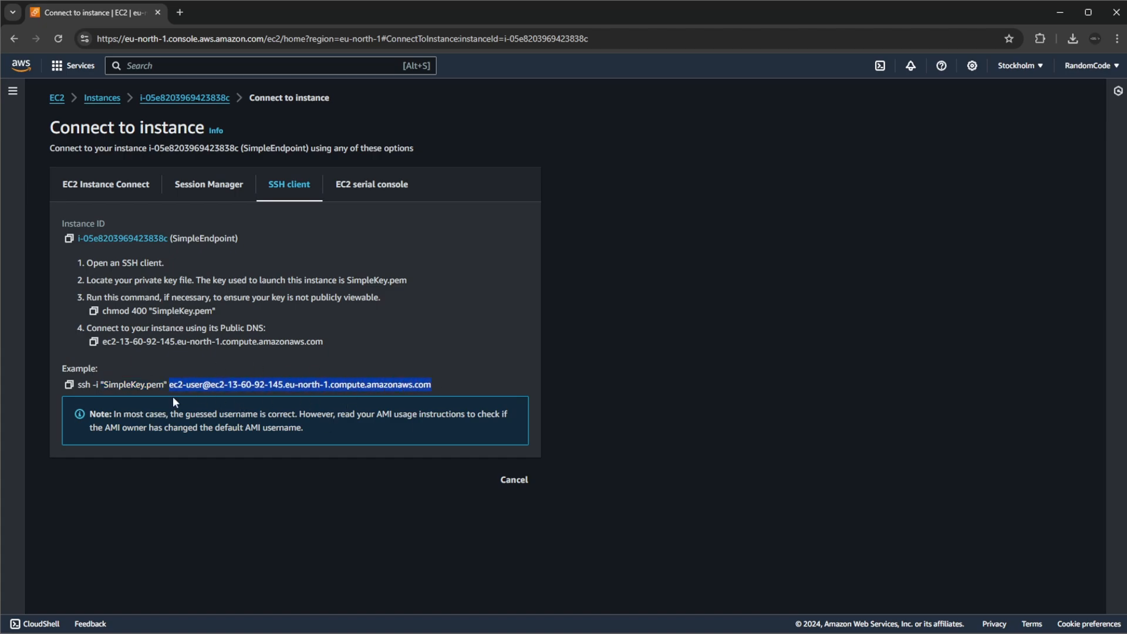
pyautogui.click(660, 399)
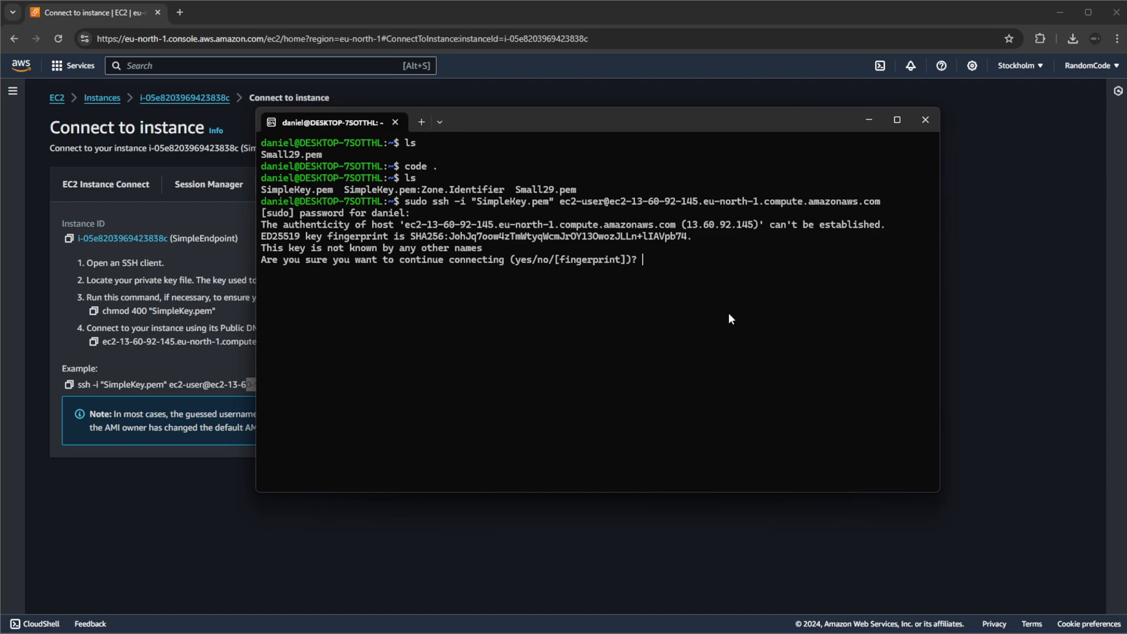
# Step: Confirm the host with 'yes', then clear the welcome output and list files with ls
pyautogui.write('yes')
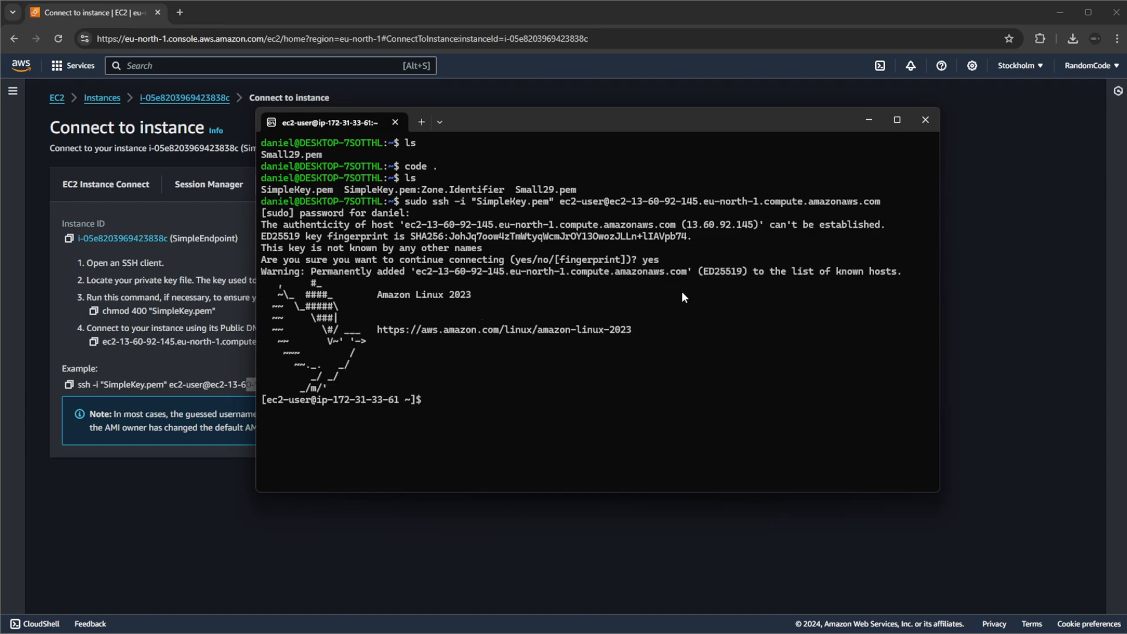
pyautogui.write('c')
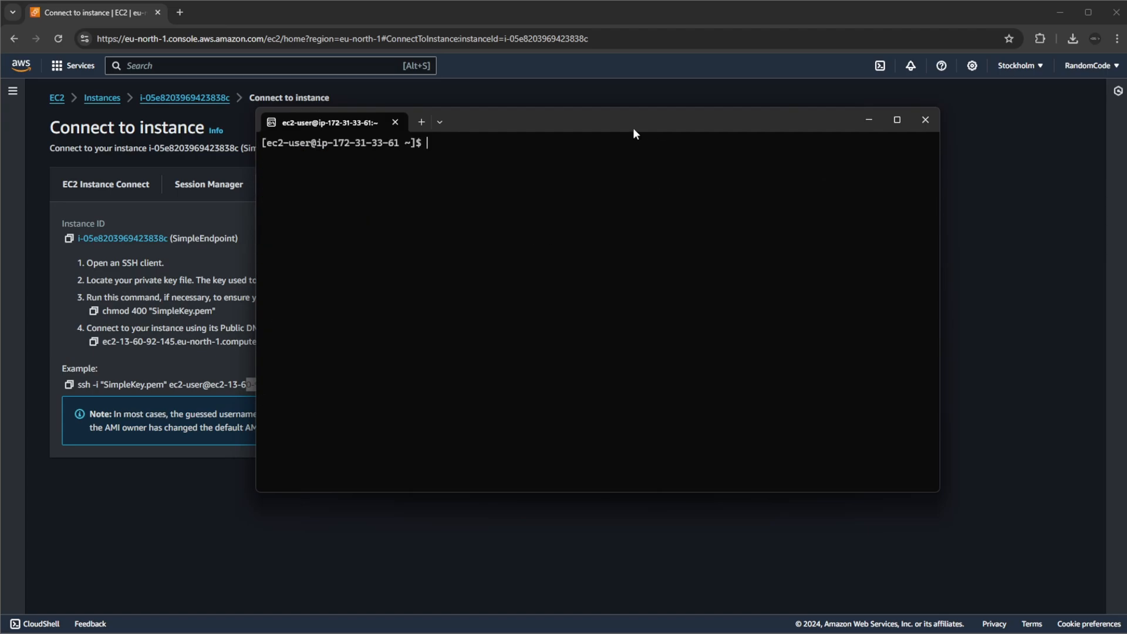
pyautogui.write('ls')
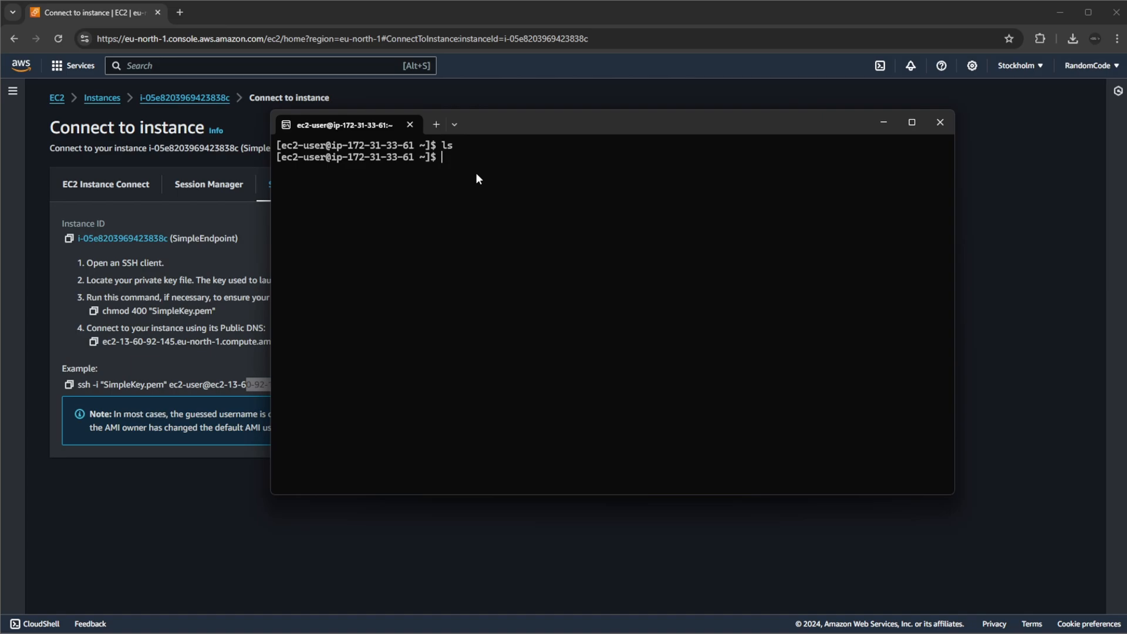
pyautogui.write('clea')
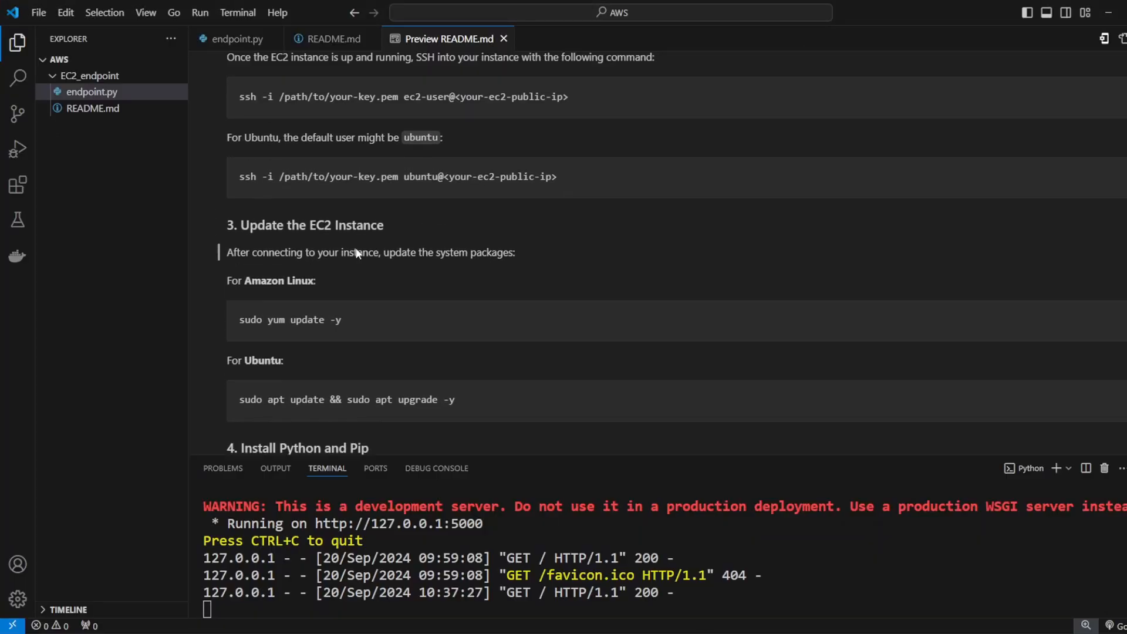
# Step: Scroll the README preview to section 3, Update the EC2 Instance
pyautogui.scroll(3)
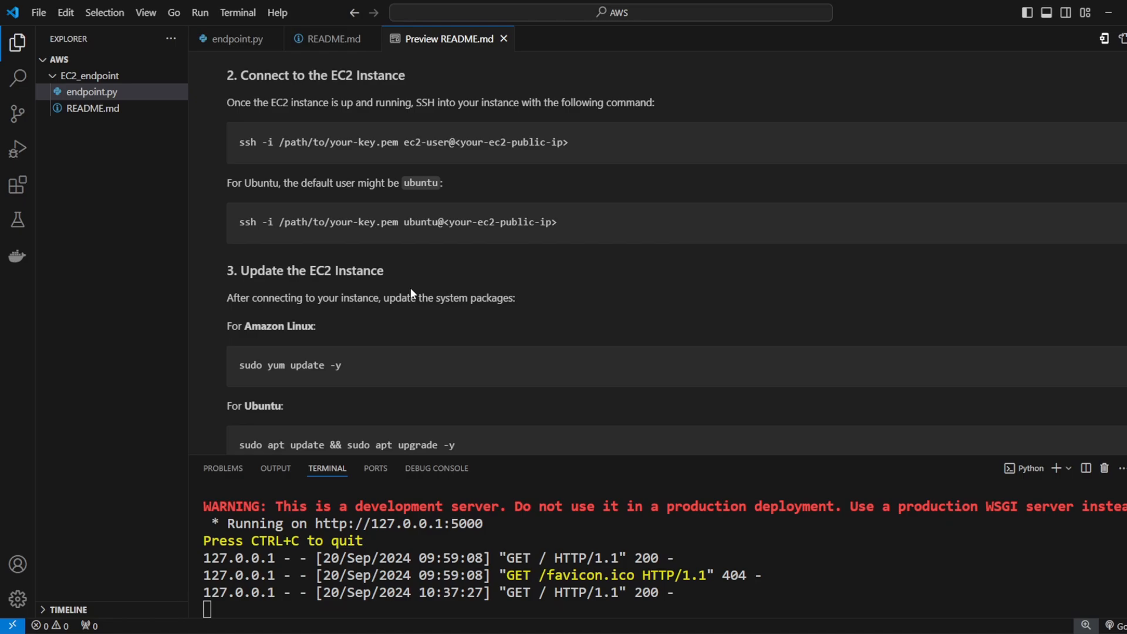
pyautogui.scroll(-3)
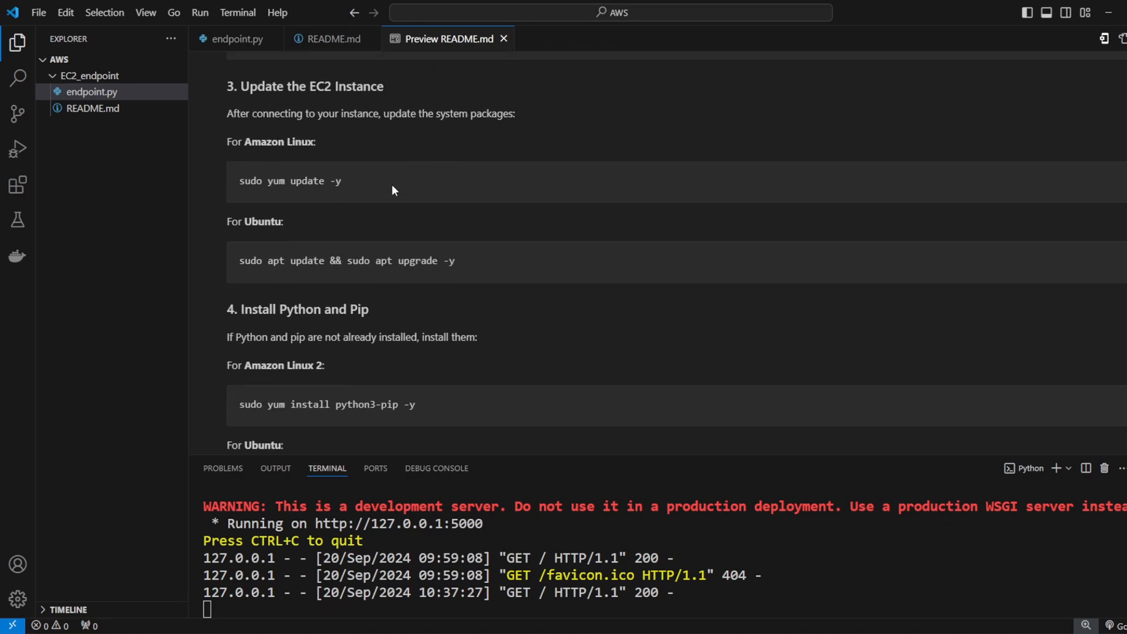
pyautogui.scroll(3)
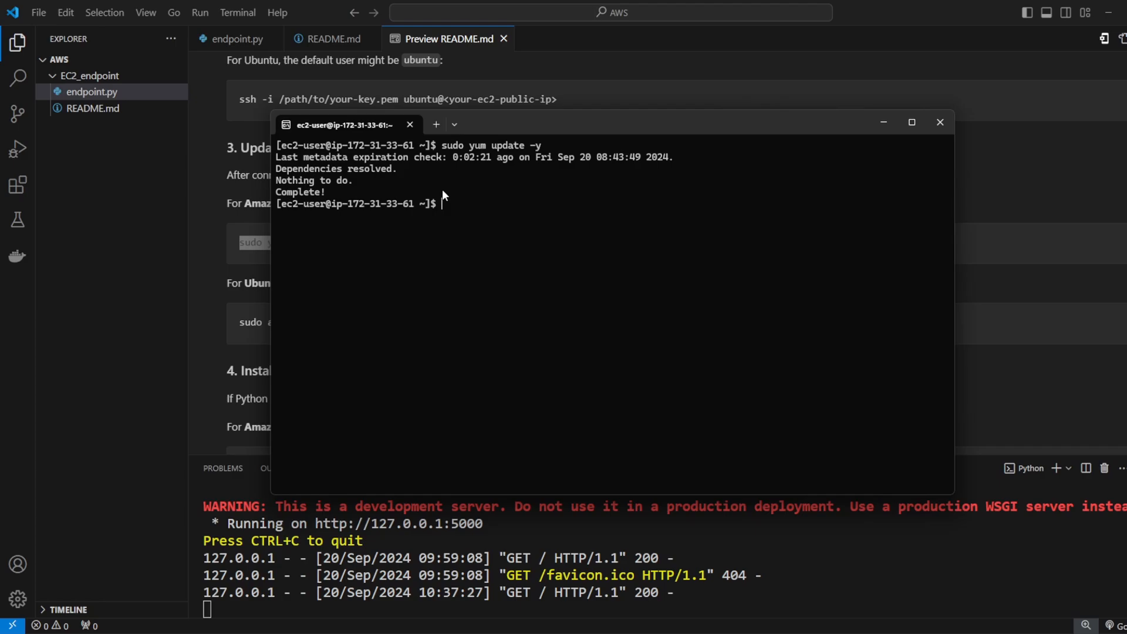
pyautogui.moveTo(492, 129)
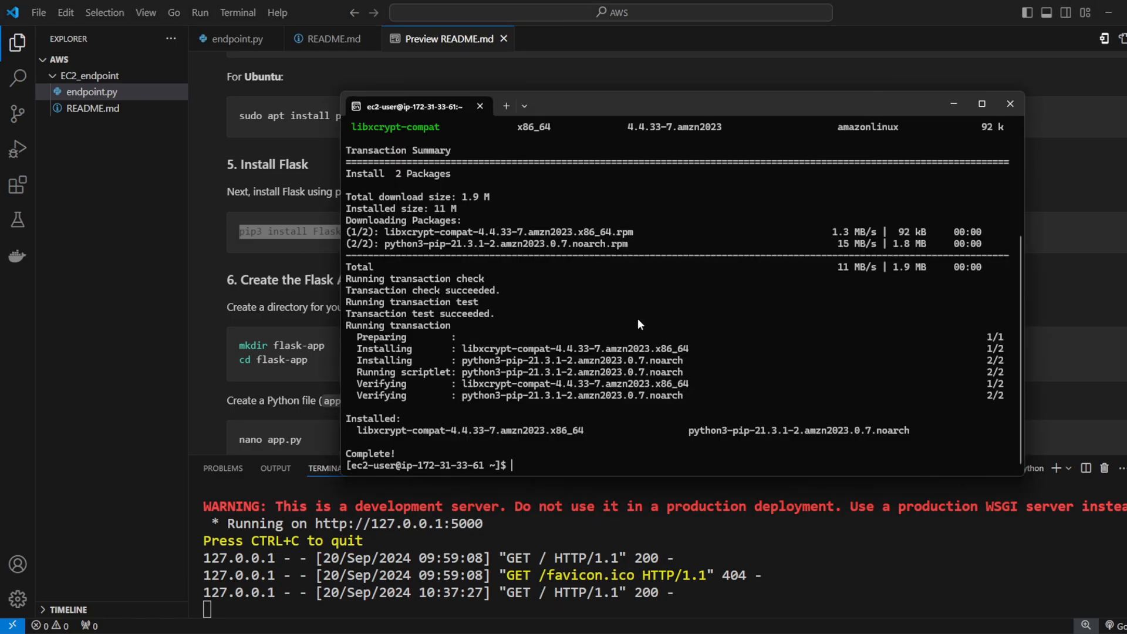
# Step: Install Flask on the instance with pip3 install Flask
pyautogui.write('pip3 install Flask')
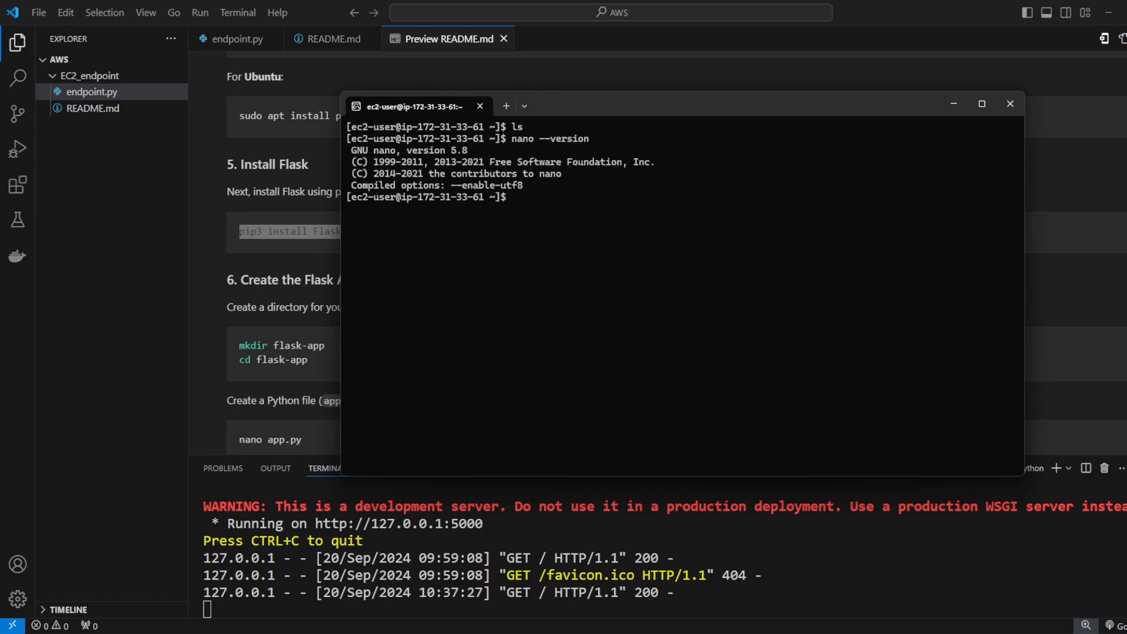
pyautogui.moveTo(606, 179)
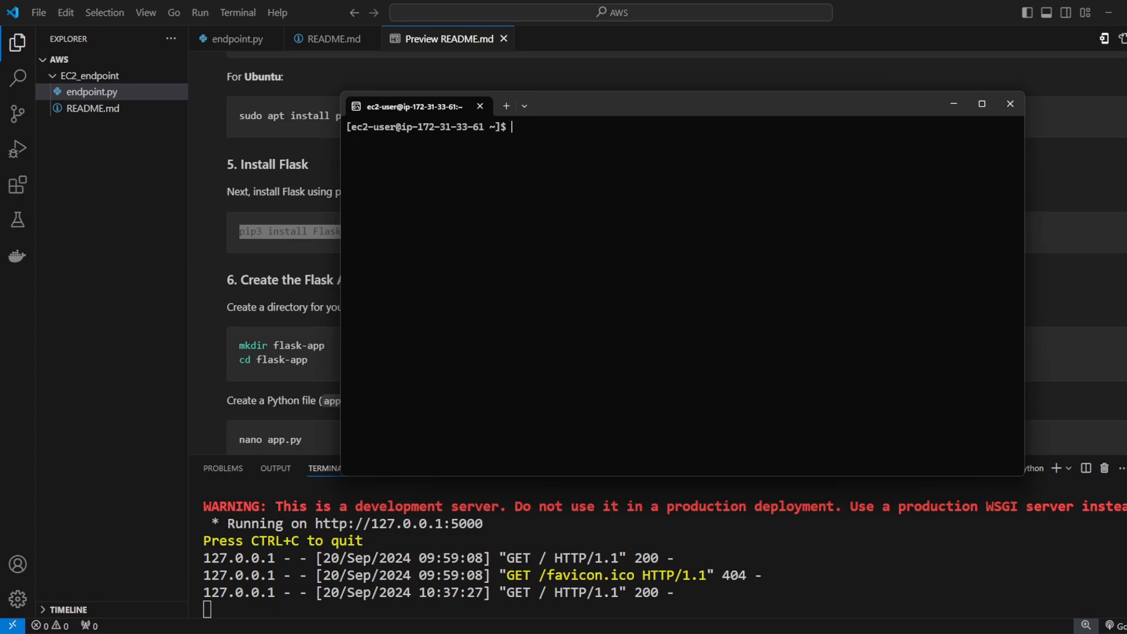
pyautogui.moveTo(611, 230)
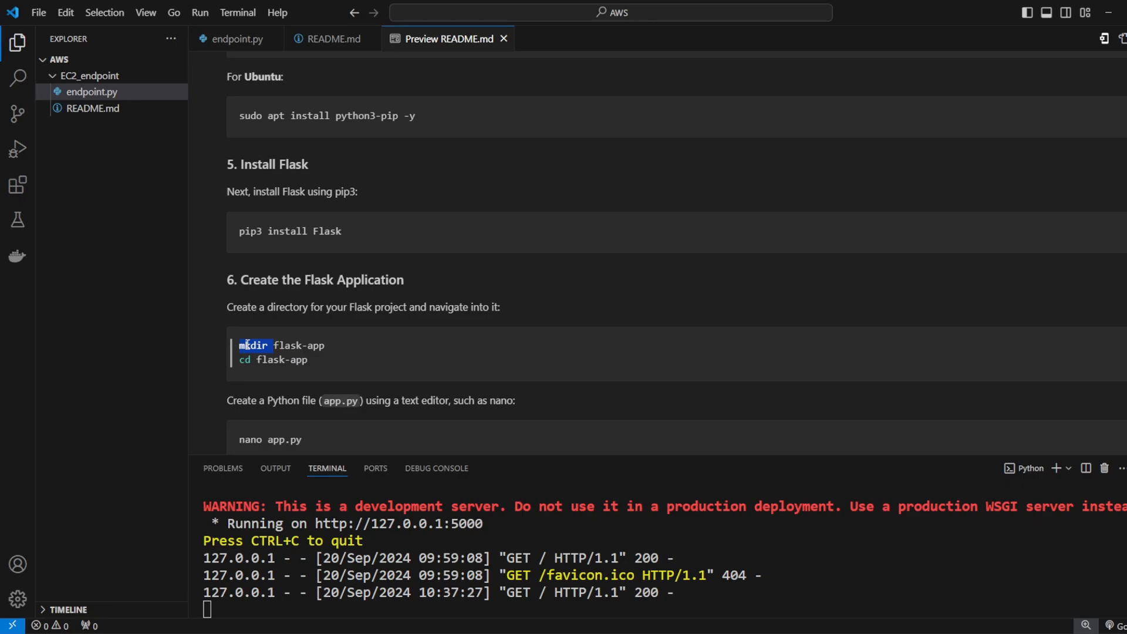
# Step: Make the flask-app directory, confirm it with ls, and cd into flask-app/
pyautogui.scroll(-3)
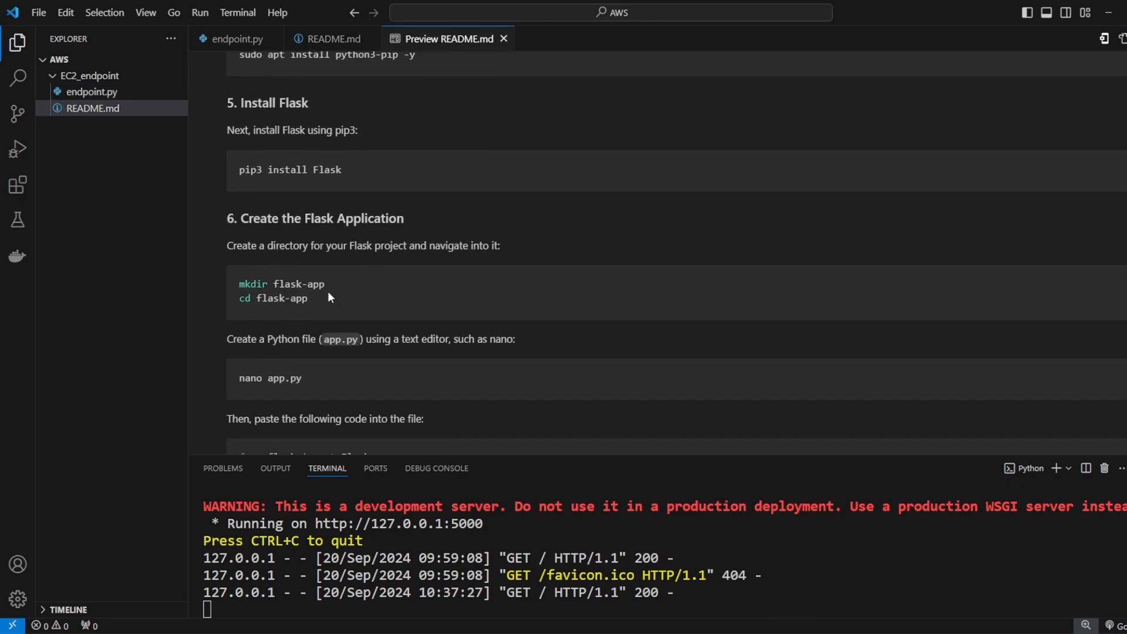
pyautogui.moveTo(239, 284); pyautogui.dragTo(326, 298)
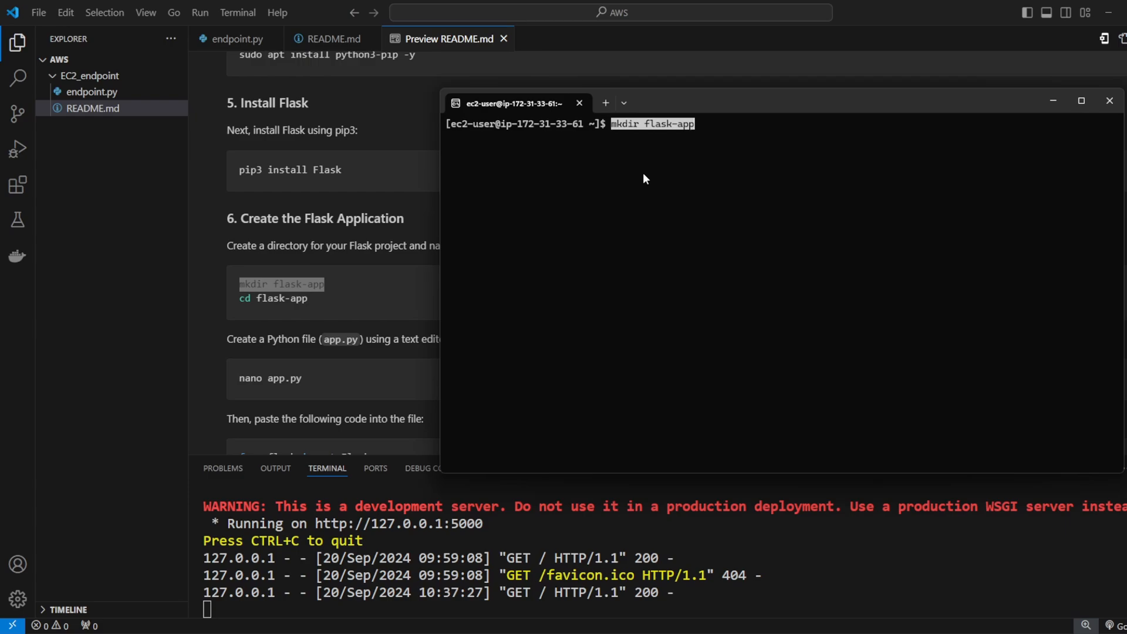
pyautogui.write('ls')
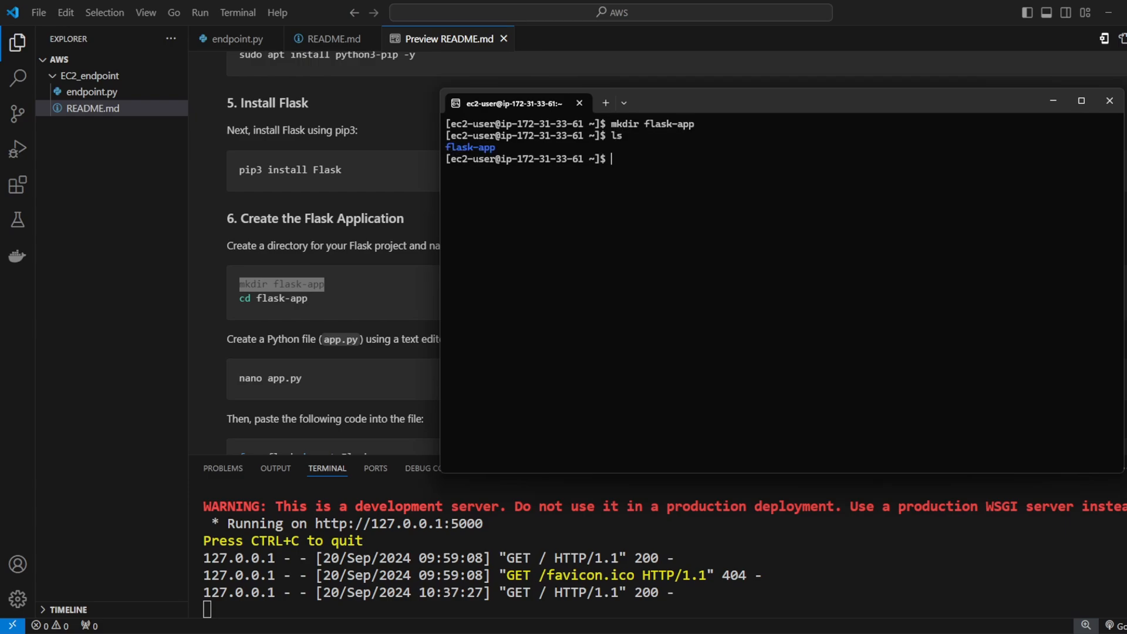
pyautogui.write('cd flask-app/')
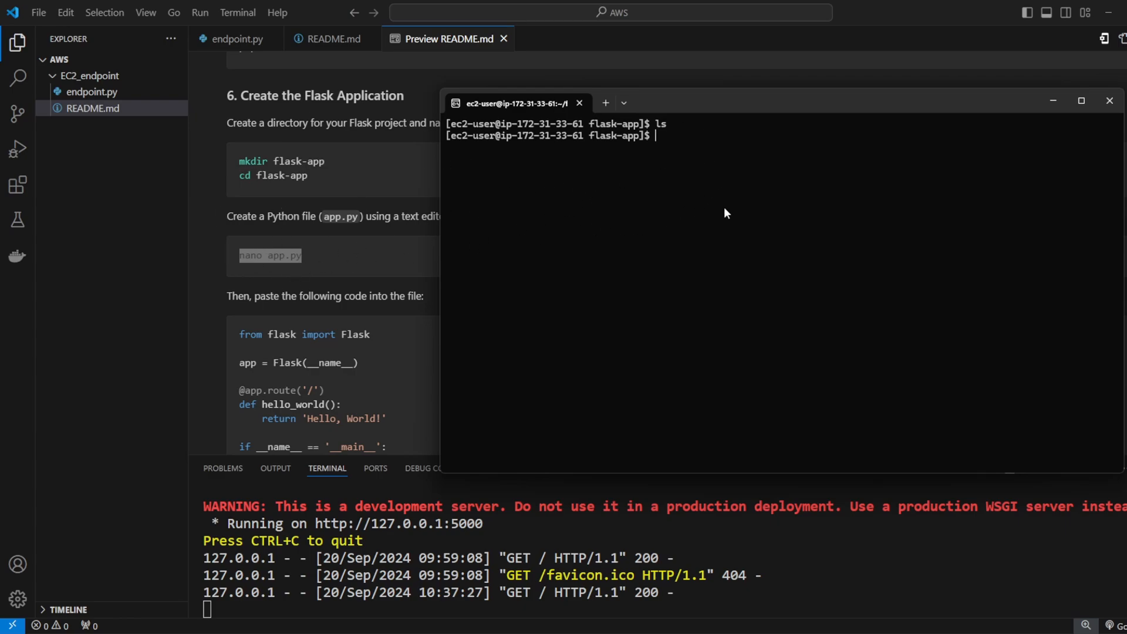
# Step: Write app.py in nano with the endpoint.py Hello World code using app.run(host='0.0.0.0'), and save
pyautogui.write('nano app.py')
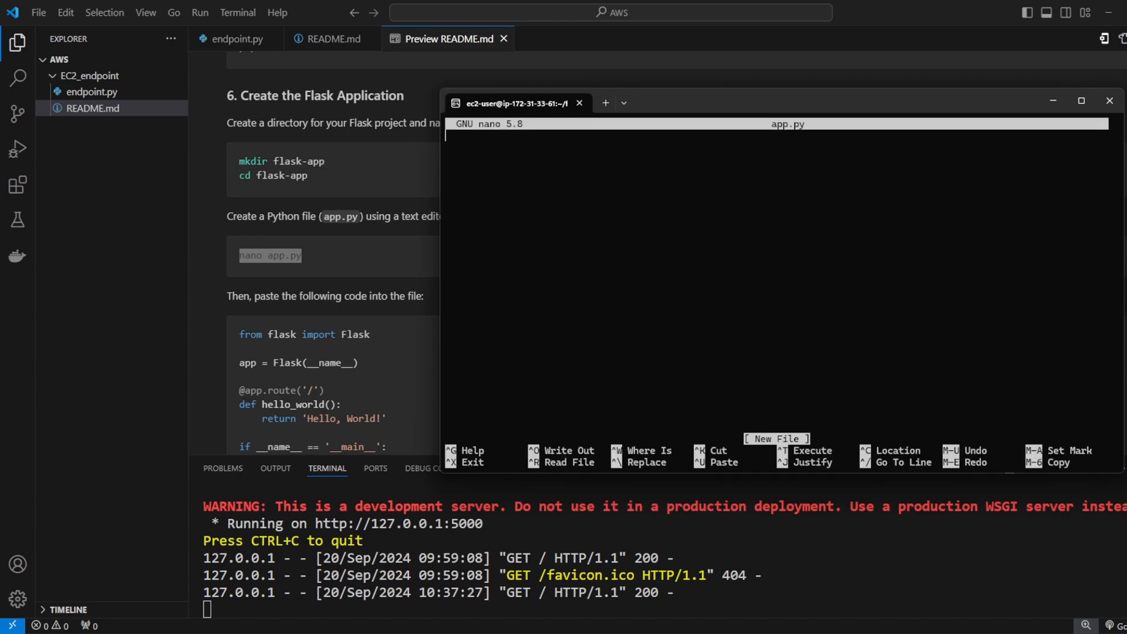
pyautogui.moveTo(593, 246)
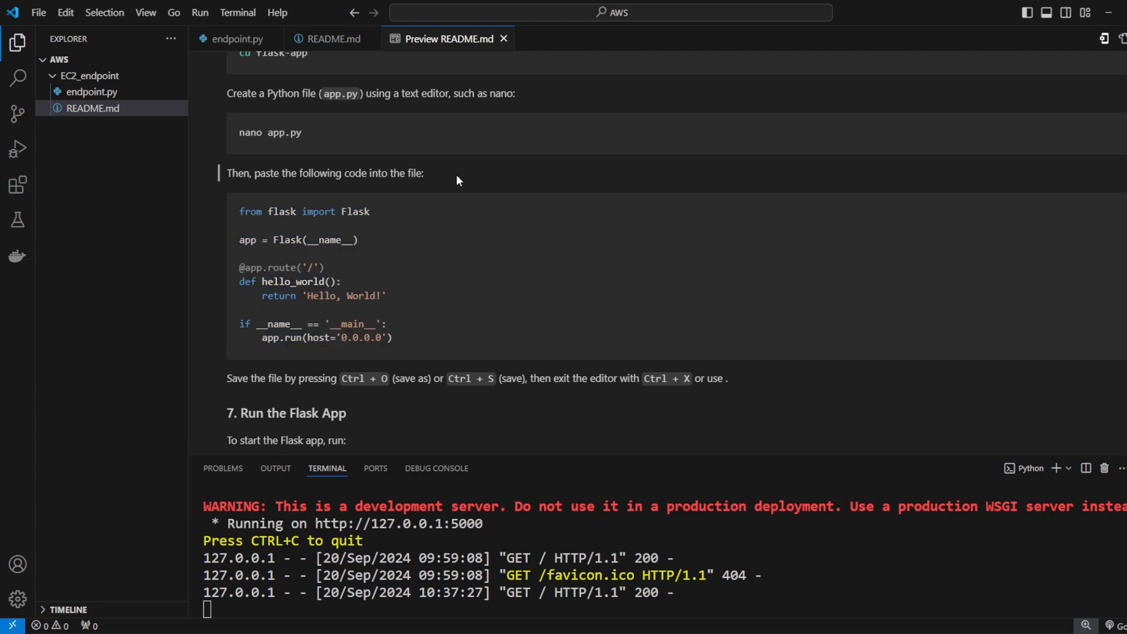
pyautogui.click(236, 39)
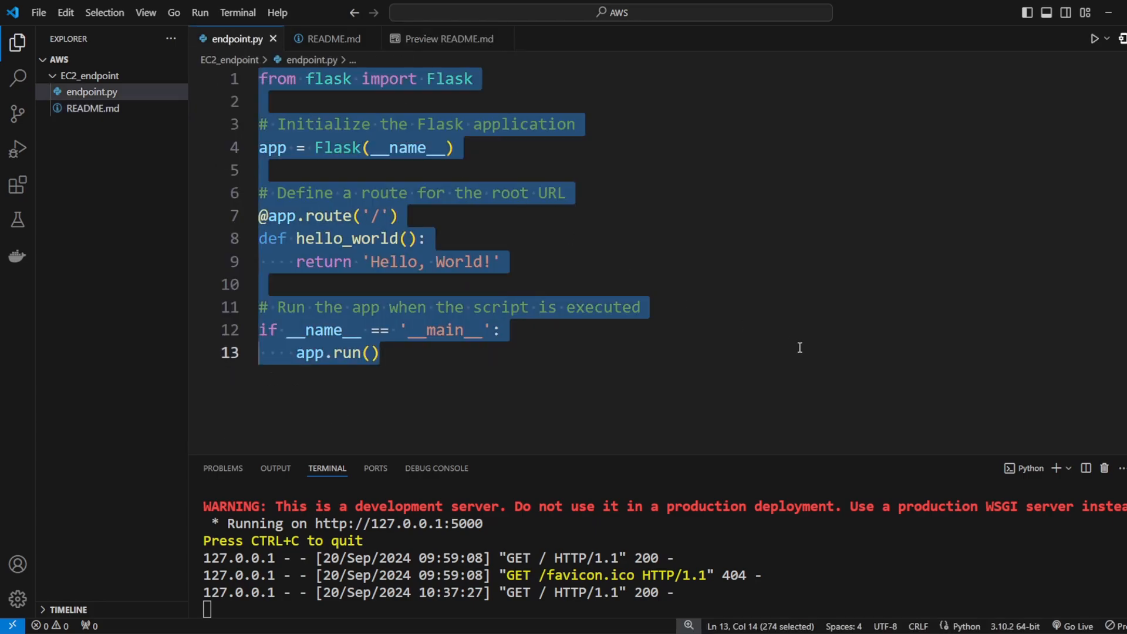
pyautogui.click(445, 39)
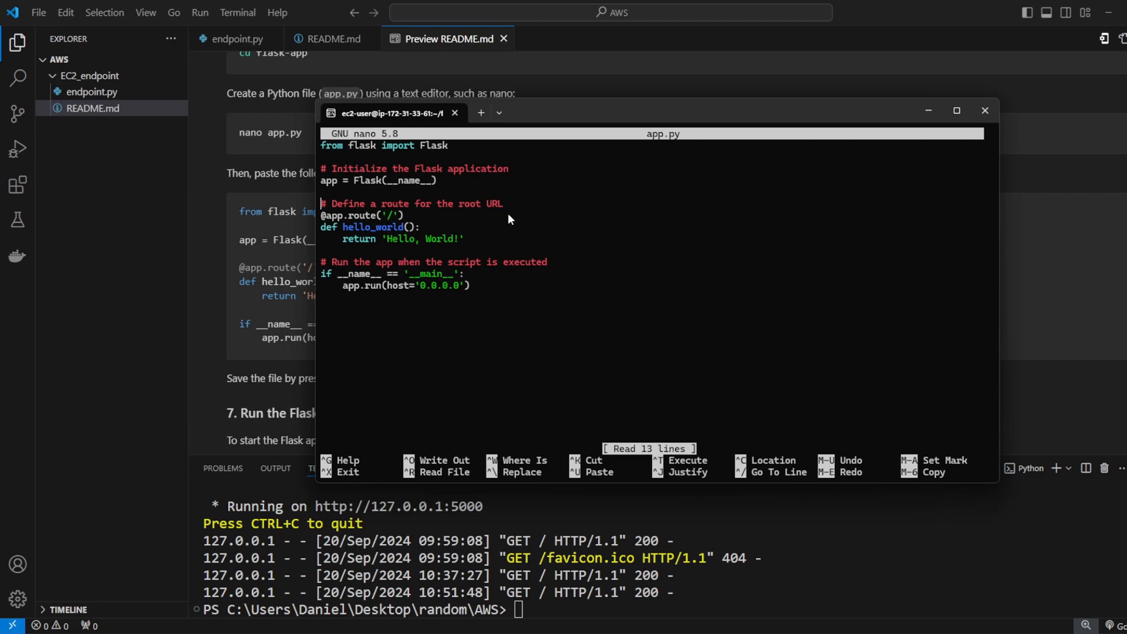
pyautogui.click(235, 39)
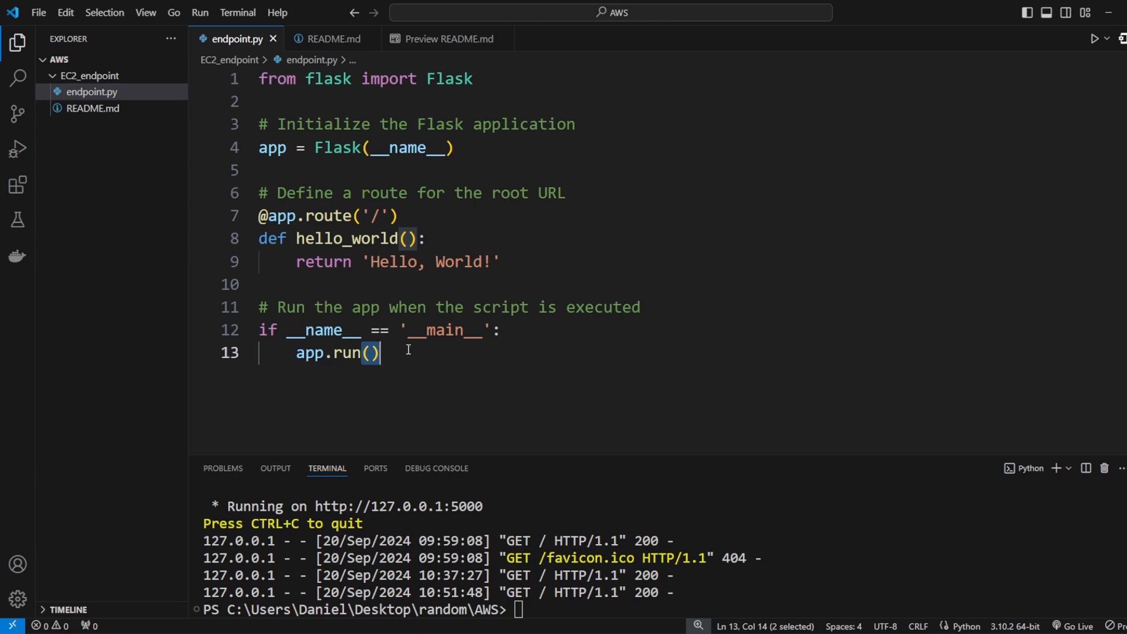
pyautogui.click(445, 39)
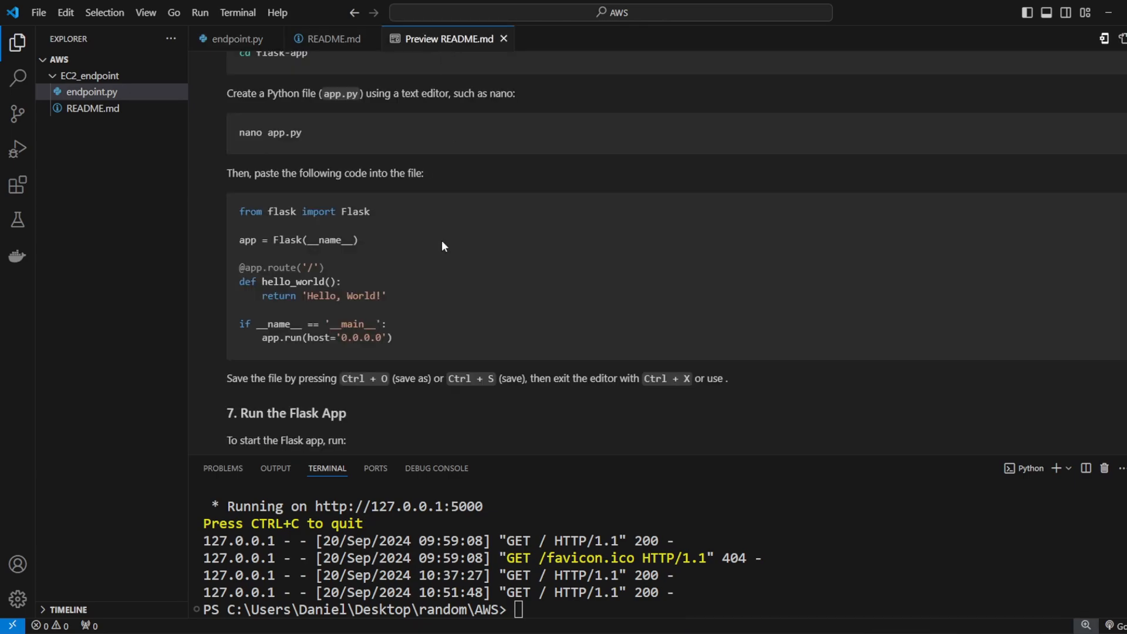
pyautogui.moveTo(307, 338); pyautogui.dragTo(383, 338)
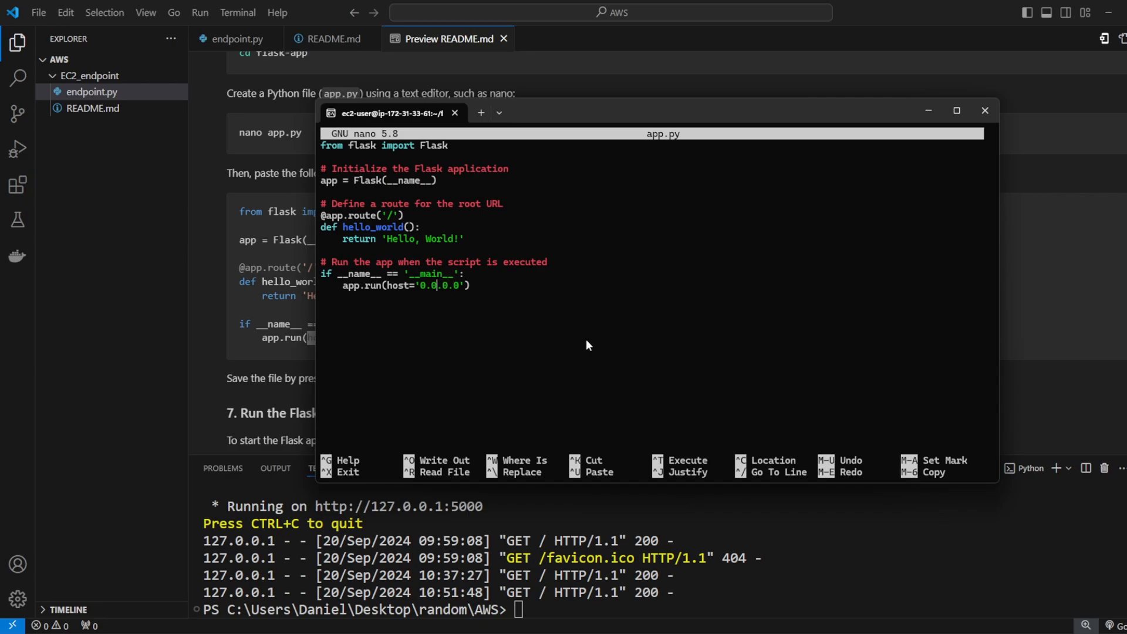
pyautogui.moveTo(440, 297)
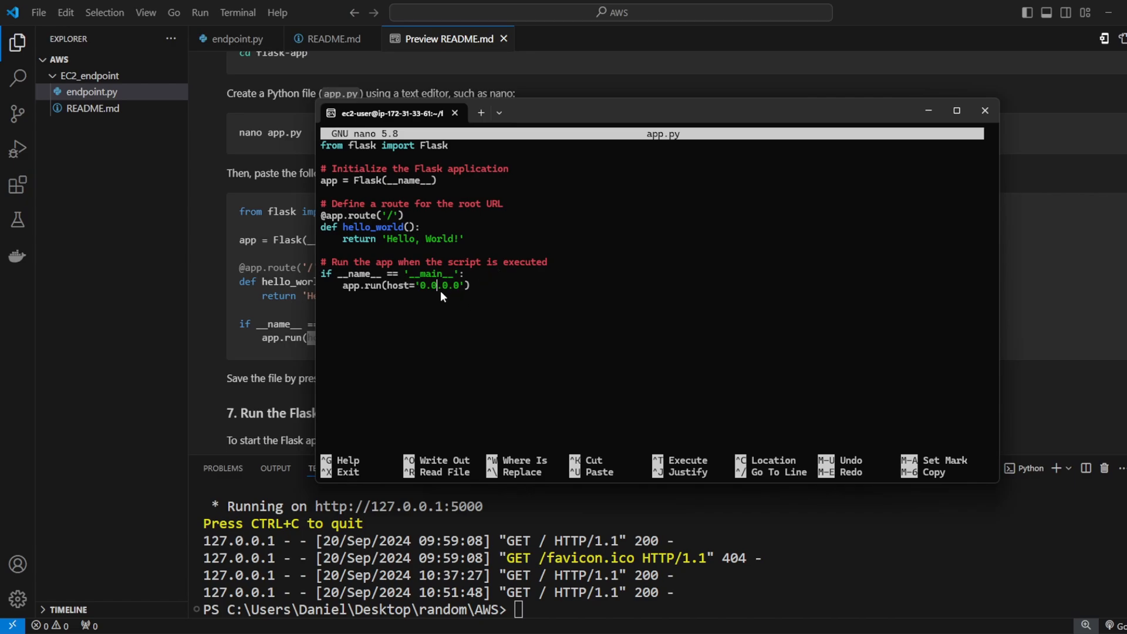
pyautogui.moveTo(493, 317)
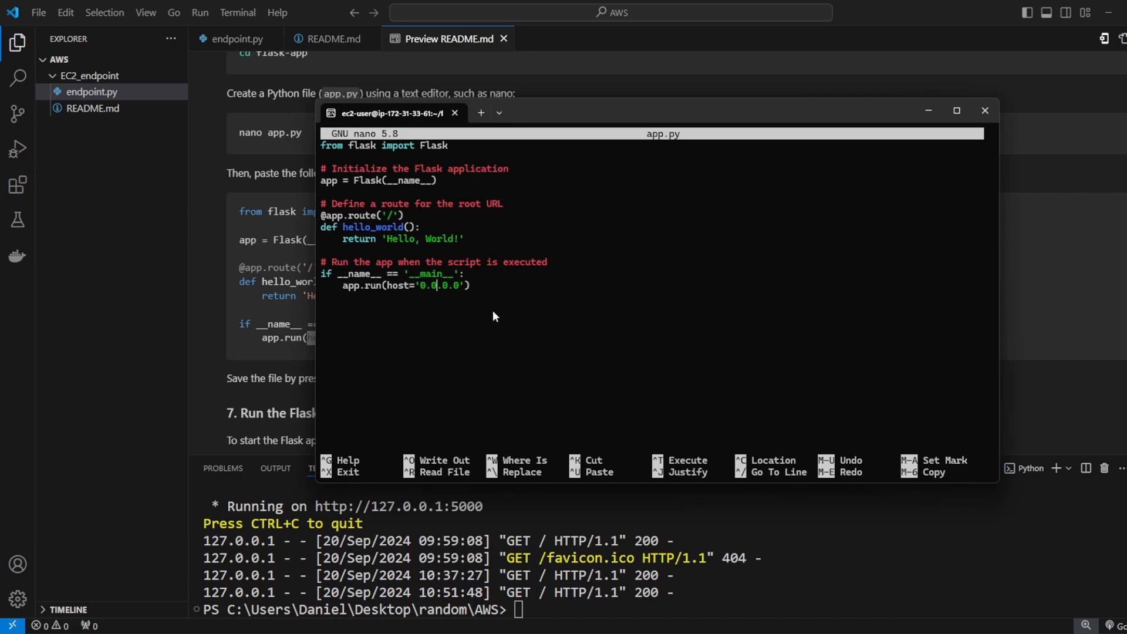
pyautogui.moveTo(535, 240)
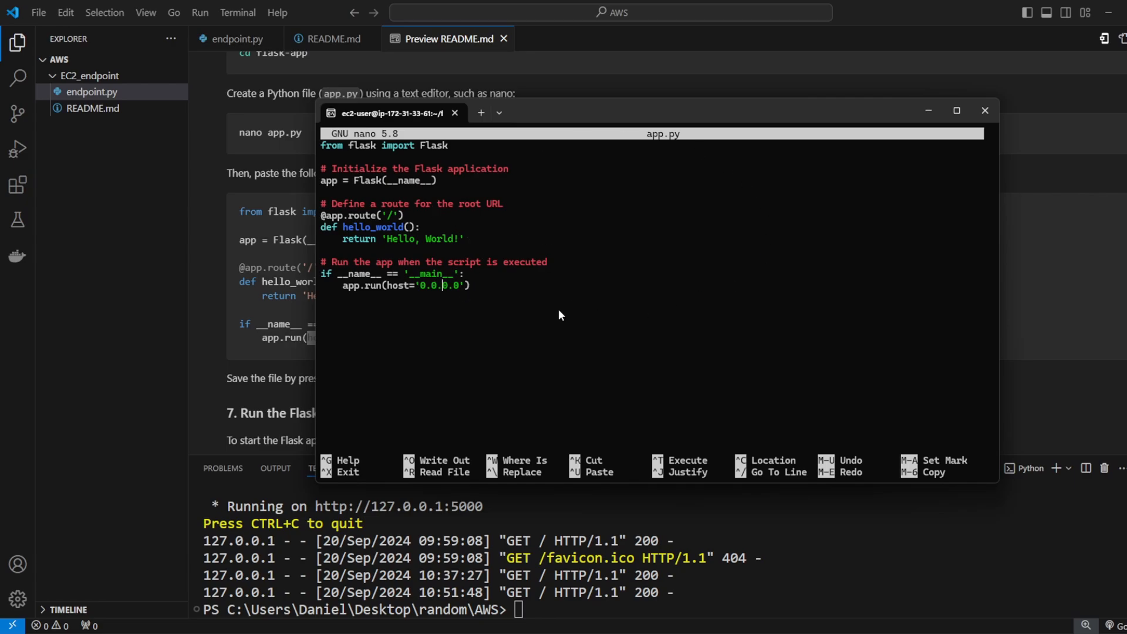
pyautogui.press('ctrl+o')
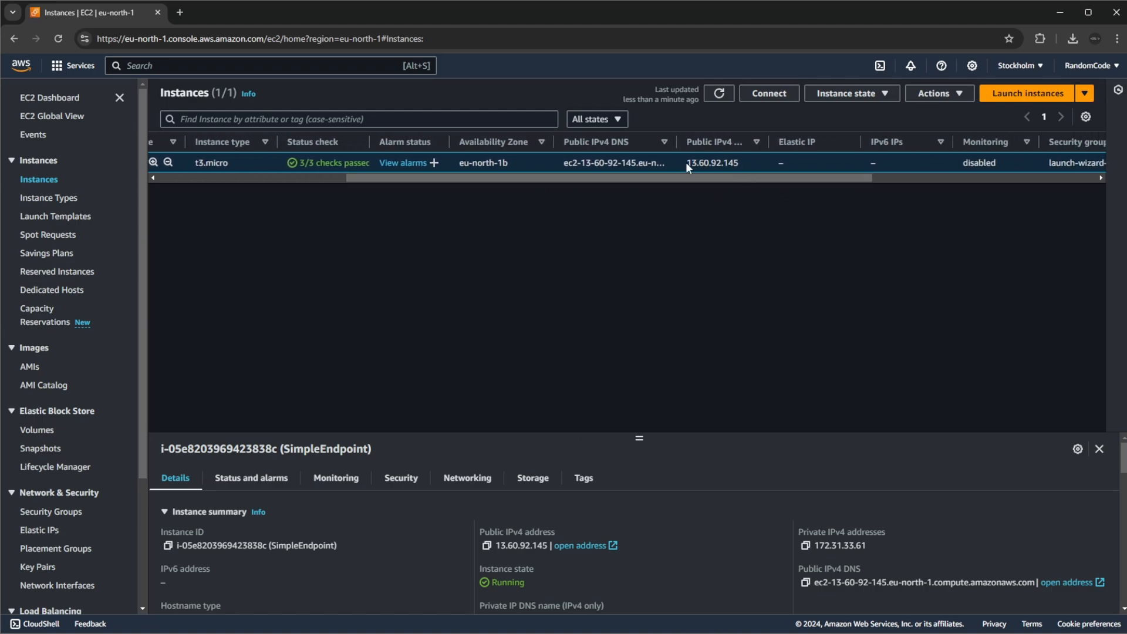
# Step: Copy the public IPv4 address and review the inbound rules for ports 22 and 80
pyautogui.doubleClick(711, 163)
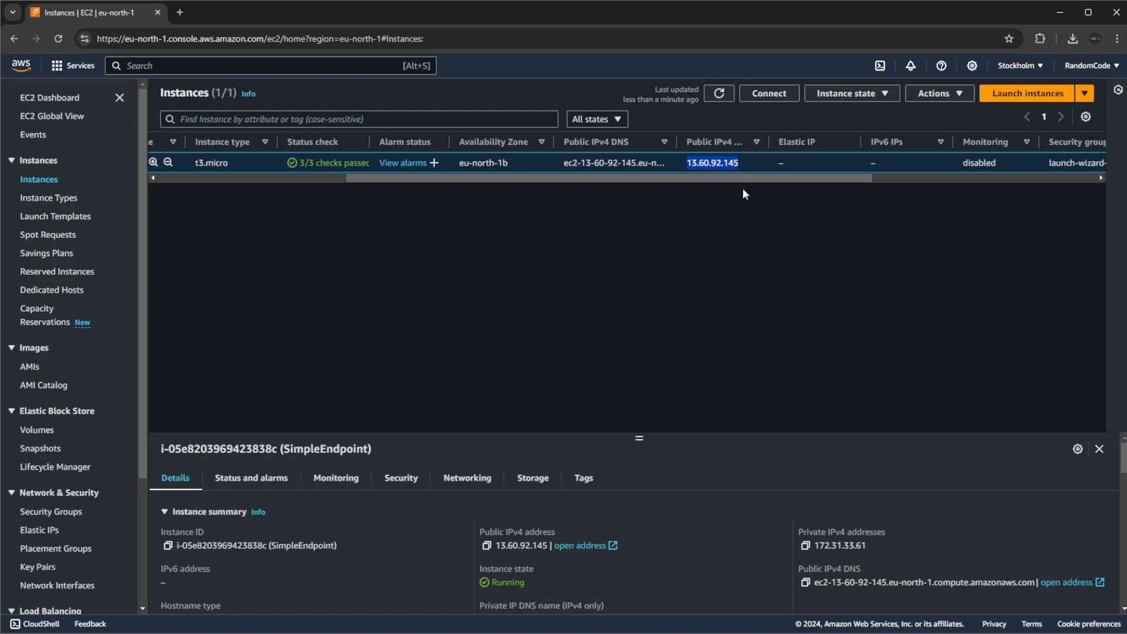
pyautogui.moveTo(701, 166)
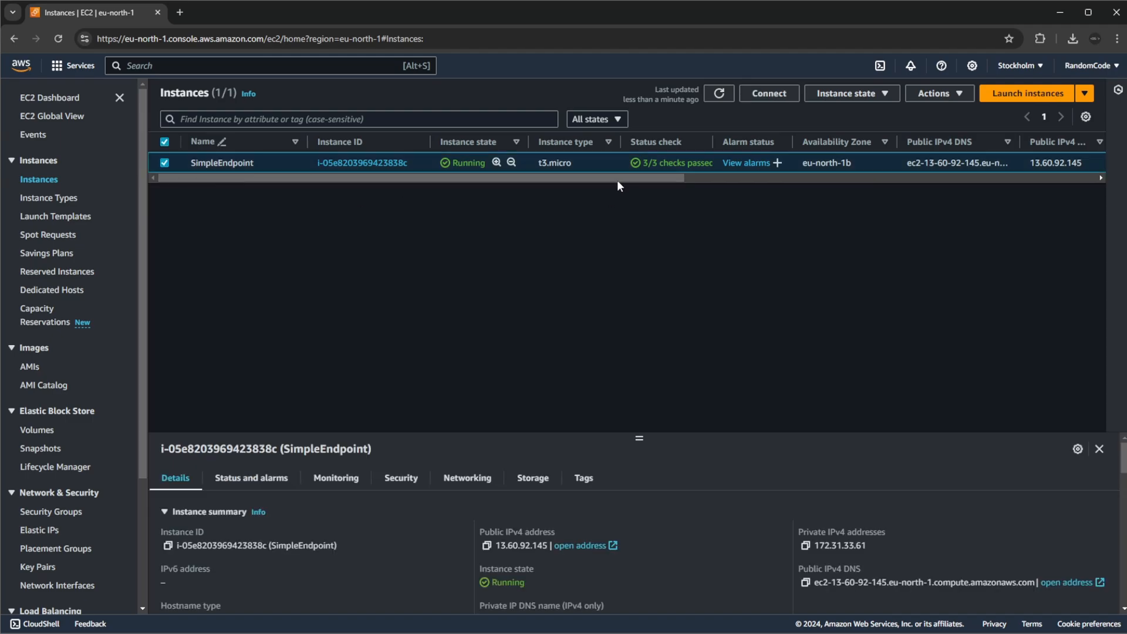
pyautogui.moveTo(442, 462)
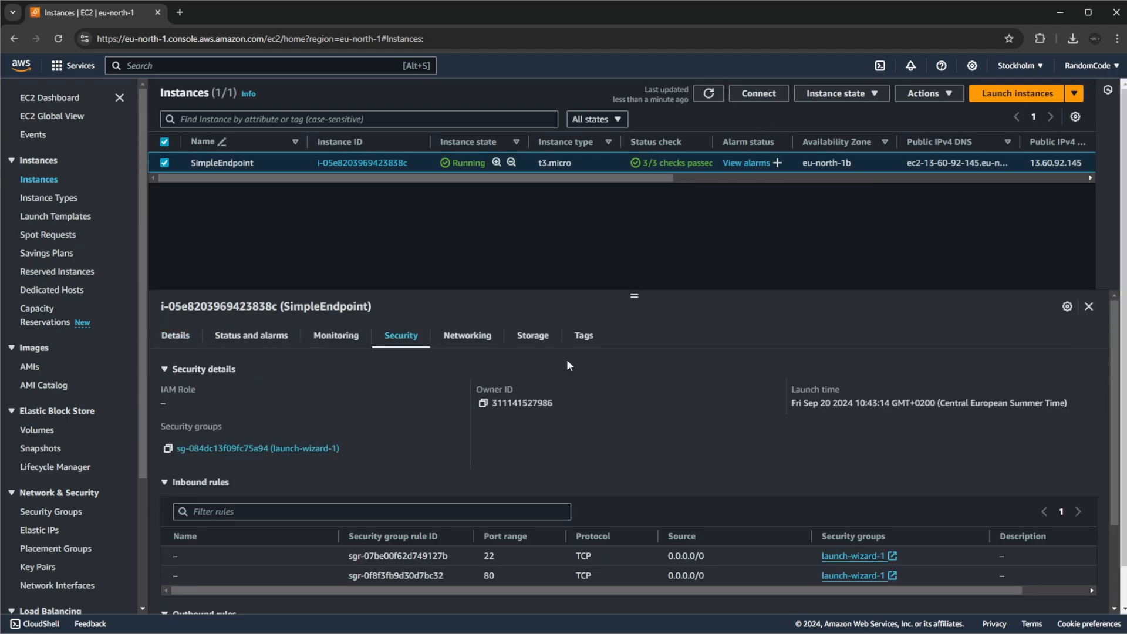
pyautogui.scroll(-3)
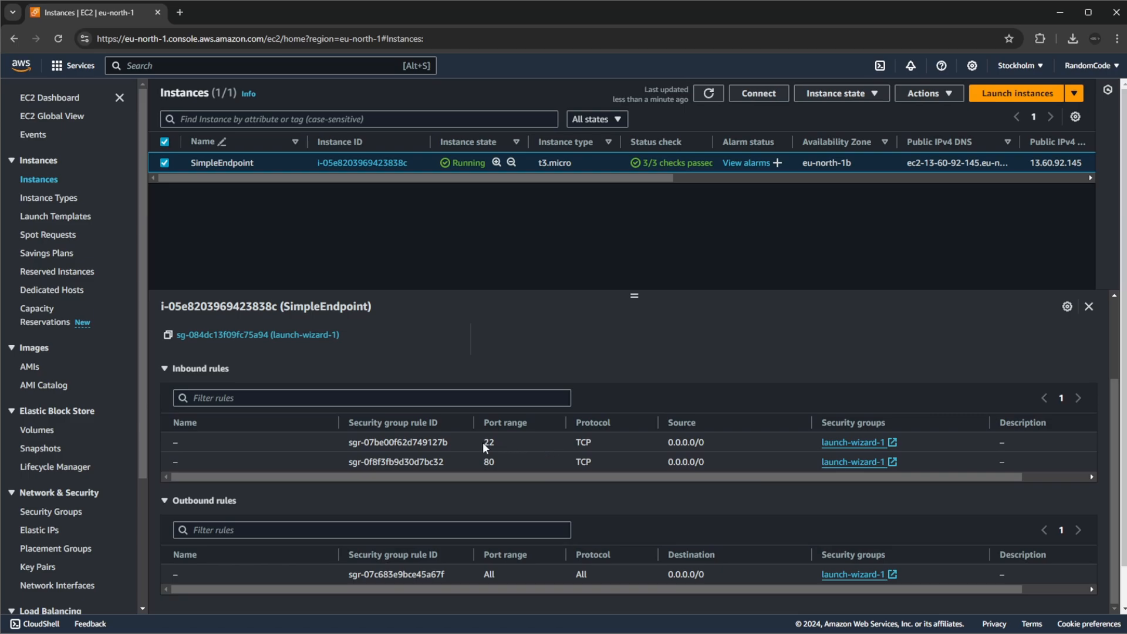
pyautogui.doubleClick(488, 441)
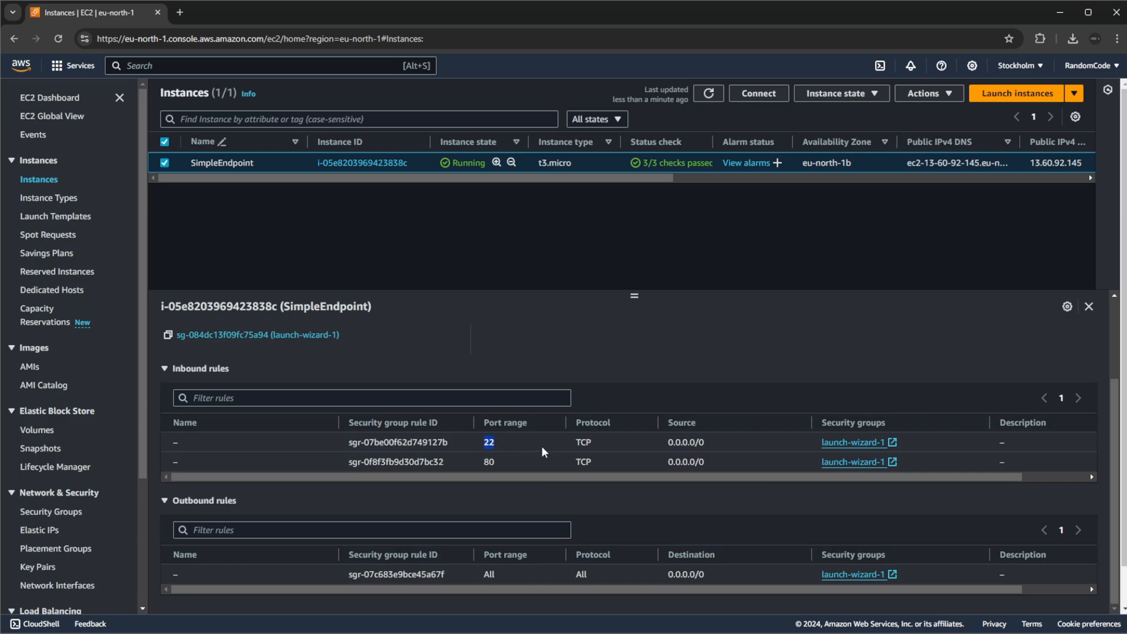
pyautogui.moveTo(510, 449)
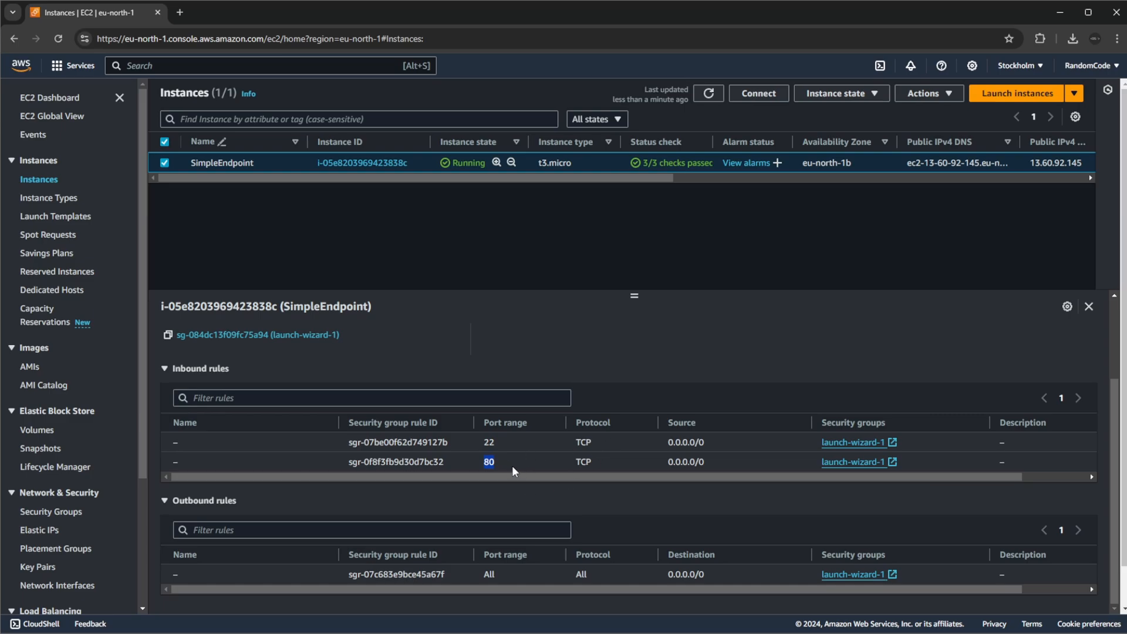
pyautogui.moveTo(520, 464)
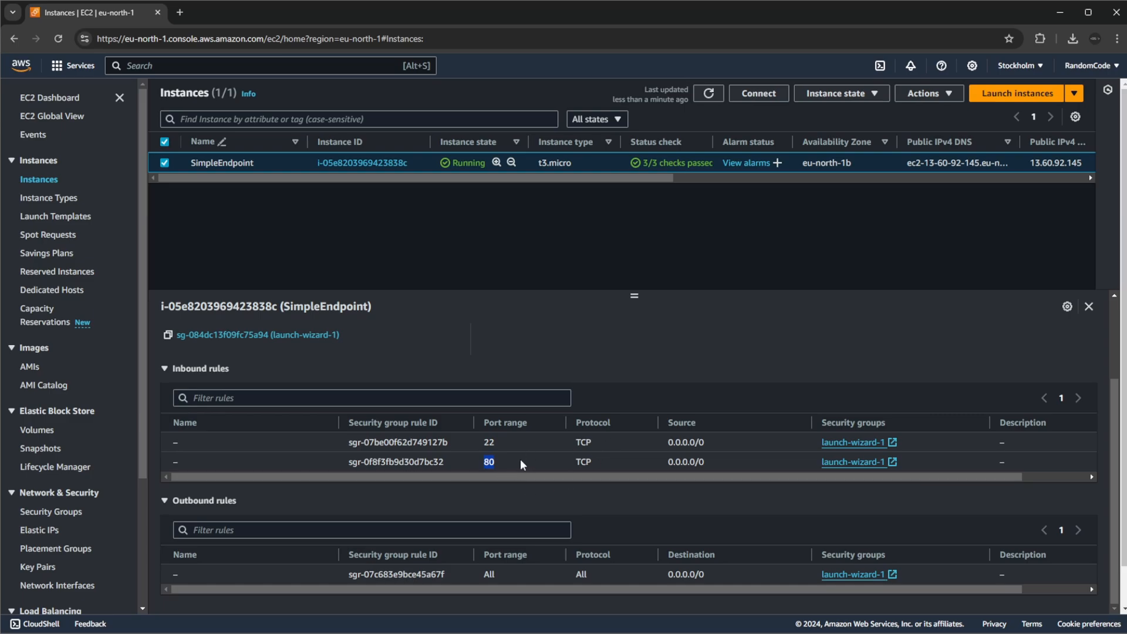
pyautogui.moveTo(624, 314)
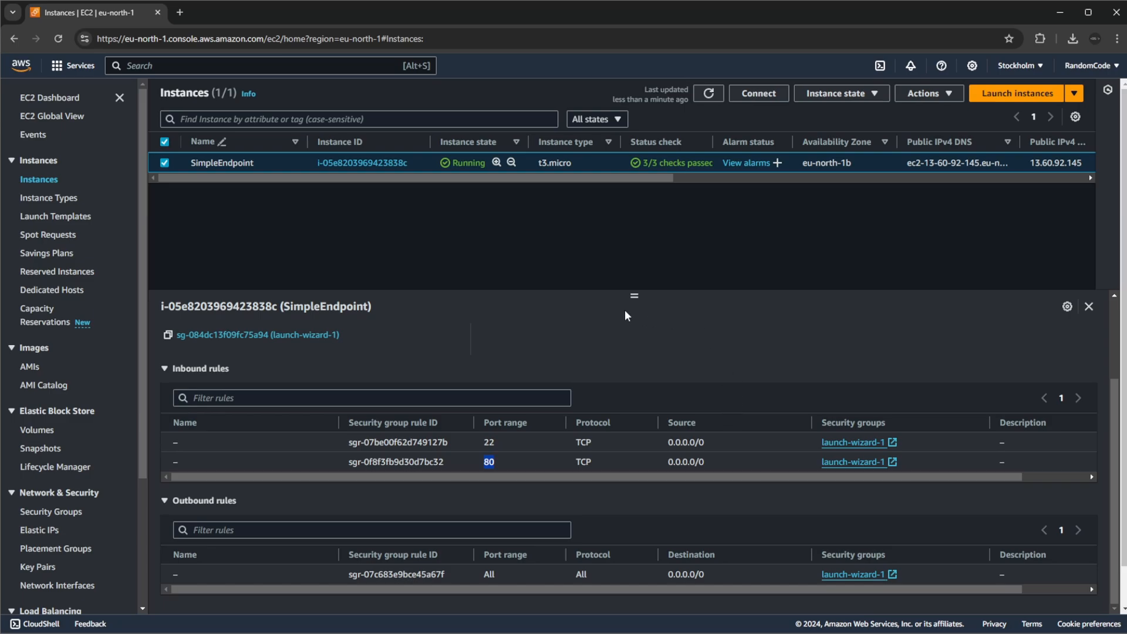
pyautogui.moveTo(511, 375)
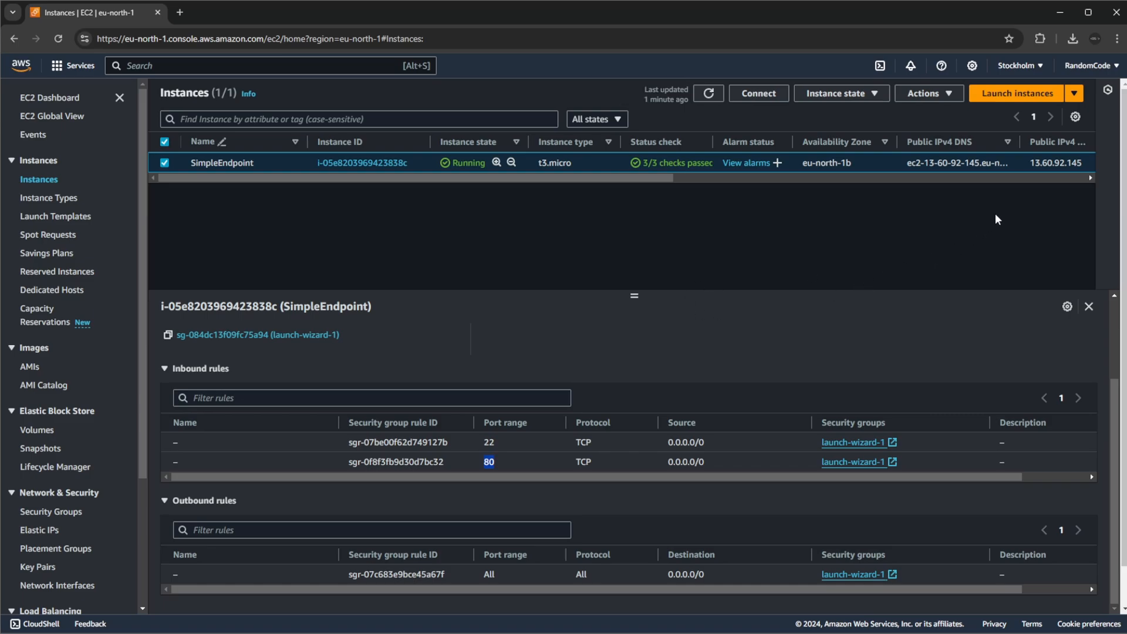
pyautogui.moveTo(487, 370)
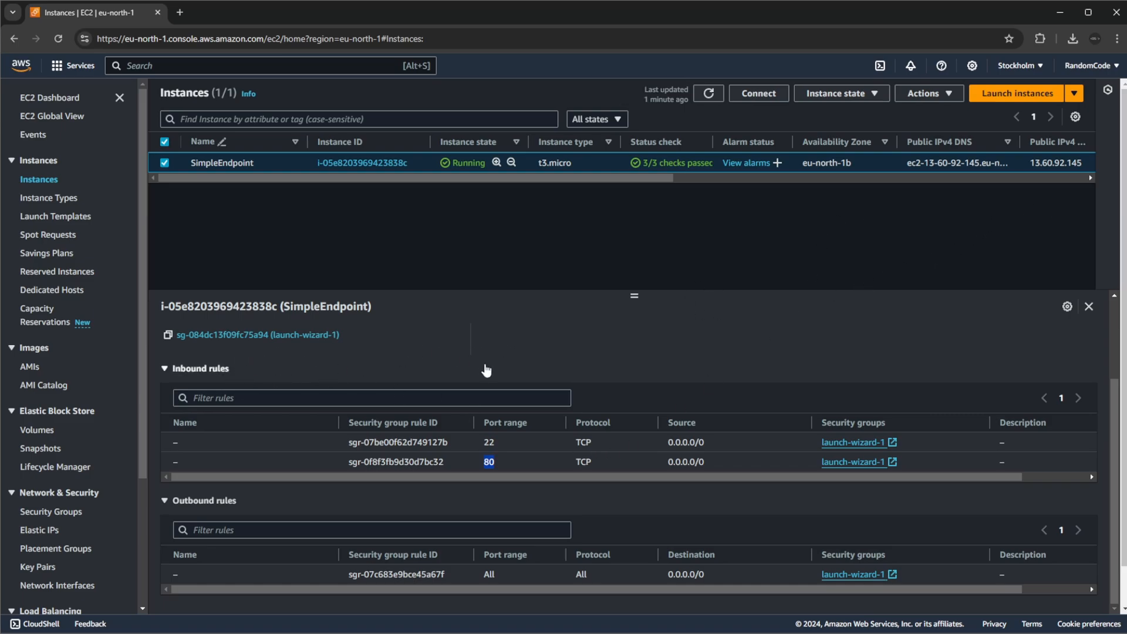
pyautogui.moveTo(566, 374)
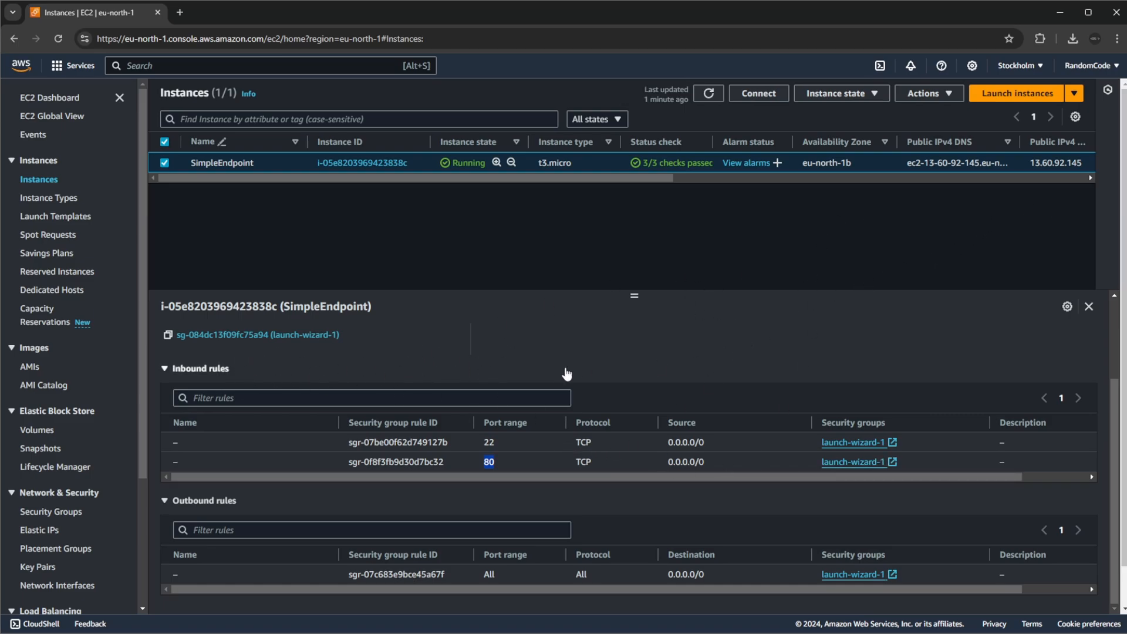
# Step: Add a Custom TCP port 5000 rule from 0.0.0.0/0 to launch-wizard-1 and save
pyautogui.click(256, 334)
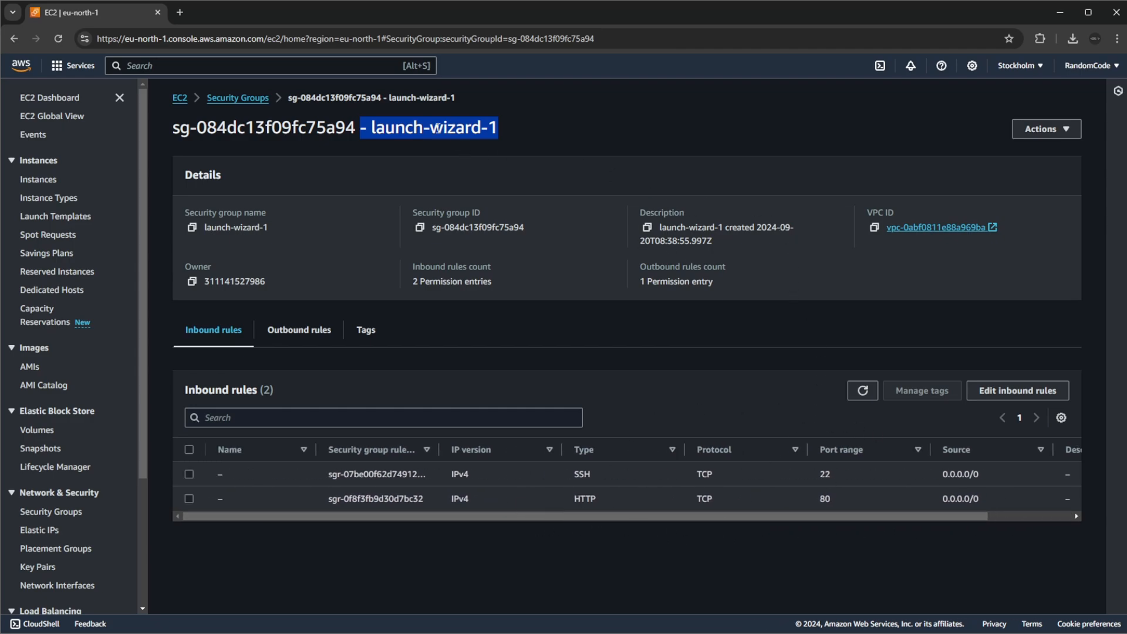
pyautogui.moveTo(1007, 383)
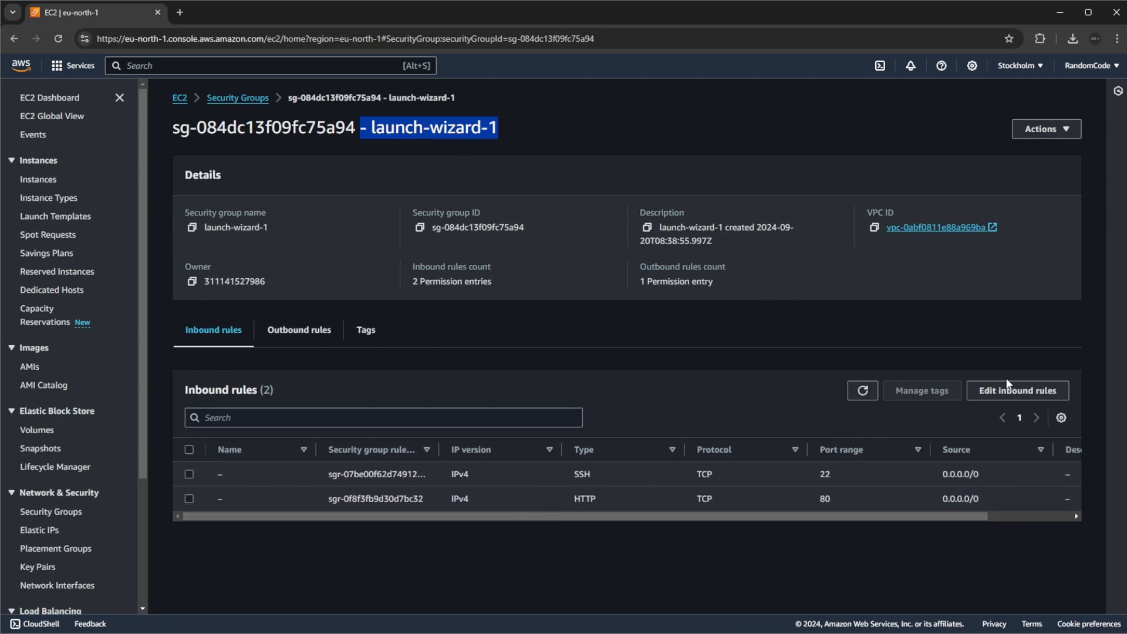
pyautogui.click(1016, 391)
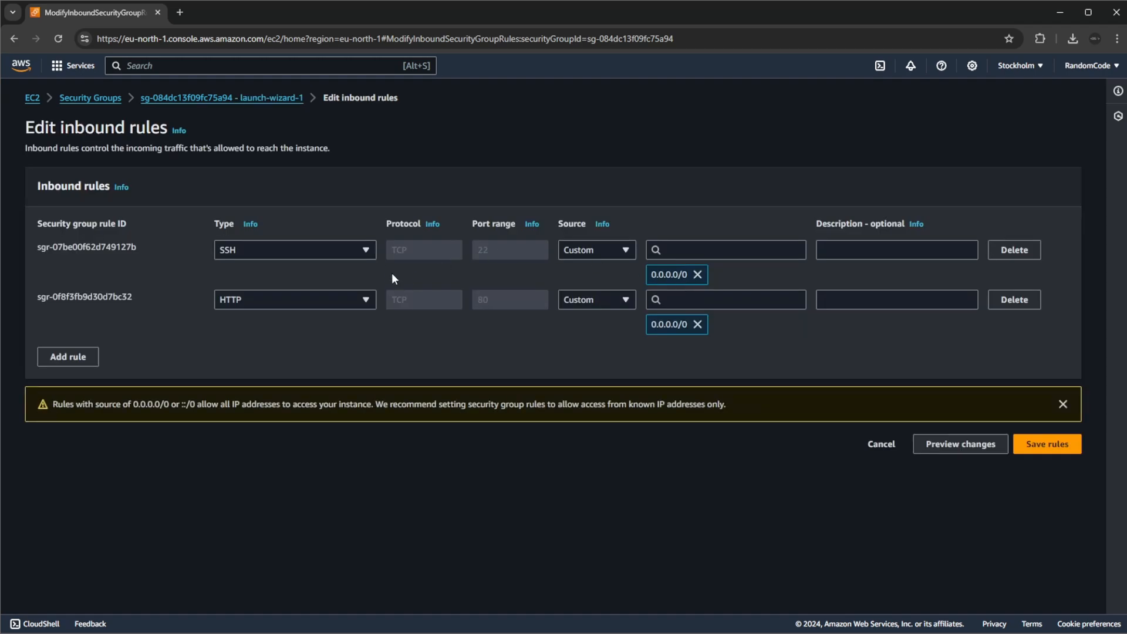
pyautogui.click(67, 356)
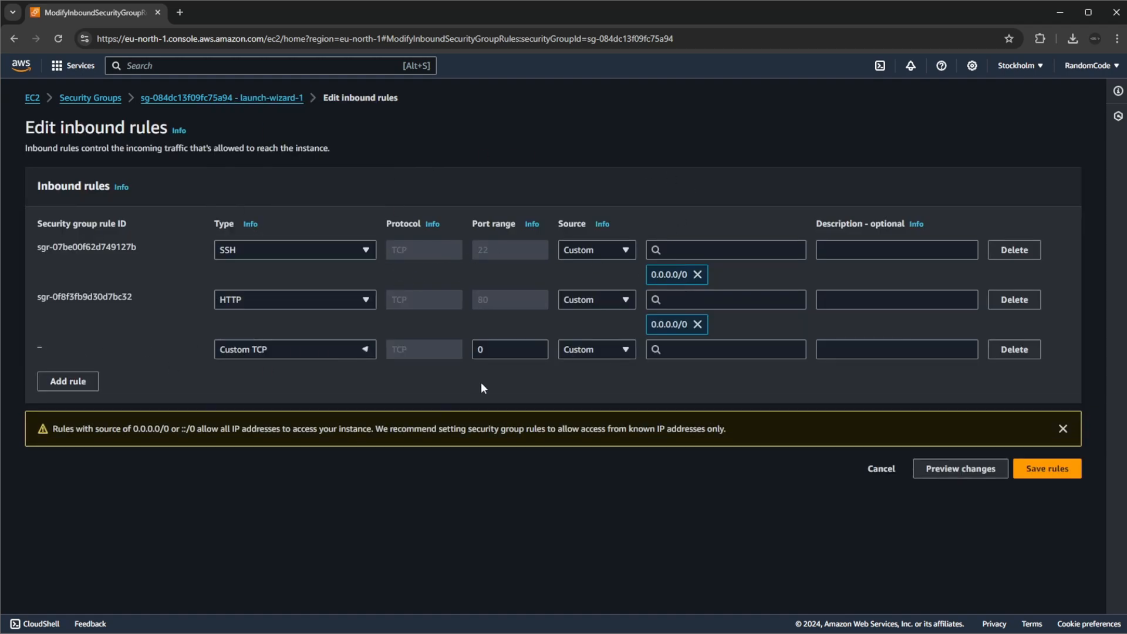
pyautogui.write('5000')
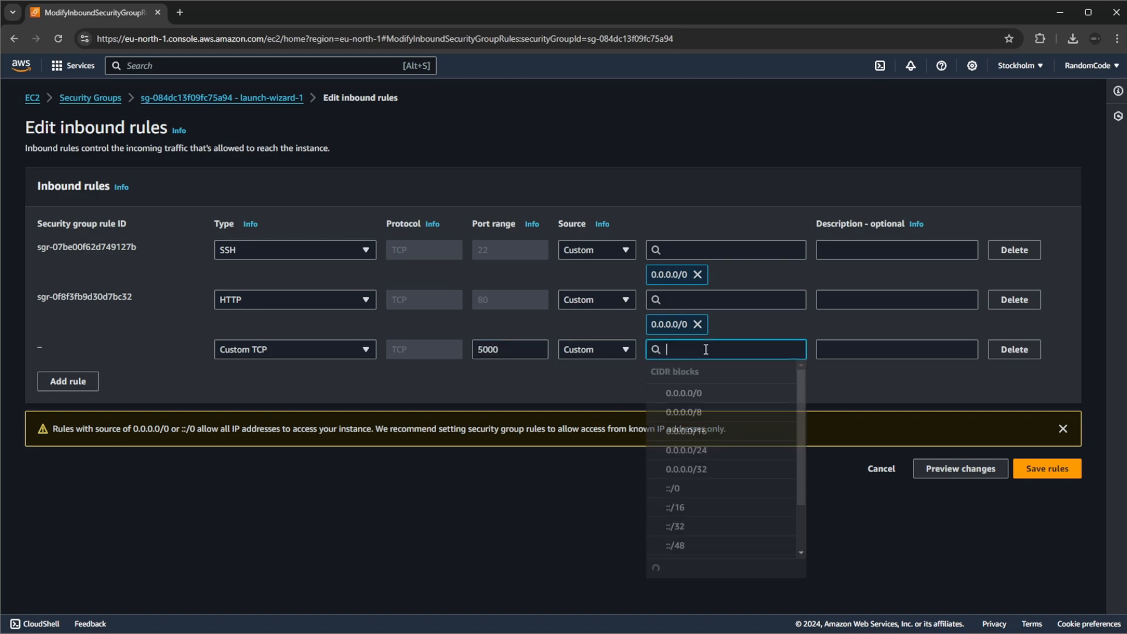
pyautogui.click(681, 393)
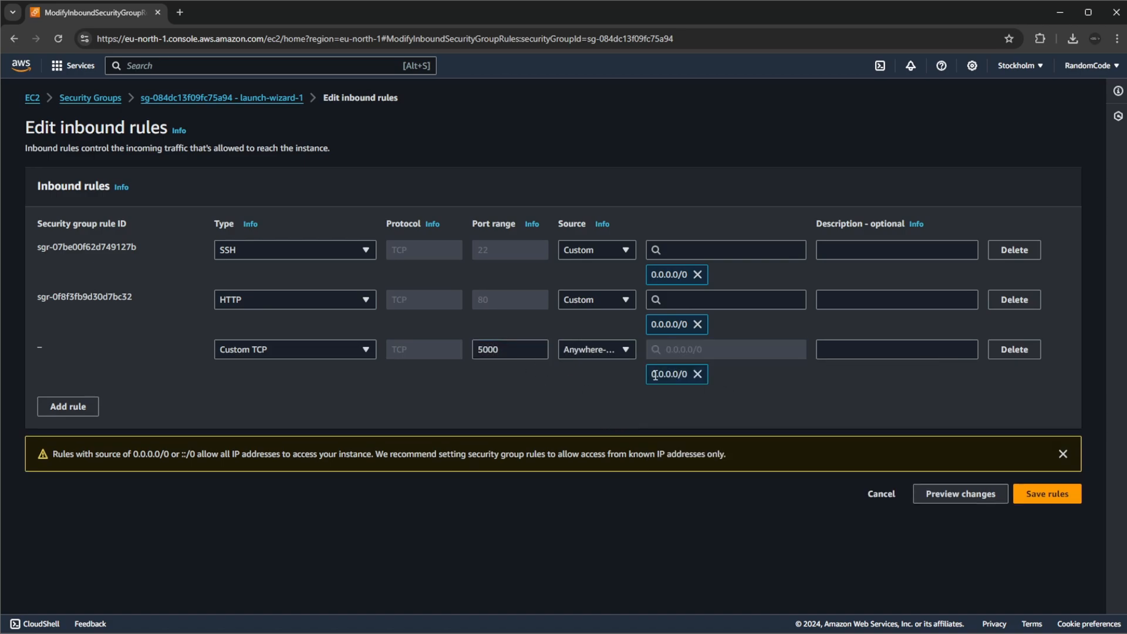
pyautogui.click(1045, 494)
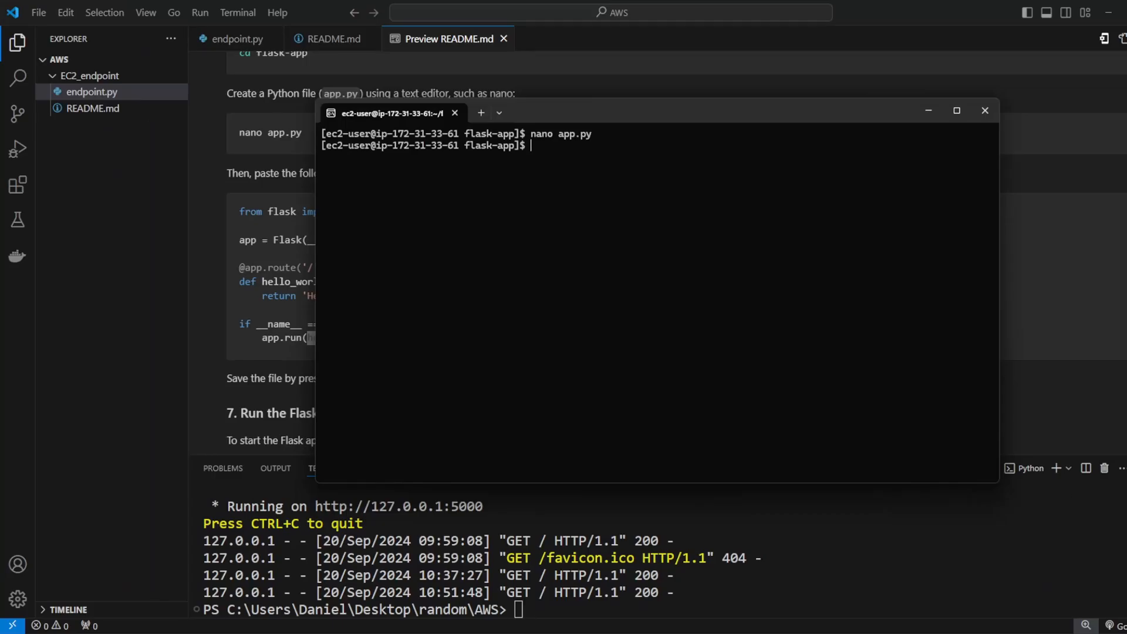
# Step: Check that app.py is listed, then start the server with python3 app.py
pyautogui.write('ls')
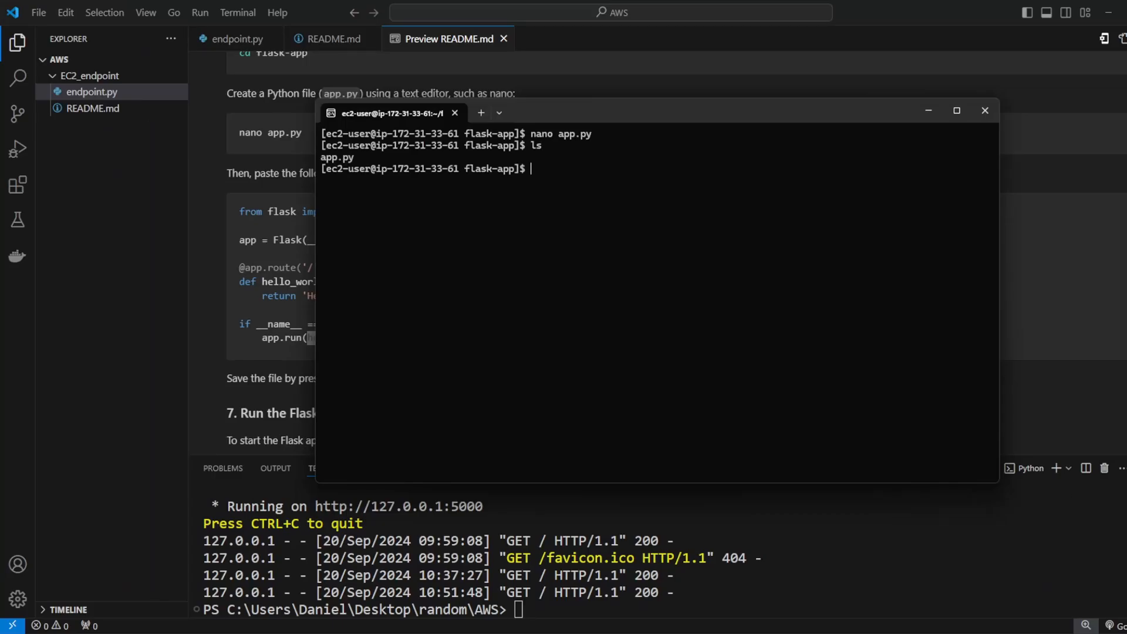
pyautogui.write('python3 app.py')
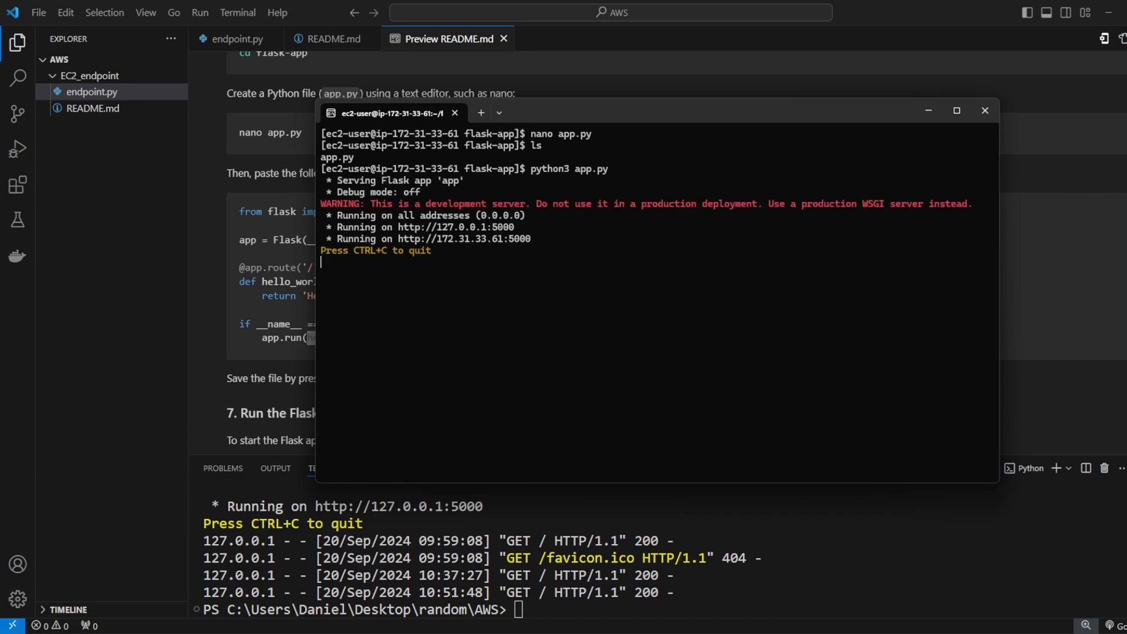
pyautogui.moveTo(453, 227)
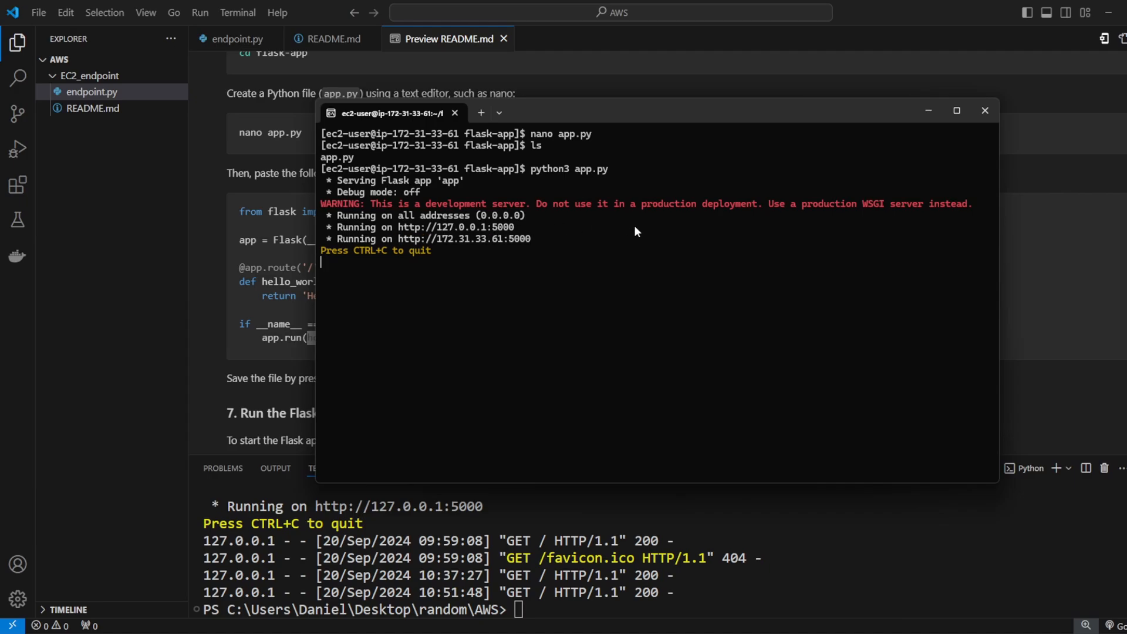
pyautogui.moveTo(464, 239)
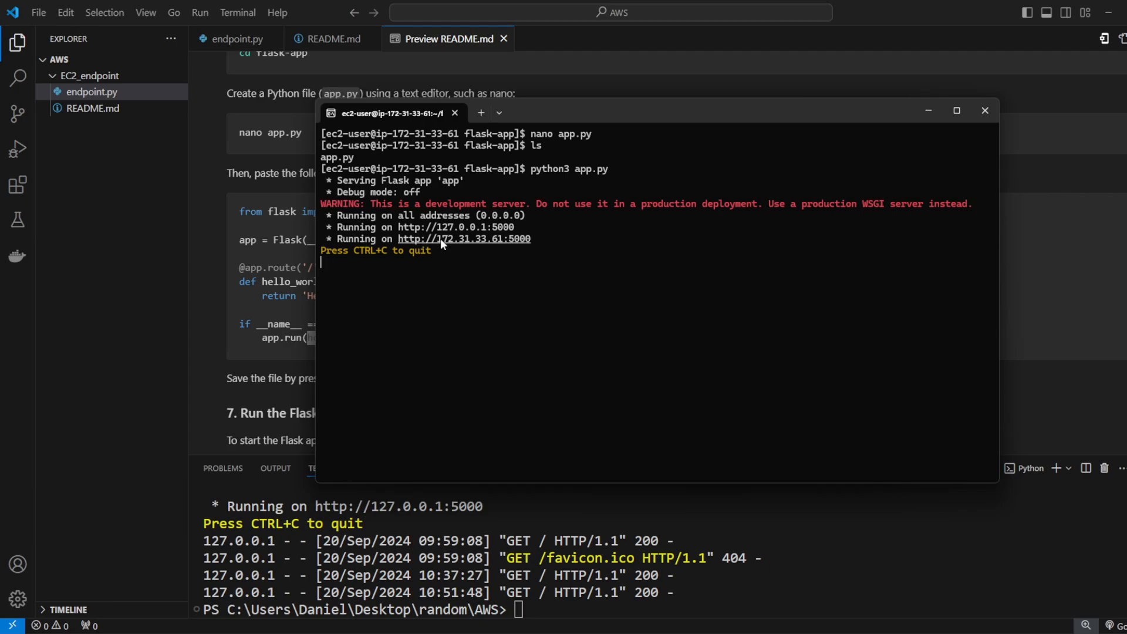
pyautogui.moveTo(484, 246)
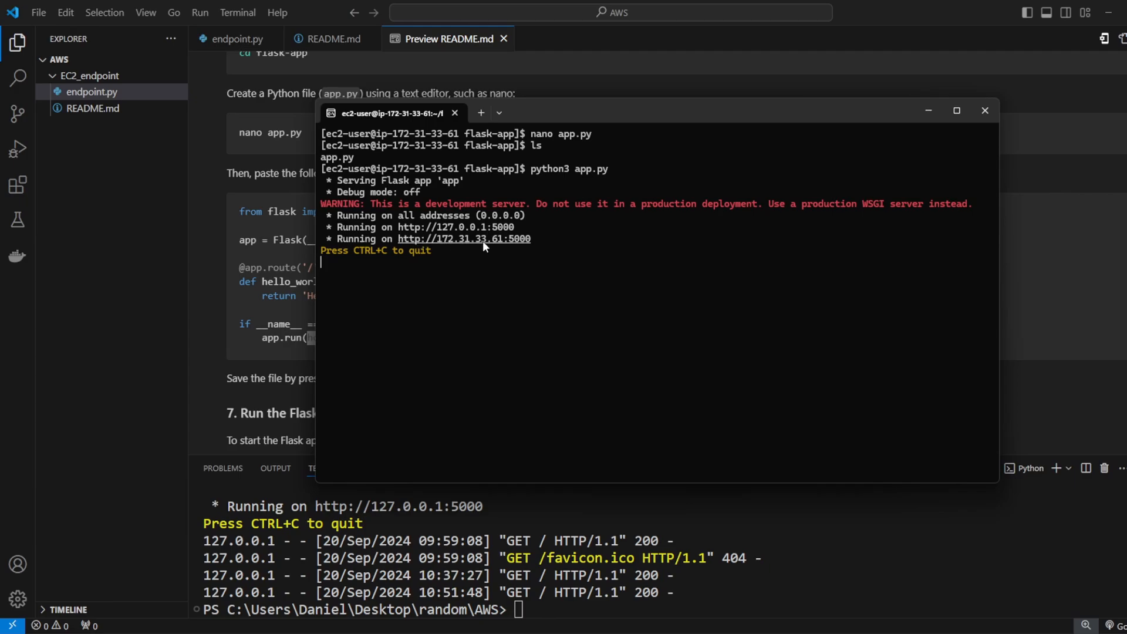
pyautogui.moveTo(655, 513)
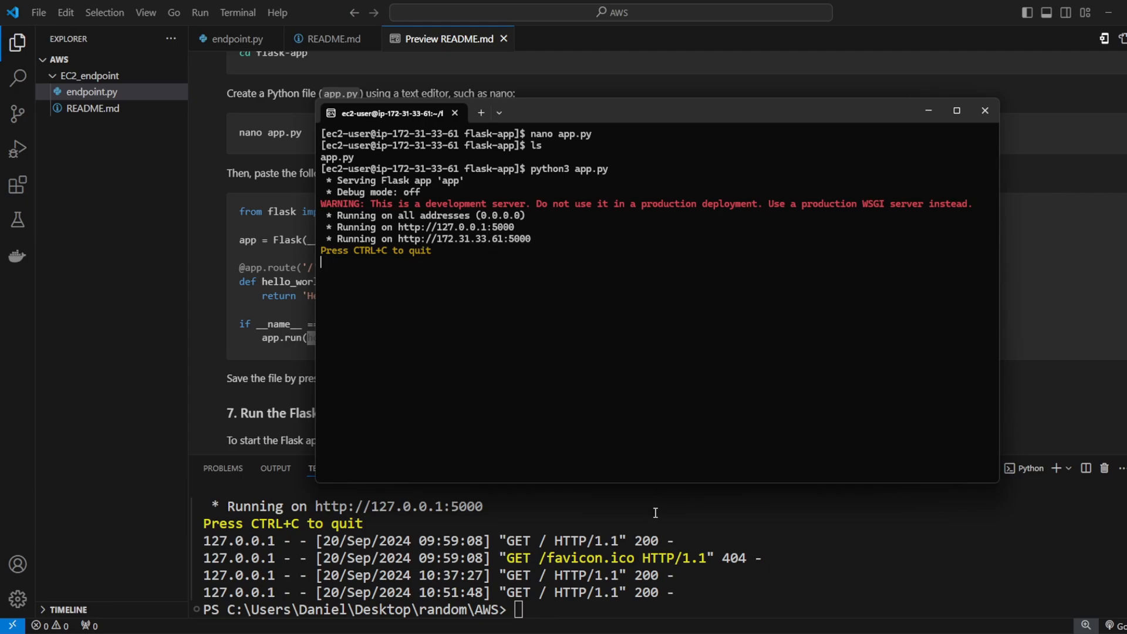
pyautogui.moveTo(631, 325)
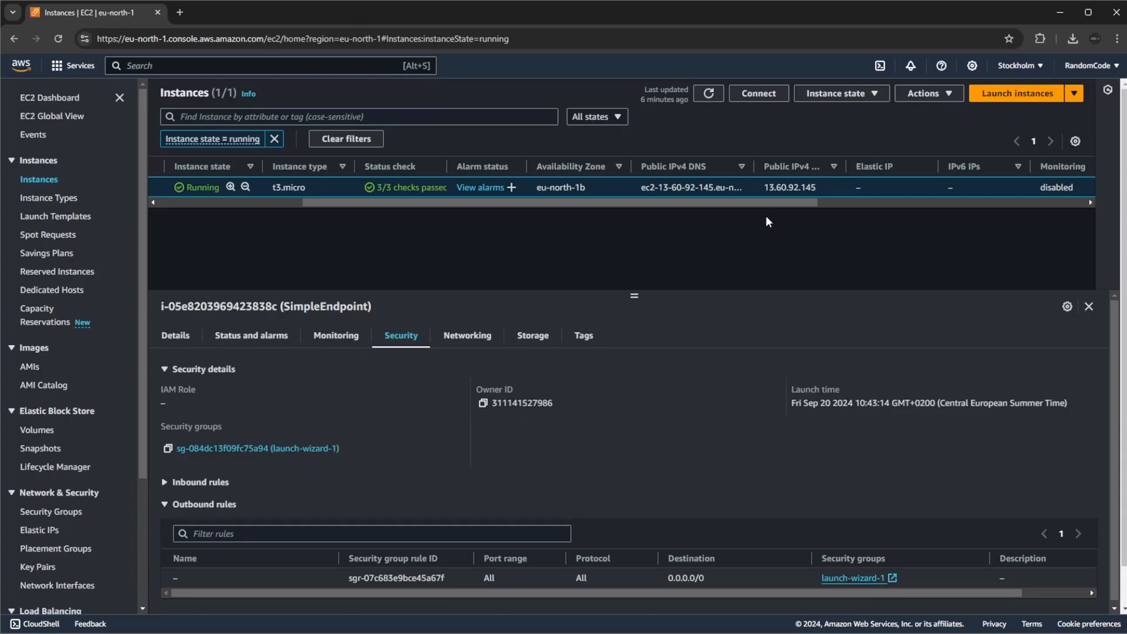
# Step: Select the SimpleEndpoint instance's public IPv4 address in the instance list
pyautogui.doubleClick(788, 187)
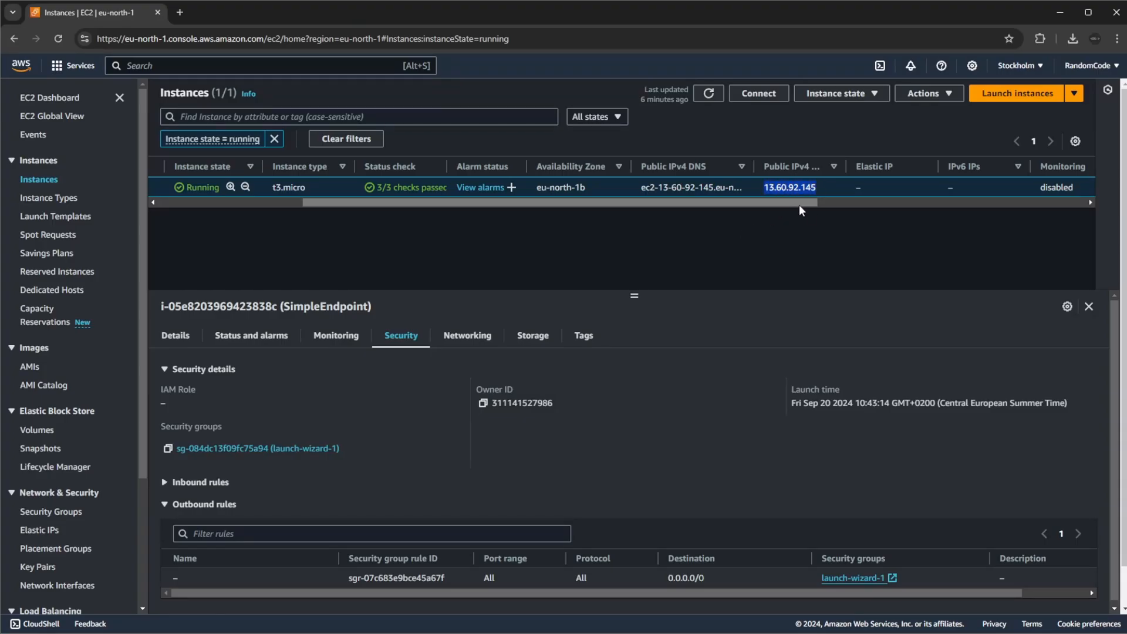
pyautogui.hscroll(3)
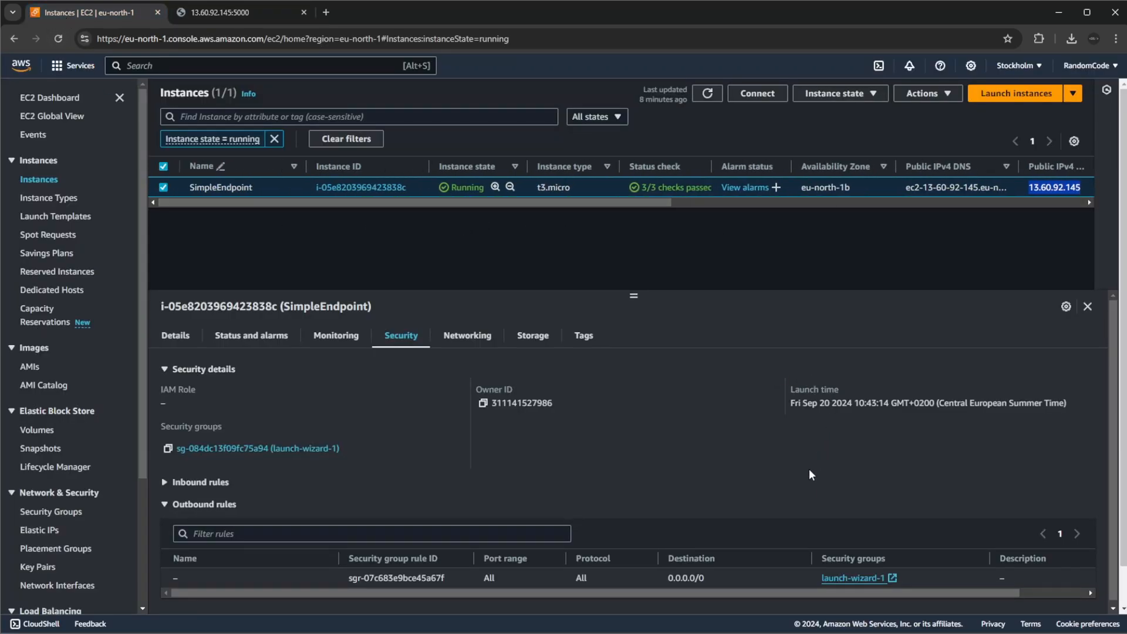
pyautogui.moveTo(561, 282)
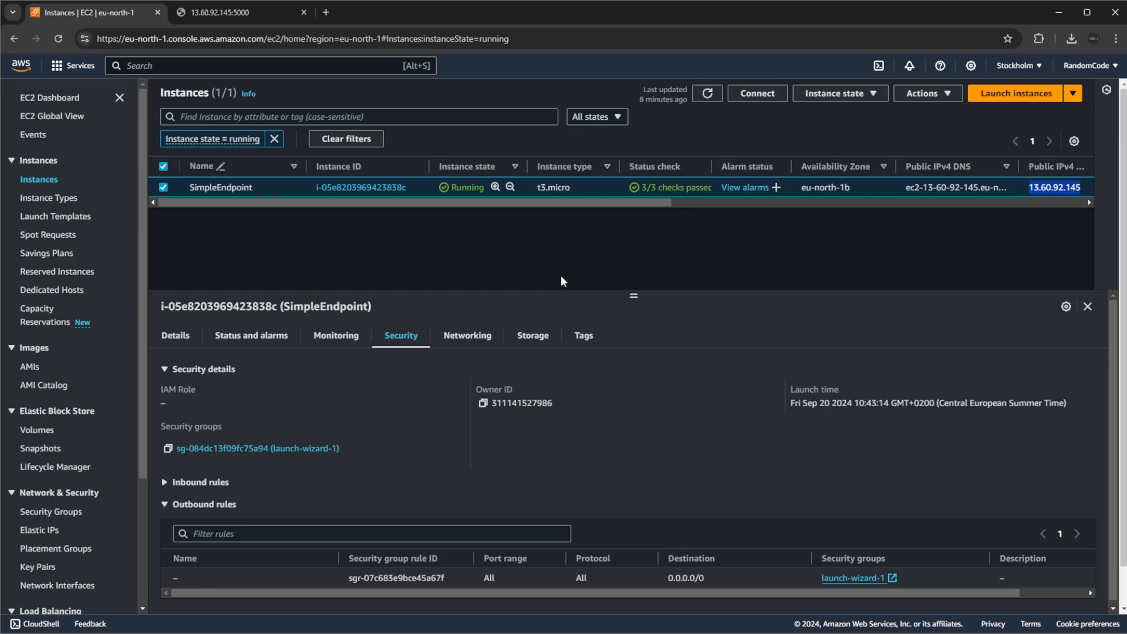
pyautogui.moveTo(743, 349)
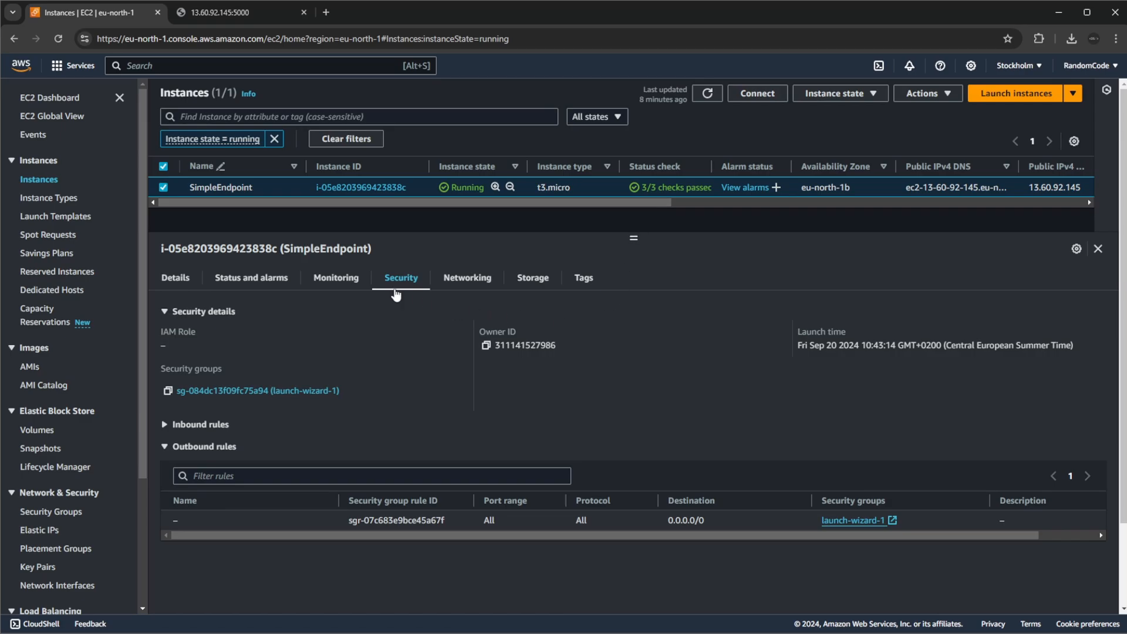
pyautogui.moveTo(881, 527)
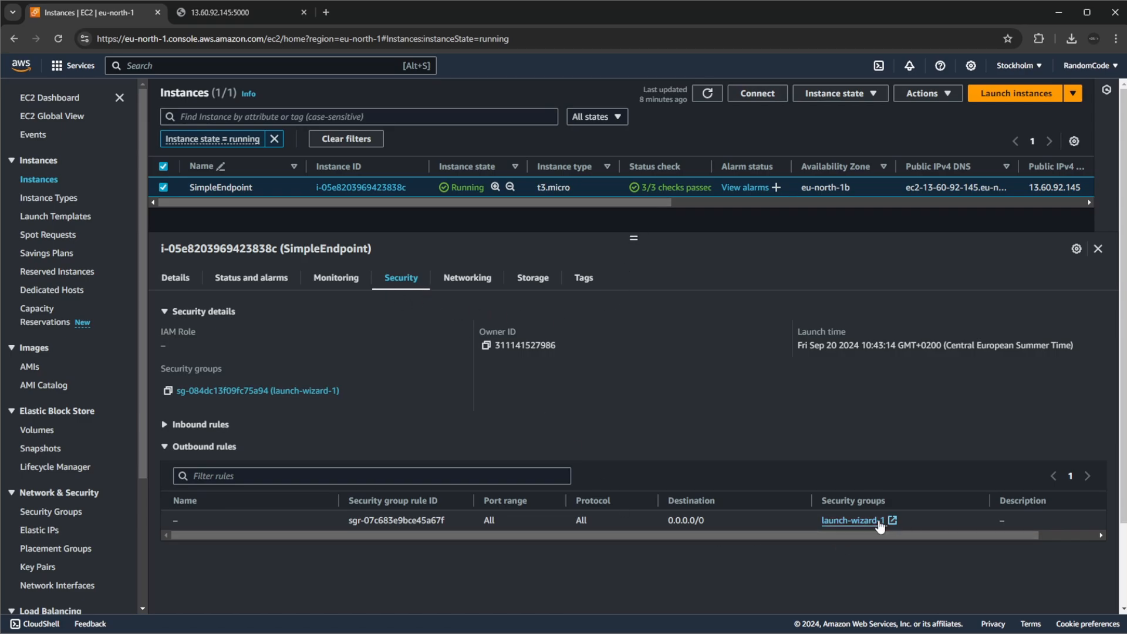
pyautogui.moveTo(690, 534)
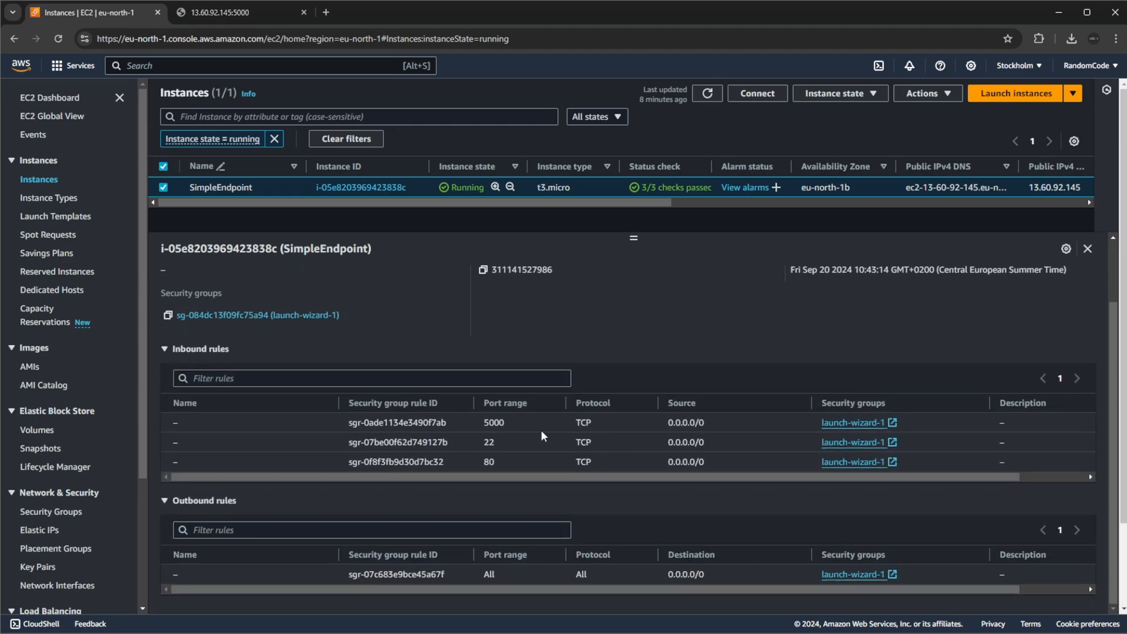
pyautogui.moveTo(623, 274)
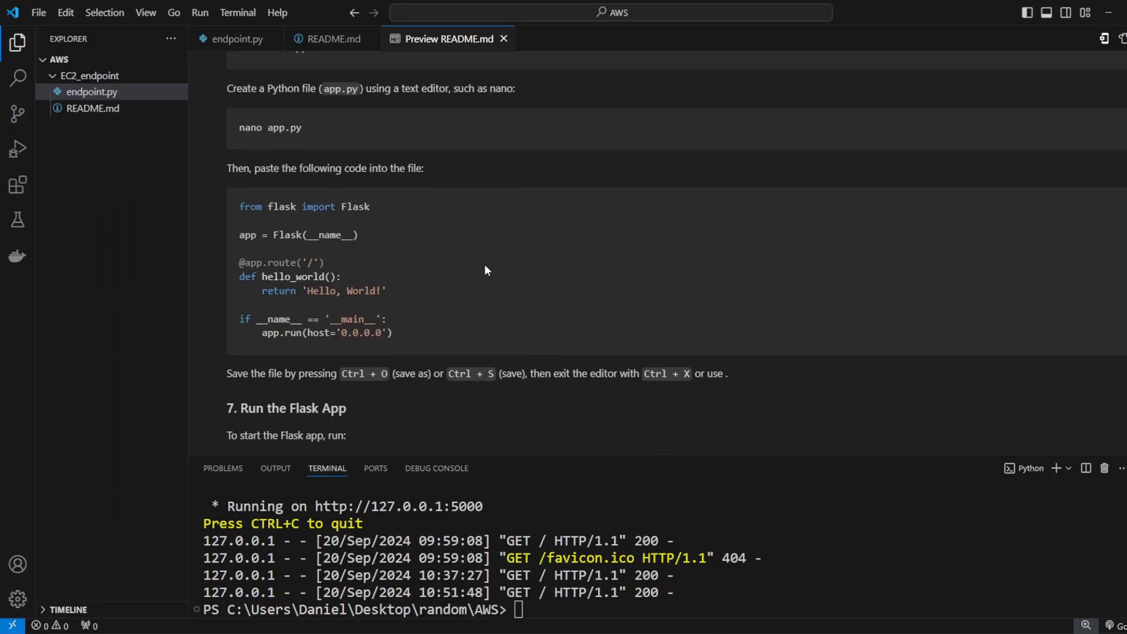
pyautogui.scroll(3)
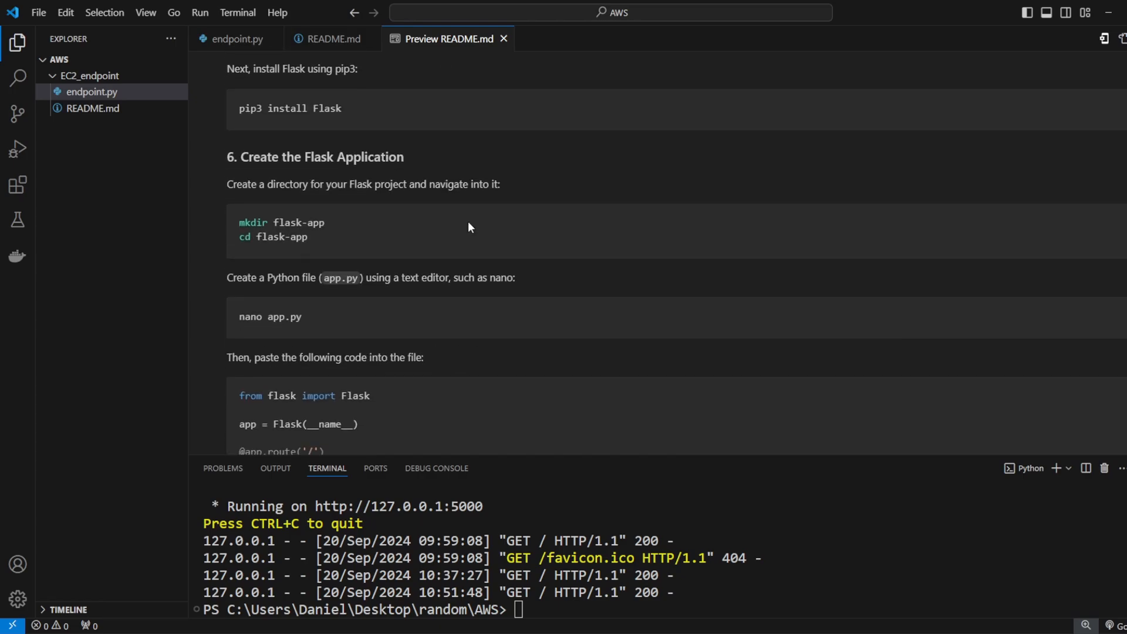
pyautogui.scroll(-3)
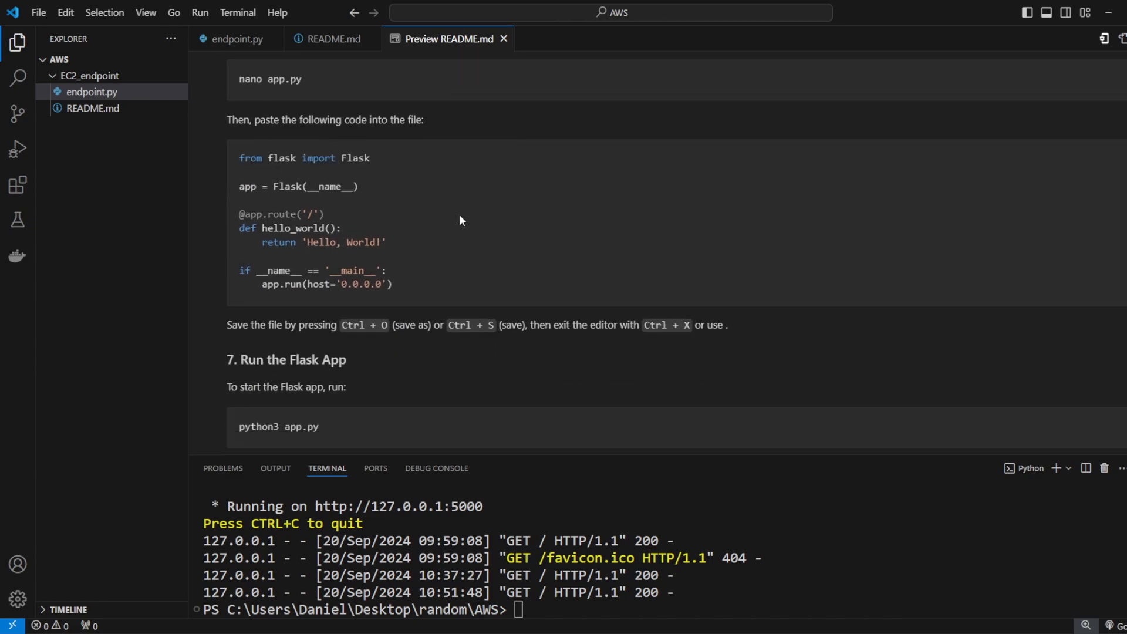
pyautogui.scroll(-3)
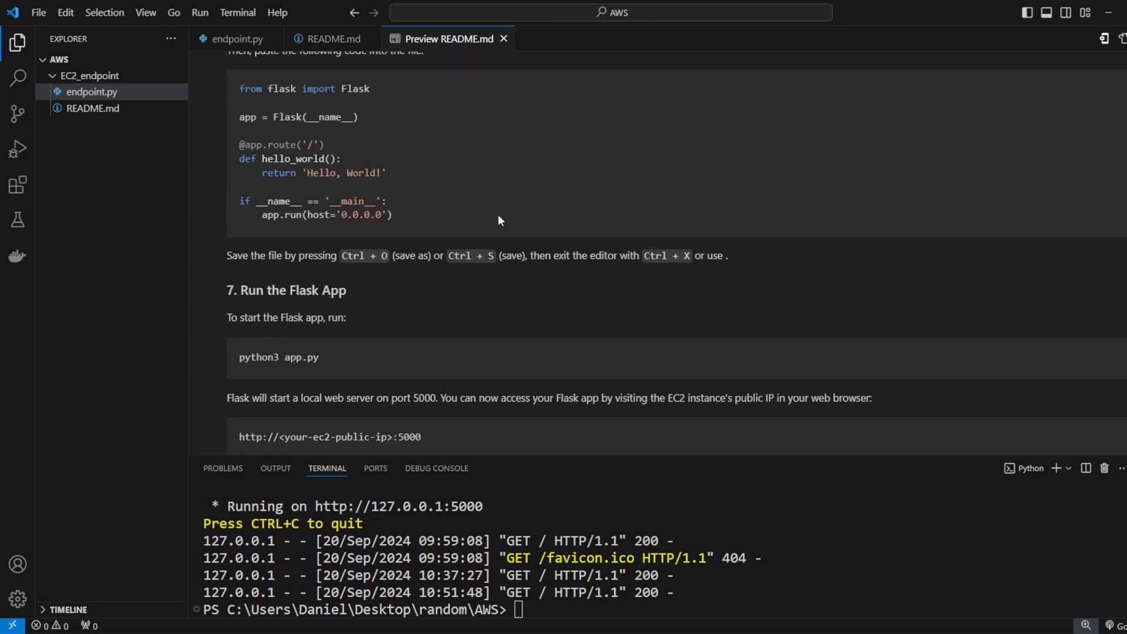
pyautogui.moveTo(488, 199)
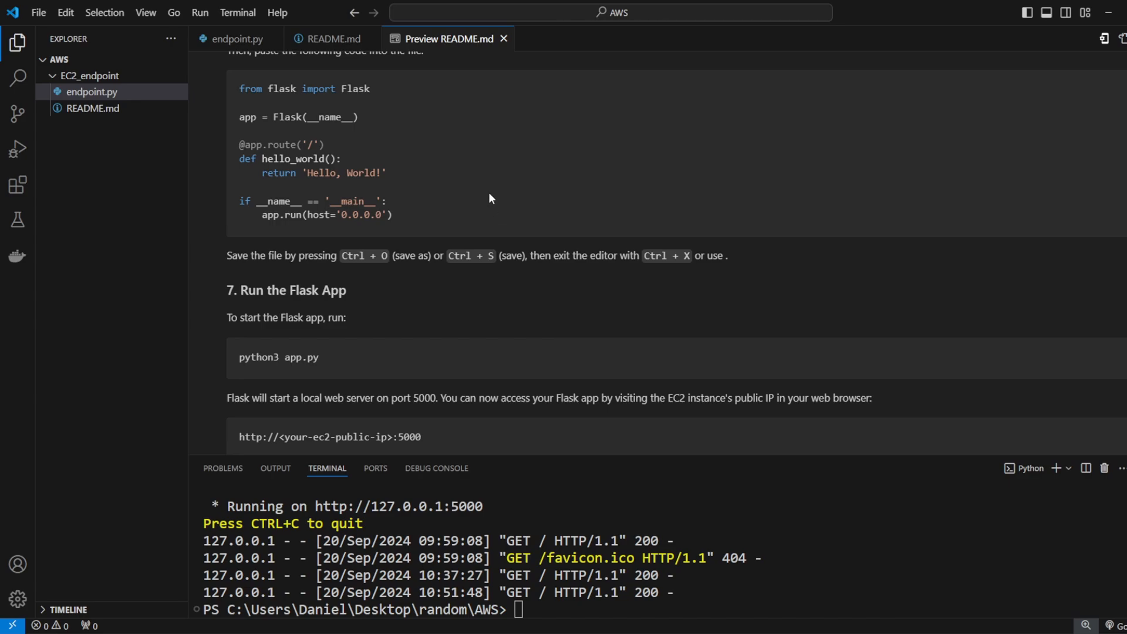